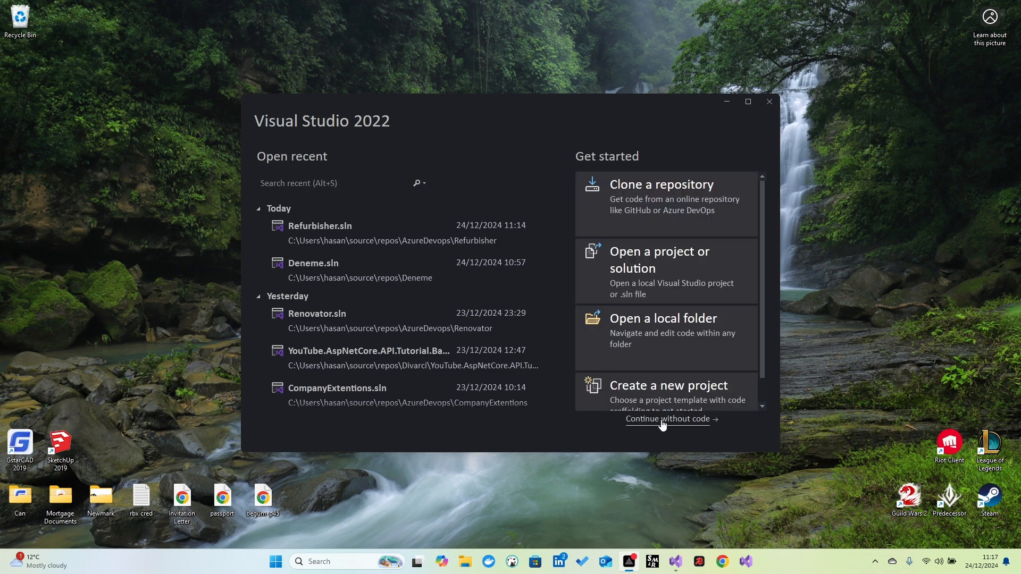
Step: Start creating a new project from the Visual Studio start window
{"action": "left_click", "coordinate": [668, 385]}
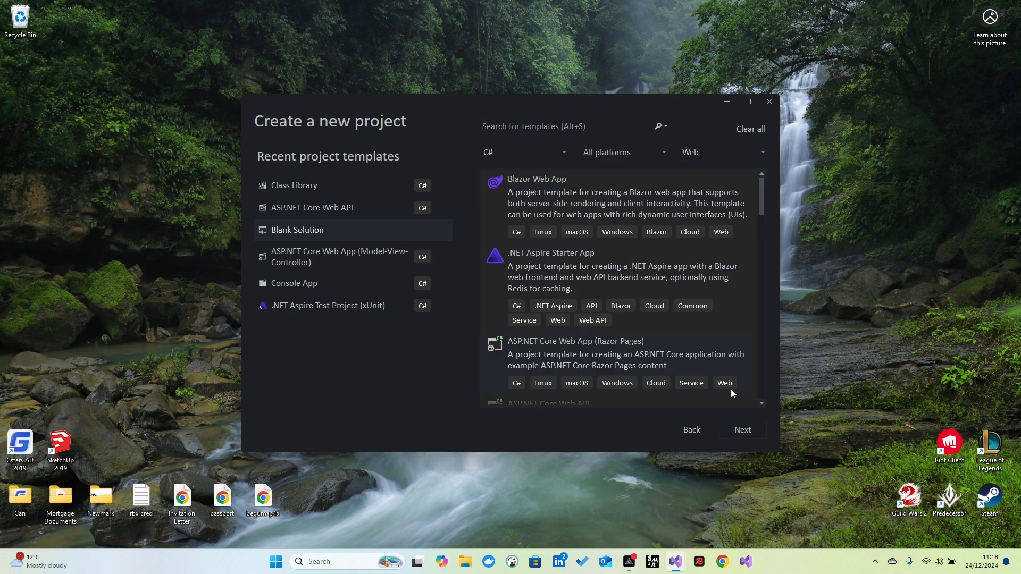
Step: Choose the Blank Solution template and name the solution YouTubeApiCleanArchitecture
{"action": "left_click", "coordinate": [742, 430]}
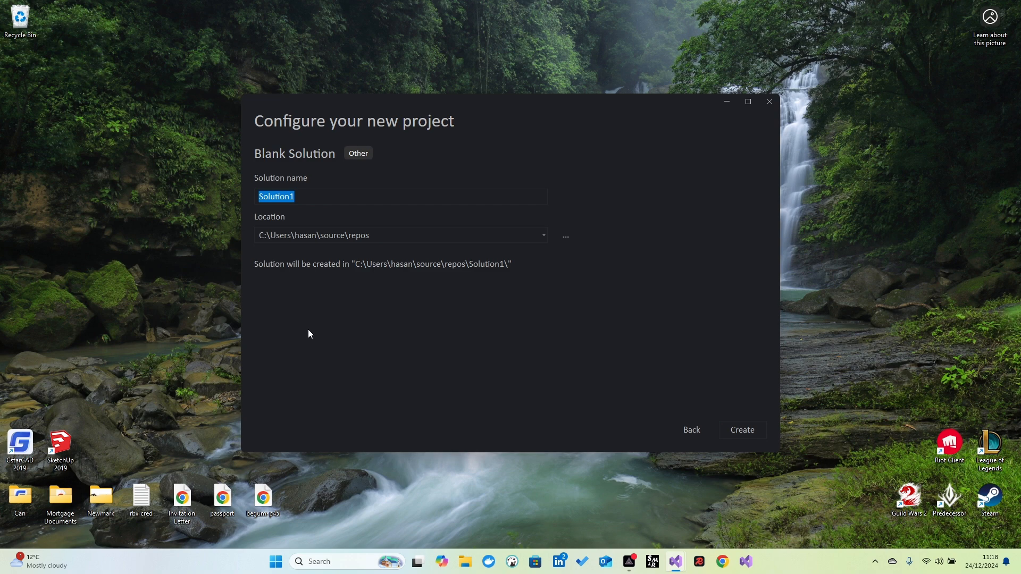
{"action": "mouse_move", "coordinate": [392, 210]}
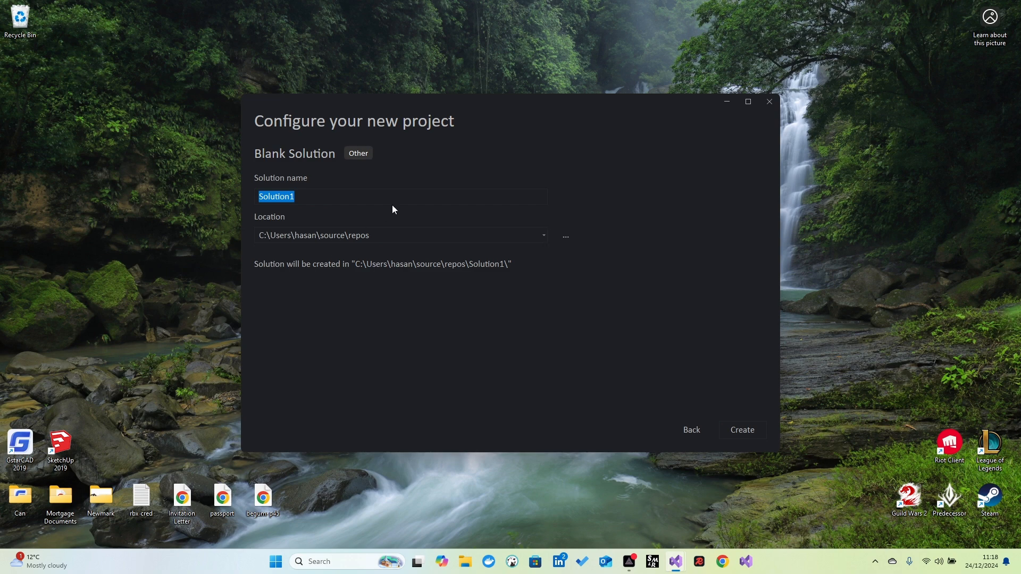
{"action": "mouse_move", "coordinate": [509, 214]}
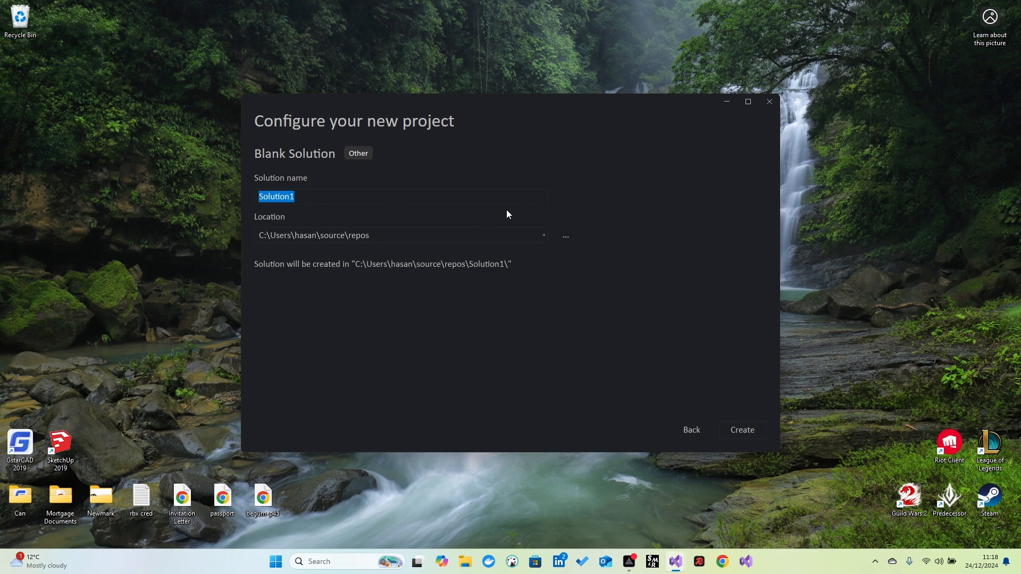
{"action": "type", "text": "YouTube"}
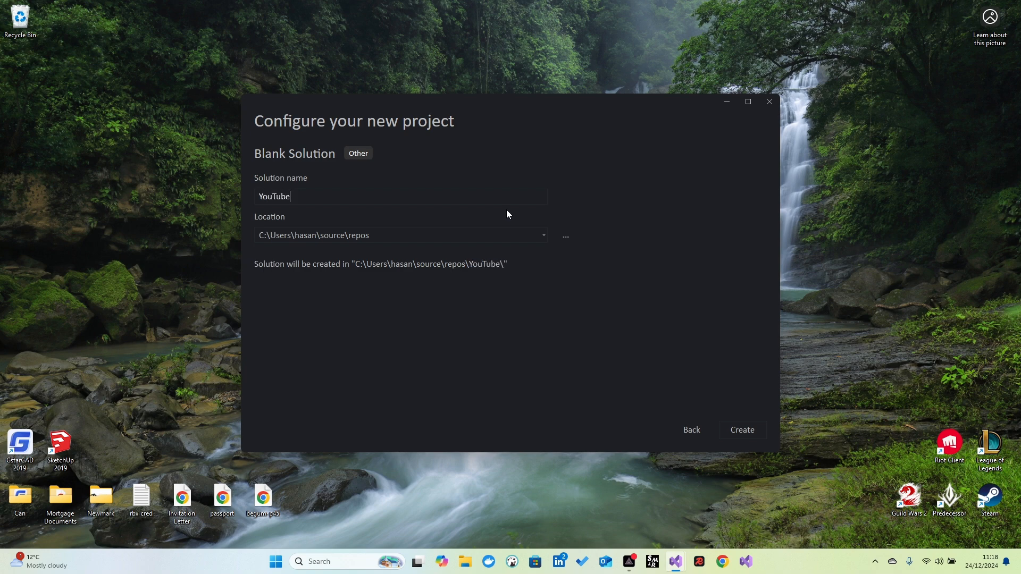
{"action": "type", "text": "Api"}
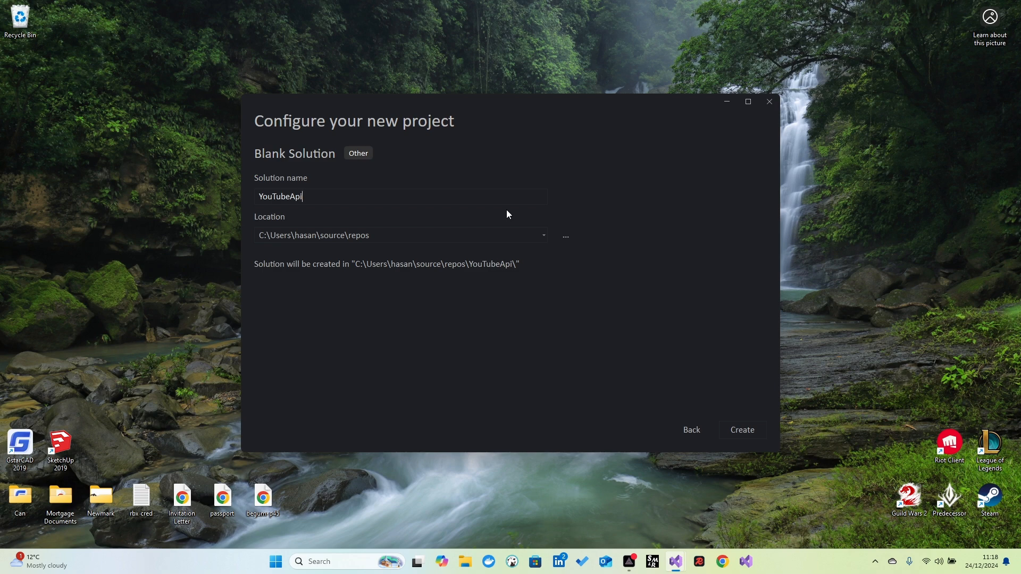
{"action": "type", "text": "CleanA"}
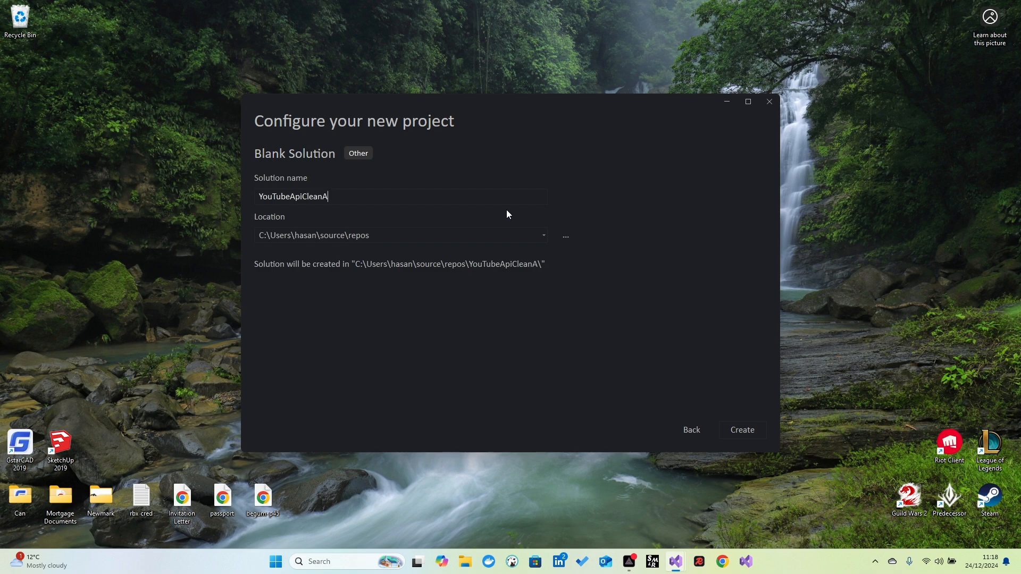
{"action": "type", "text": "rch"}
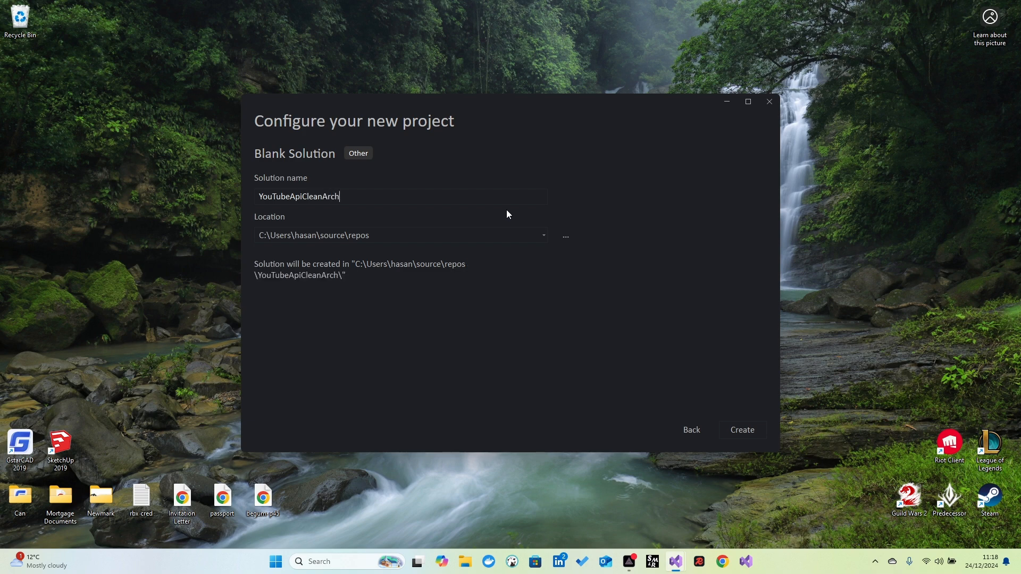
{"action": "mouse_move", "coordinate": [510, 177]}
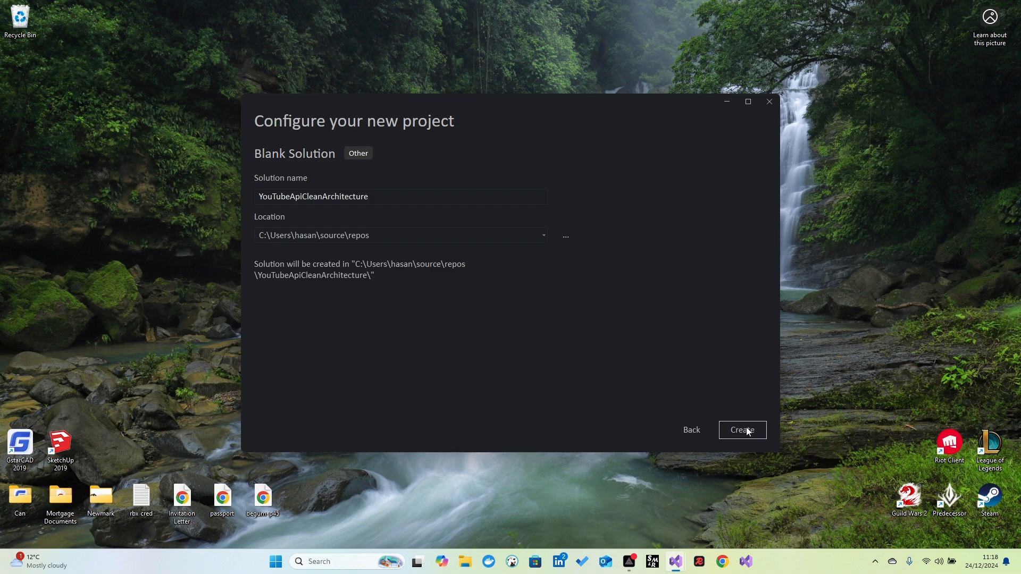
Step: Create the blank YouTubeApiCleanArchitecture solution so it opens empty in Solution Explorer
{"action": "left_click", "coordinate": [742, 430]}
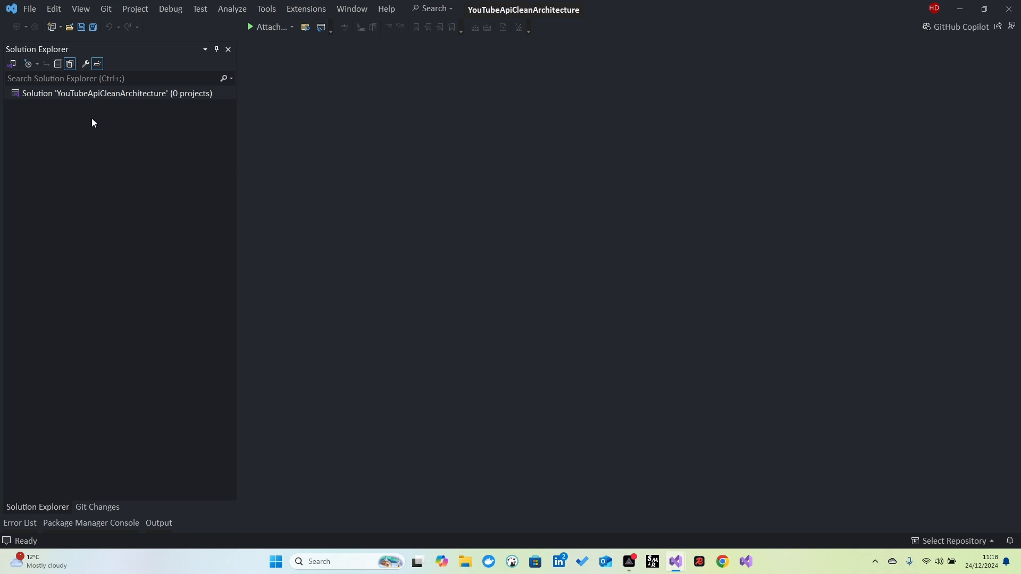
{"action": "mouse_move", "coordinate": [156, 149]}
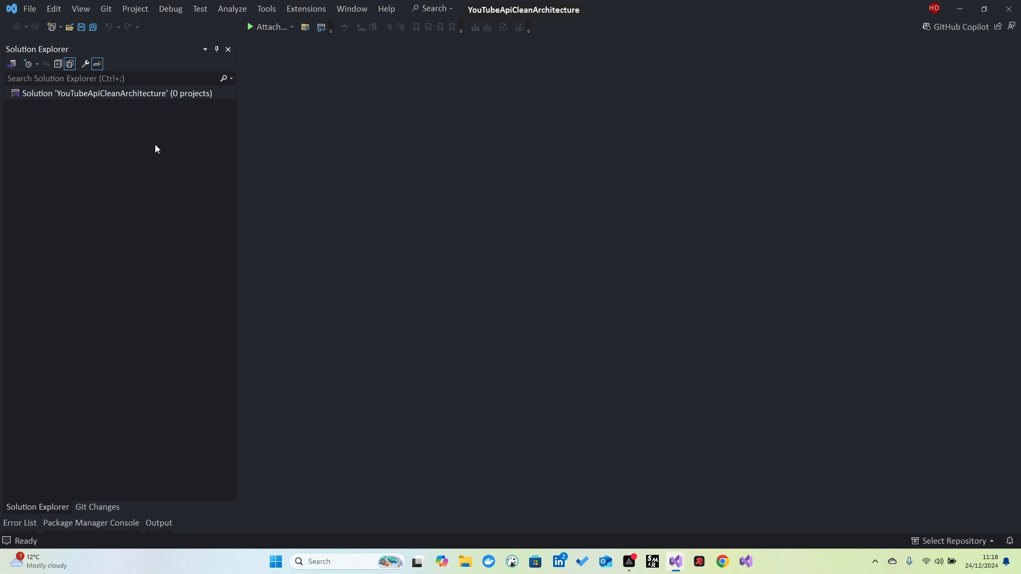
{"action": "mouse_move", "coordinate": [95, 96]}
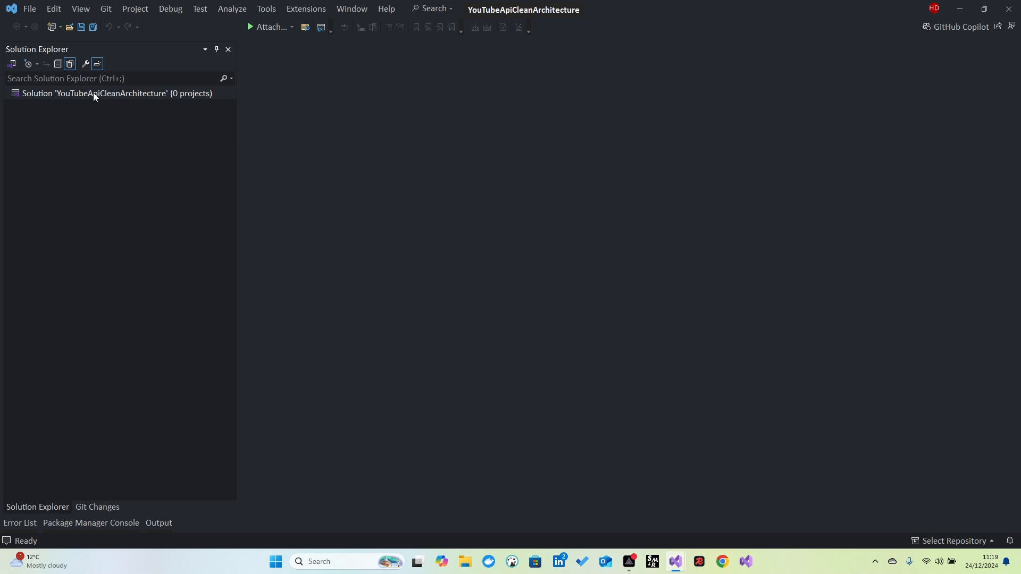
Step: Add two solution folders named src and test to the solution
{"action": "right_click", "coordinate": [117, 93]}
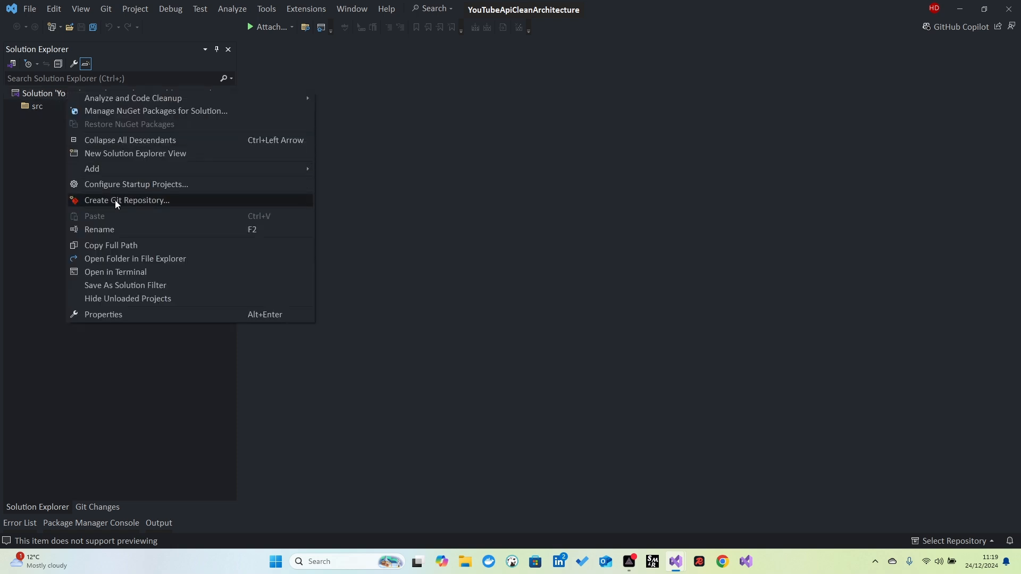
{"action": "mouse_move", "coordinate": [92, 169]}
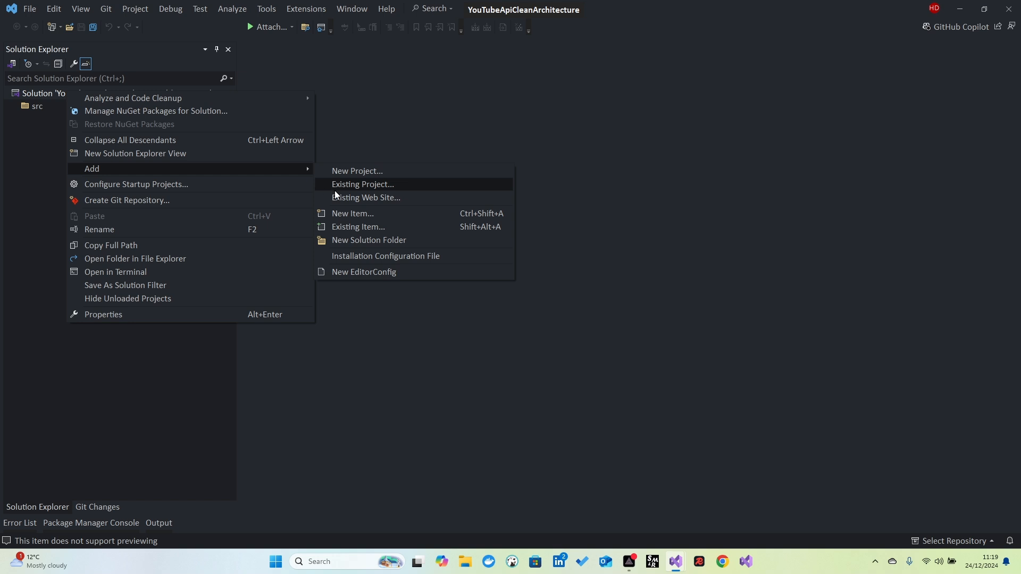
{"action": "left_click", "coordinate": [369, 239]}
{"action": "type", "text": "test"}
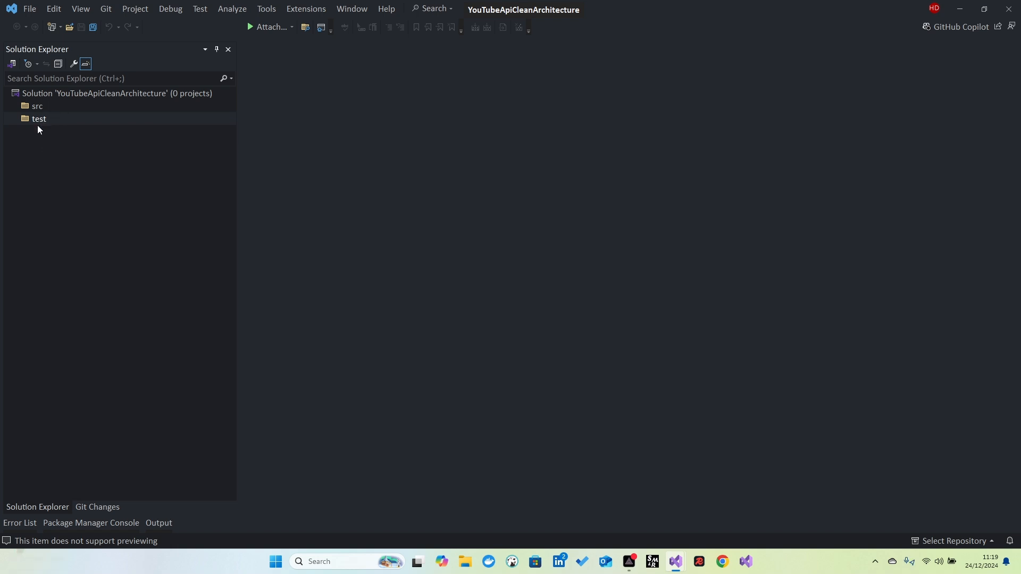
{"action": "mouse_move", "coordinate": [30, 115]}
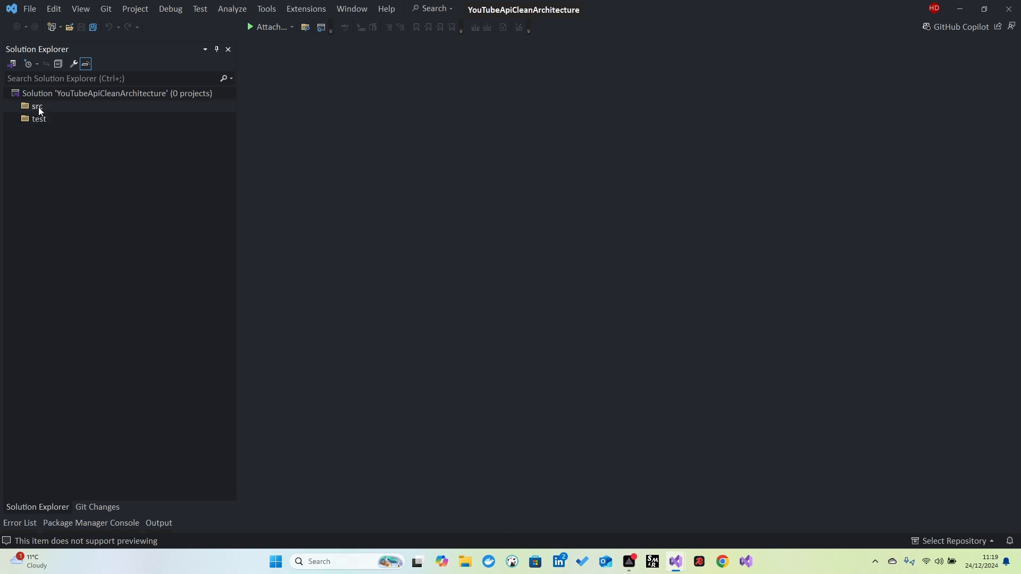
Step: Add a new Class Library project to src named YouTubeApiCleanArchitecture.Domain
{"action": "right_click", "coordinate": [36, 107]}
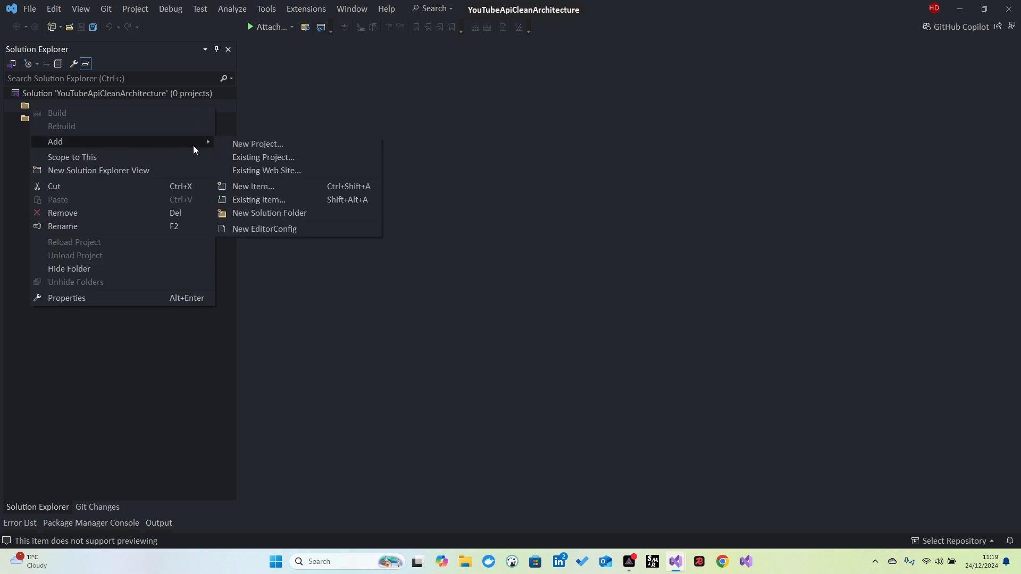
{"action": "left_click", "coordinate": [257, 144]}
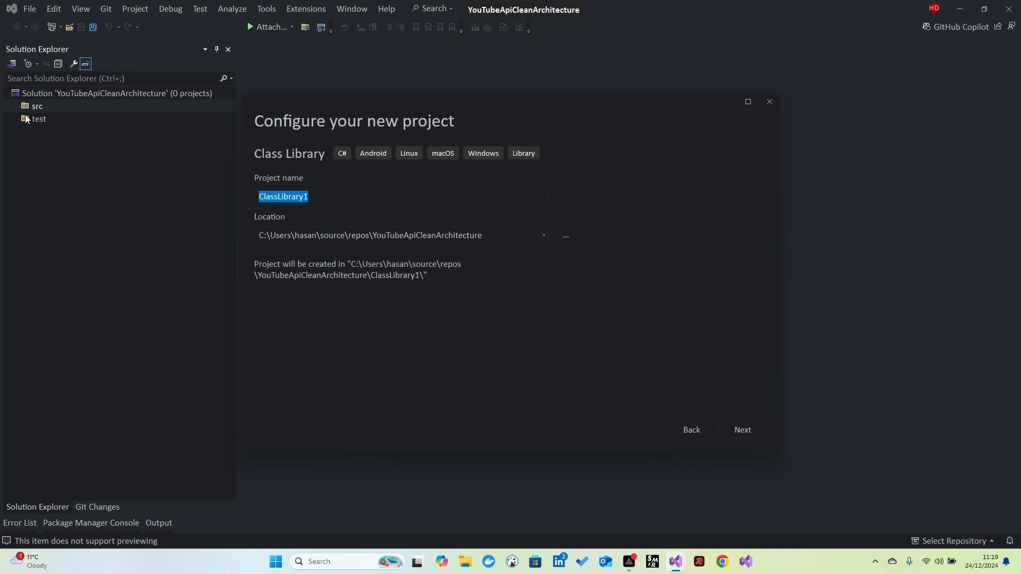
{"action": "mouse_move", "coordinate": [429, 271]}
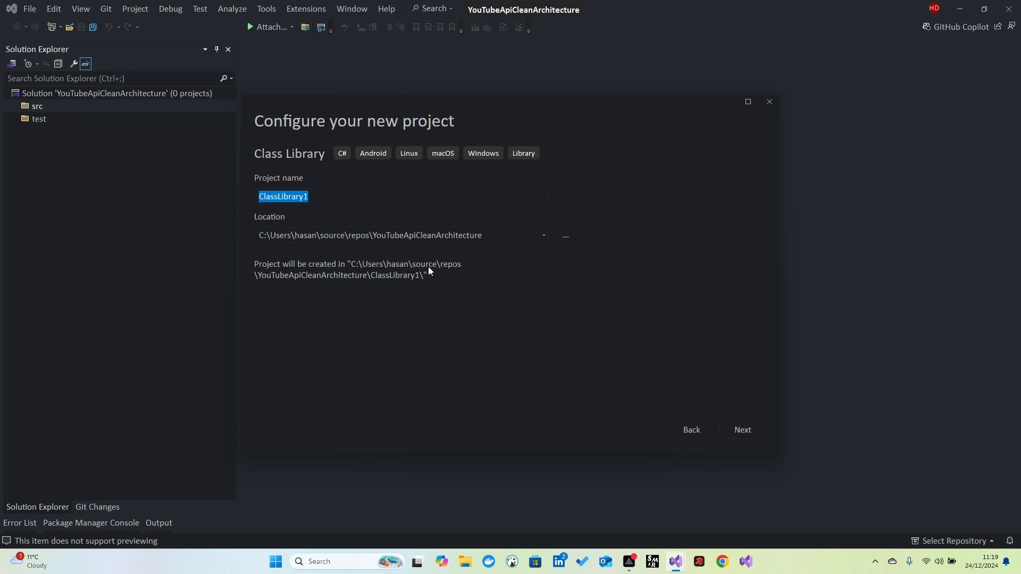
{"action": "mouse_move", "coordinate": [441, 268]}
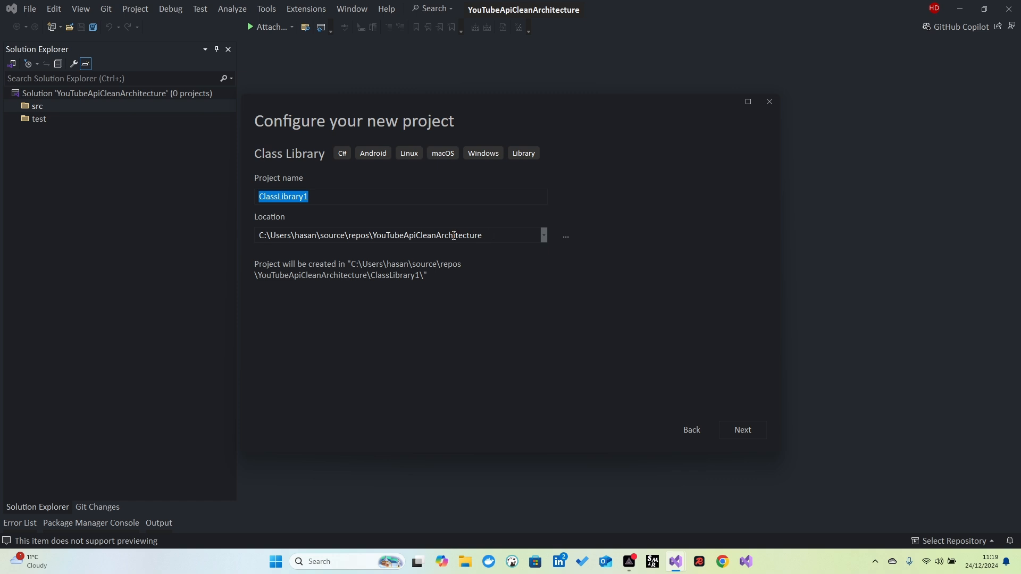
{"action": "mouse_move", "coordinate": [480, 235]}
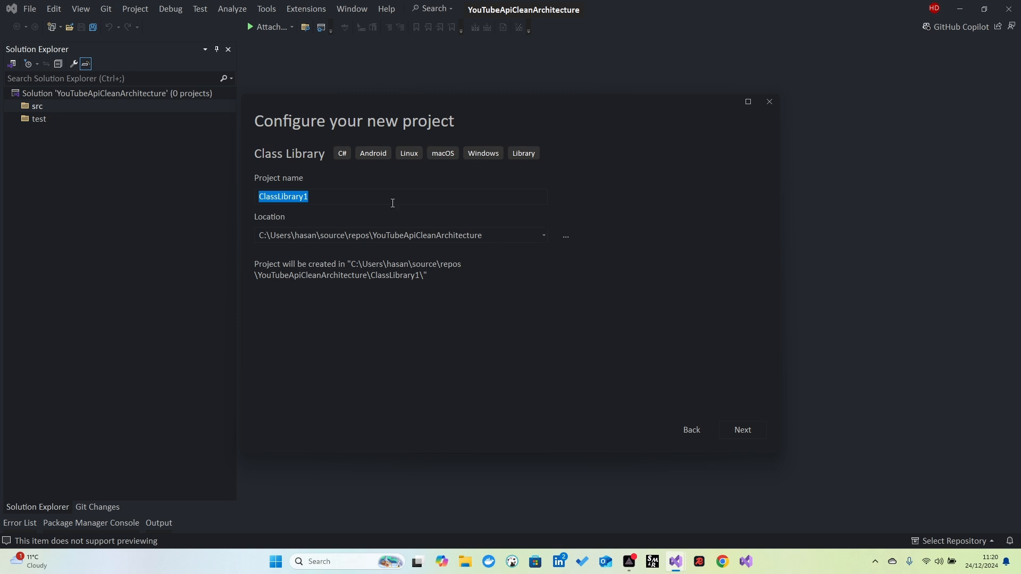
{"action": "mouse_move", "coordinate": [326, 195]}
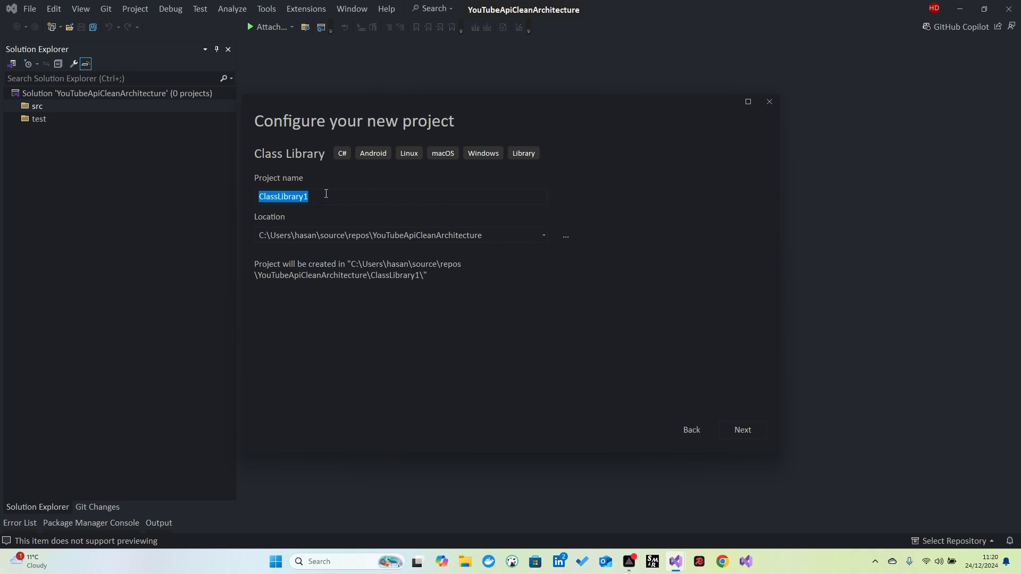
{"action": "type", "text": "Y"}
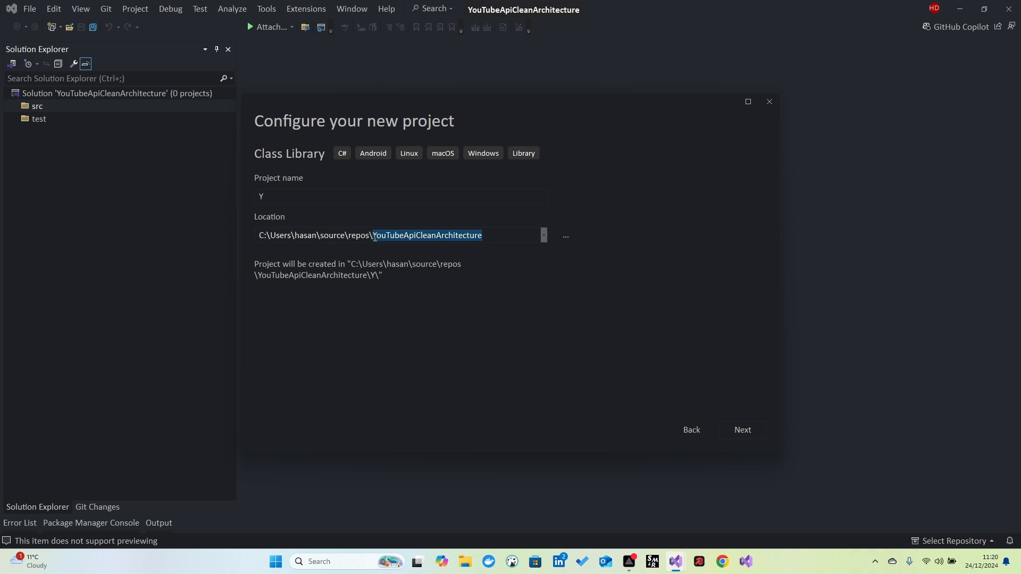
{"action": "type", "text": "YouTubeApiCleanArchitecture"}
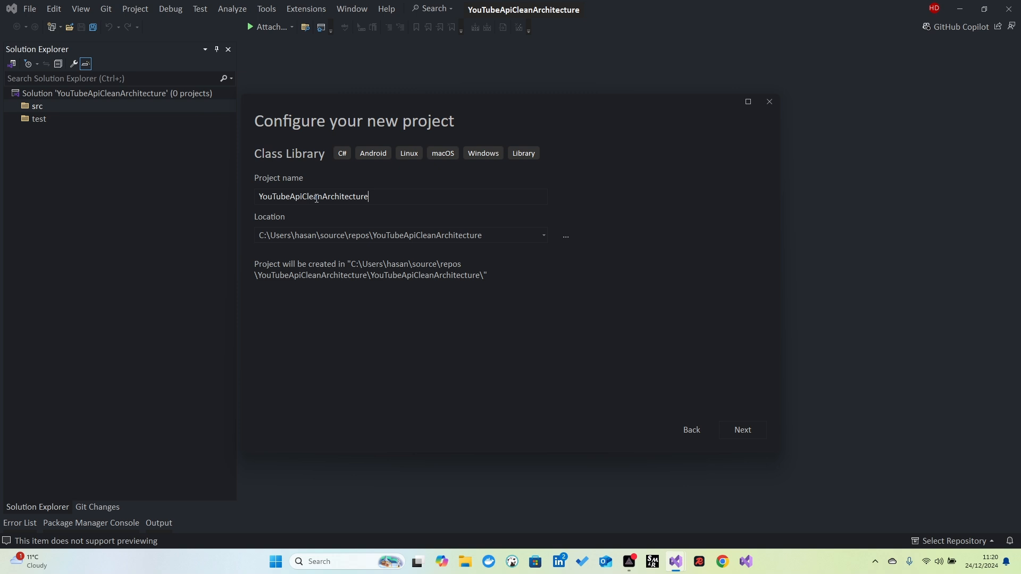
{"action": "type", "text": ".Domain"}
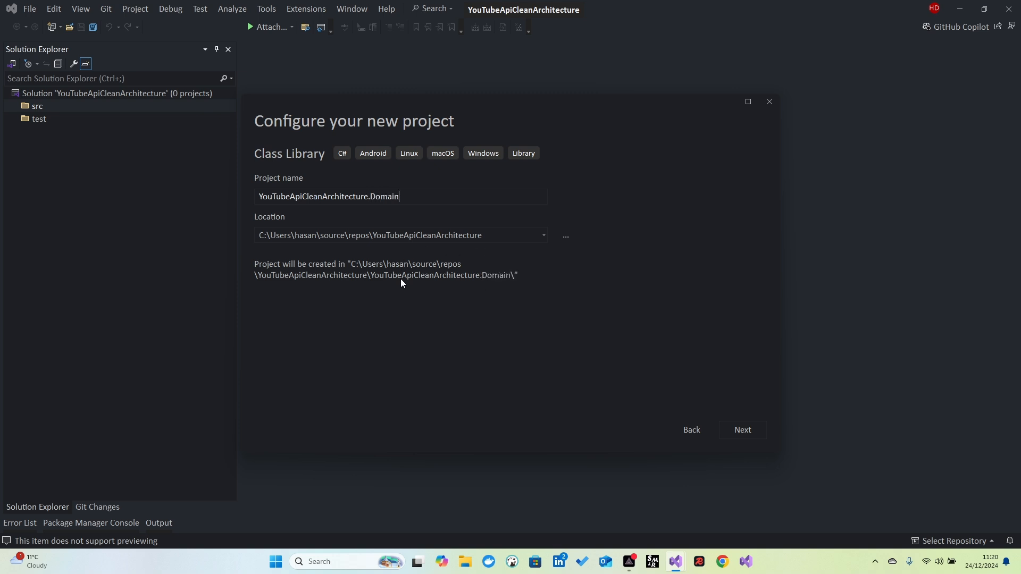
{"action": "mouse_move", "coordinate": [436, 273]}
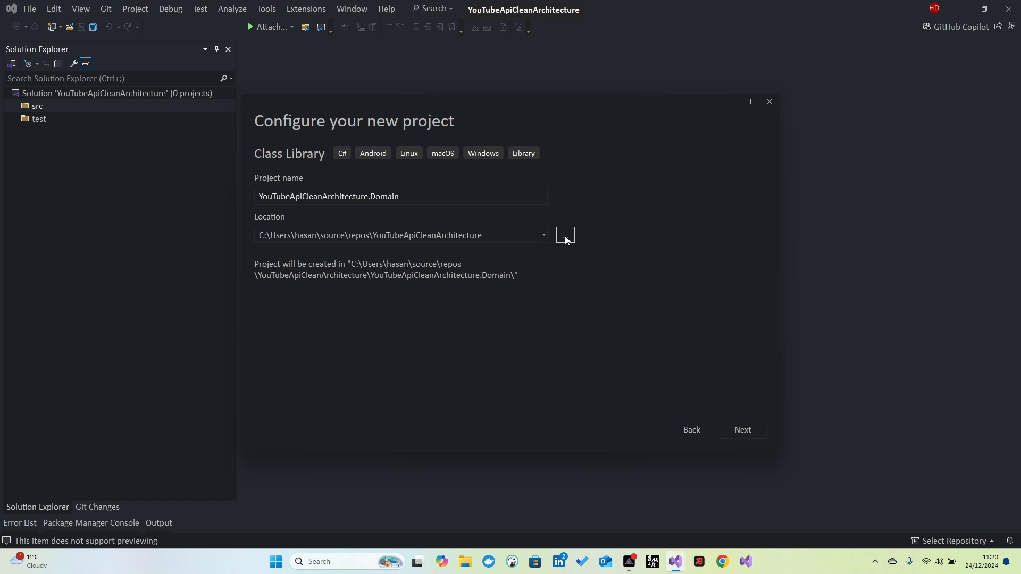
Step: Point the Domain project's location to the solution's YouTubeApiCleanArchitecture\src directory
{"action": "left_click", "coordinate": [563, 235]}
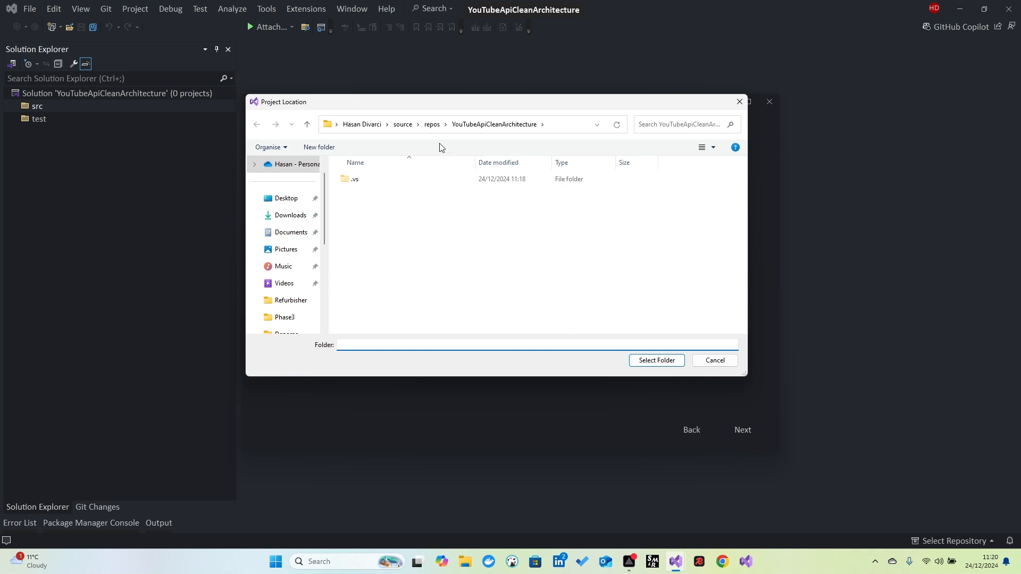
{"action": "left_click", "coordinate": [431, 124]}
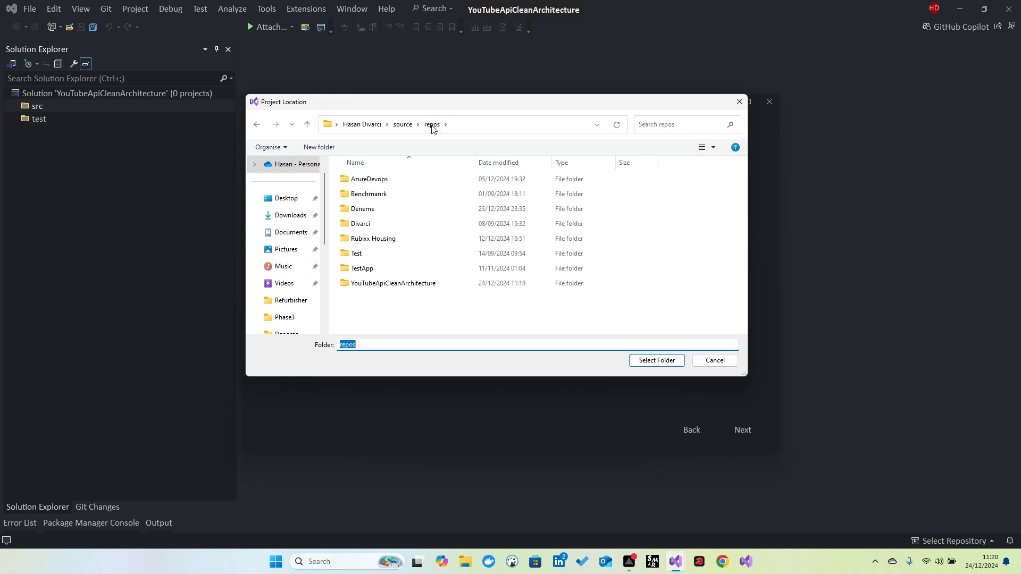
{"action": "double_click", "coordinate": [392, 283]}
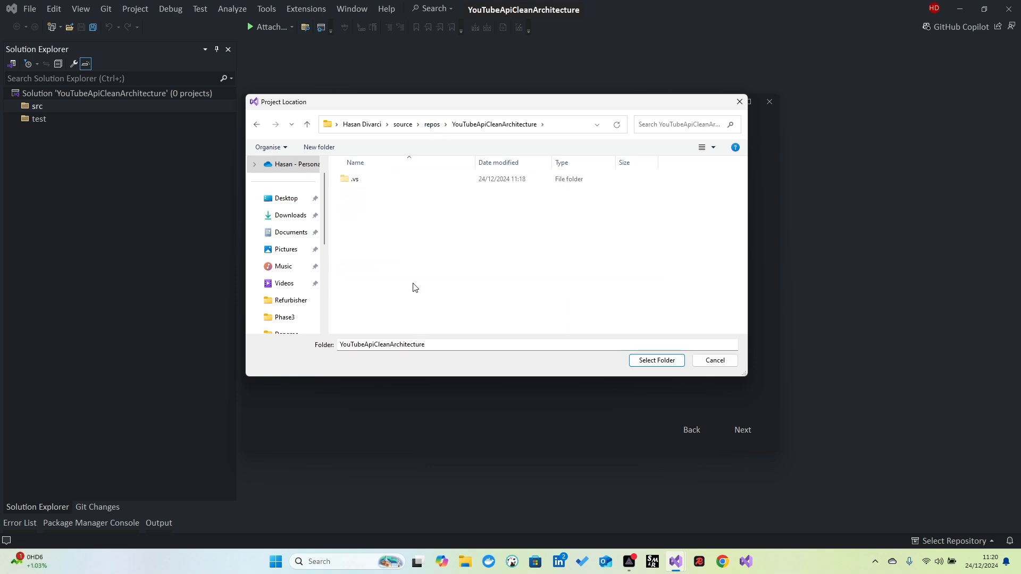
{"action": "left_click", "coordinate": [430, 125]}
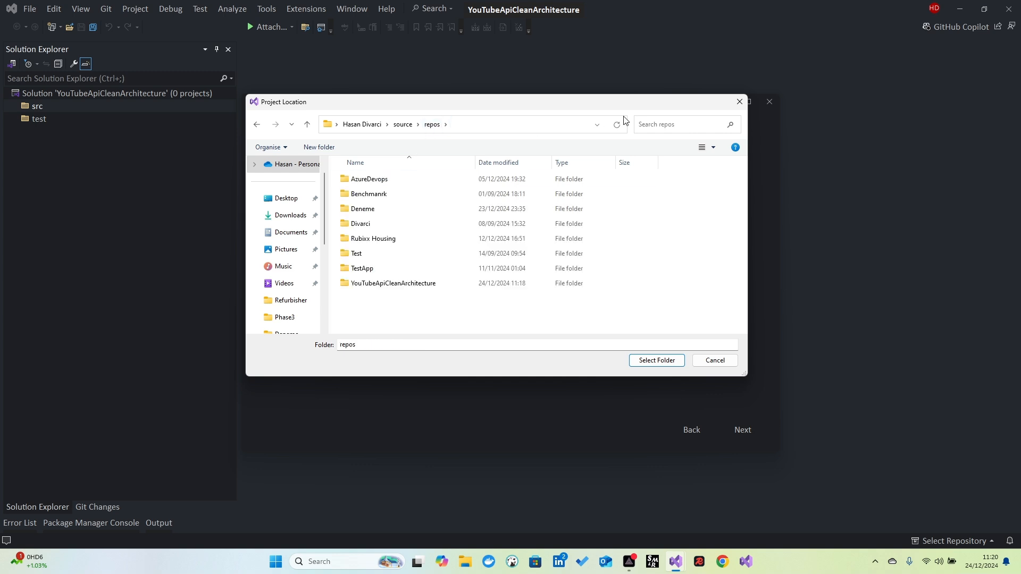
{"action": "left_click", "coordinate": [393, 283]}
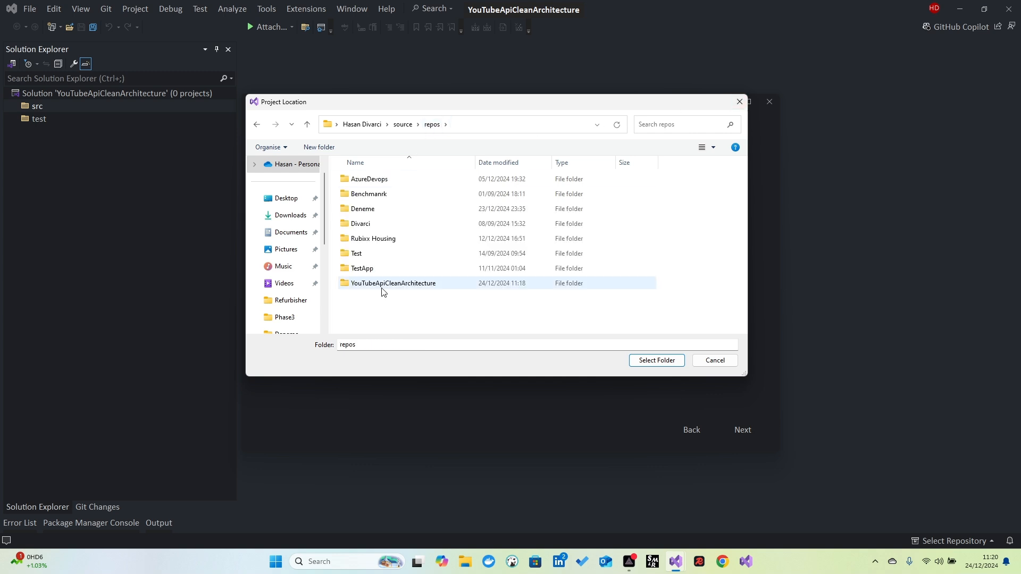
{"action": "double_click", "coordinate": [393, 283]}
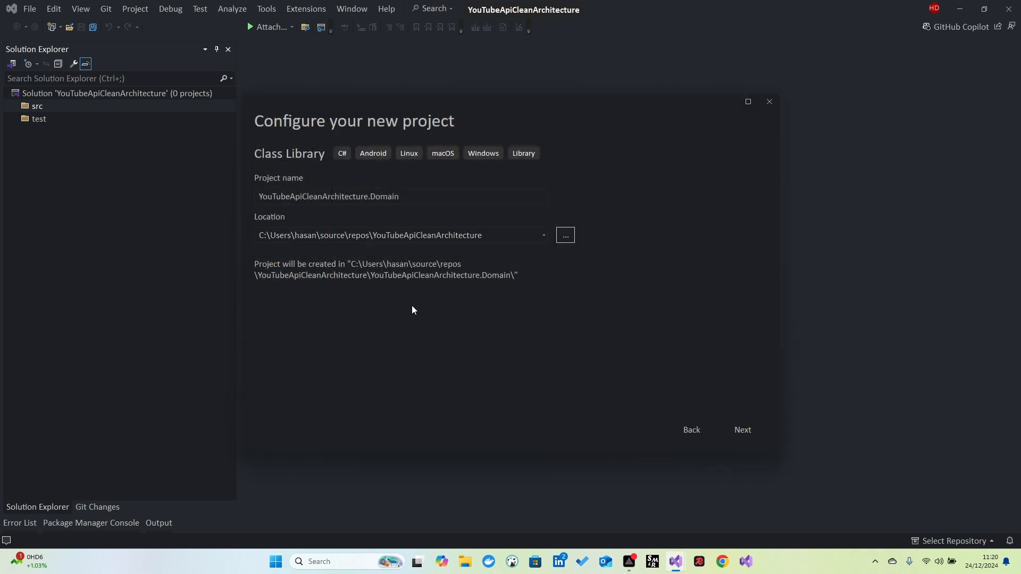
{"action": "mouse_move", "coordinate": [428, 281]}
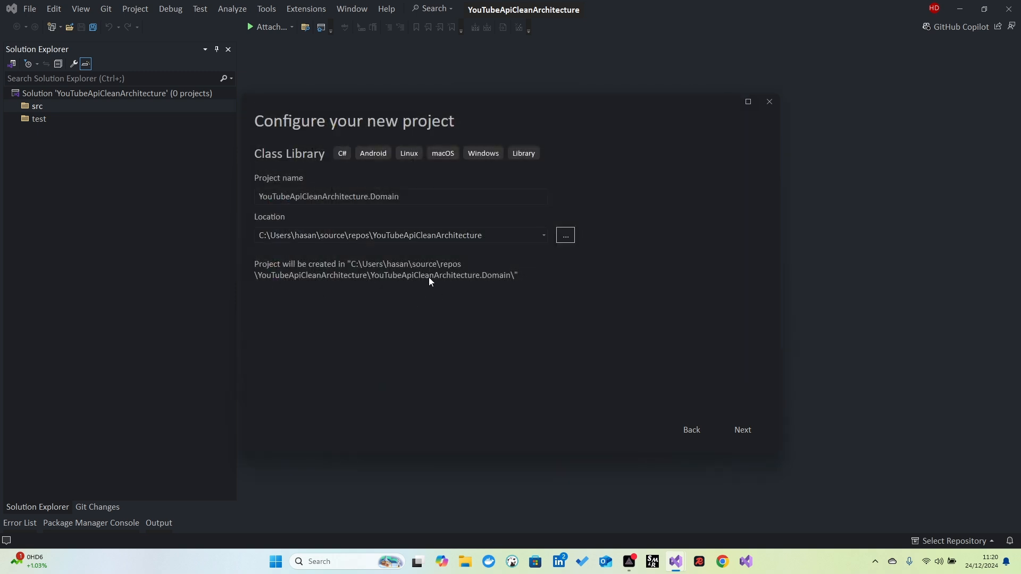
{"action": "mouse_move", "coordinate": [565, 235]}
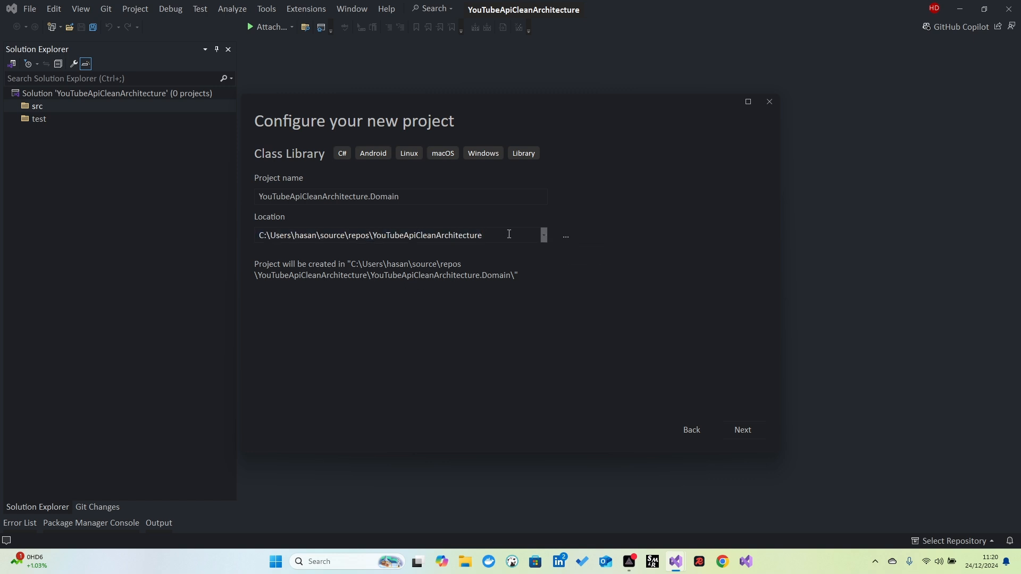
{"action": "type", "text": "\\"}
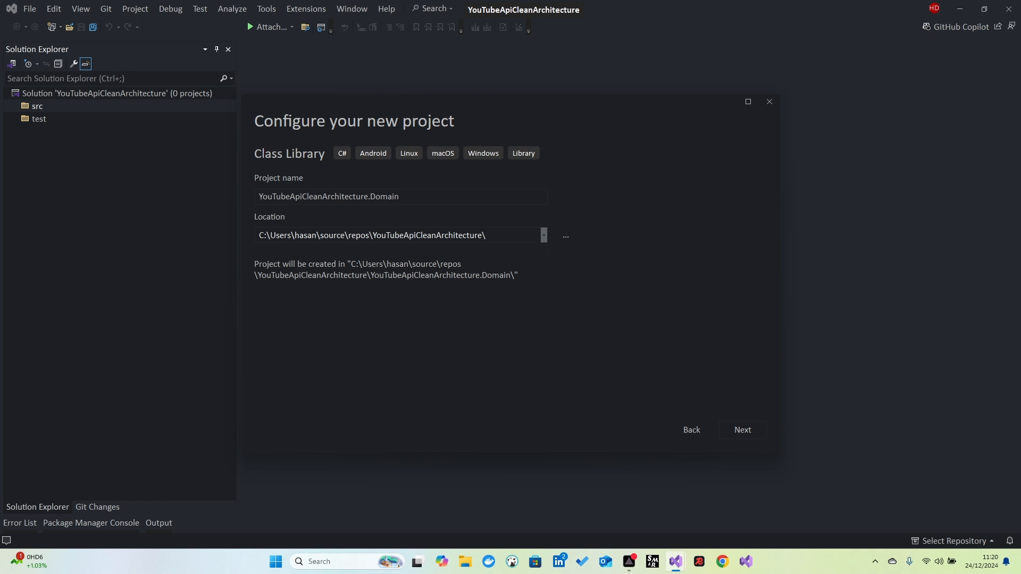
{"action": "type", "text": "src"}
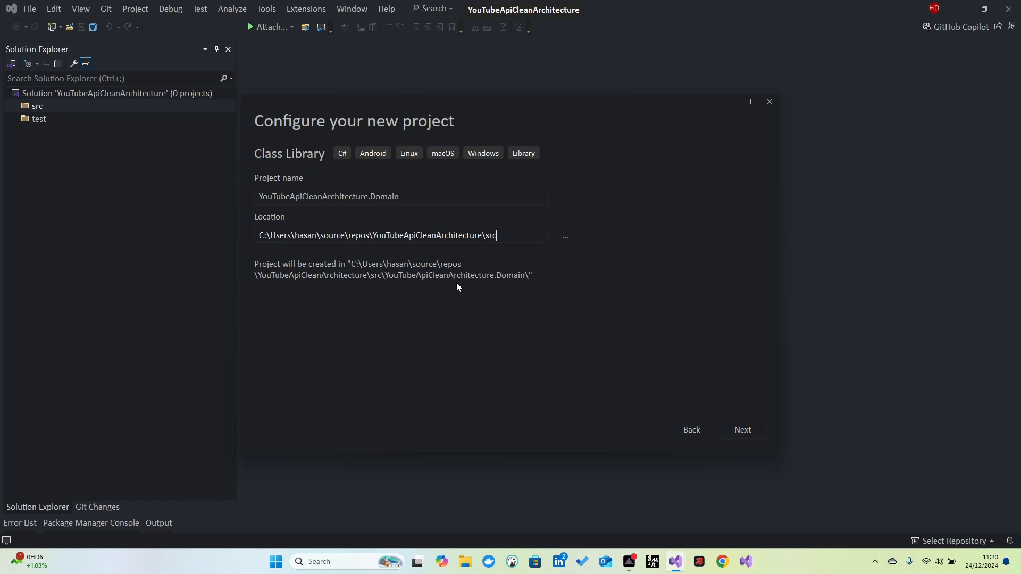
{"action": "mouse_move", "coordinate": [381, 291]}
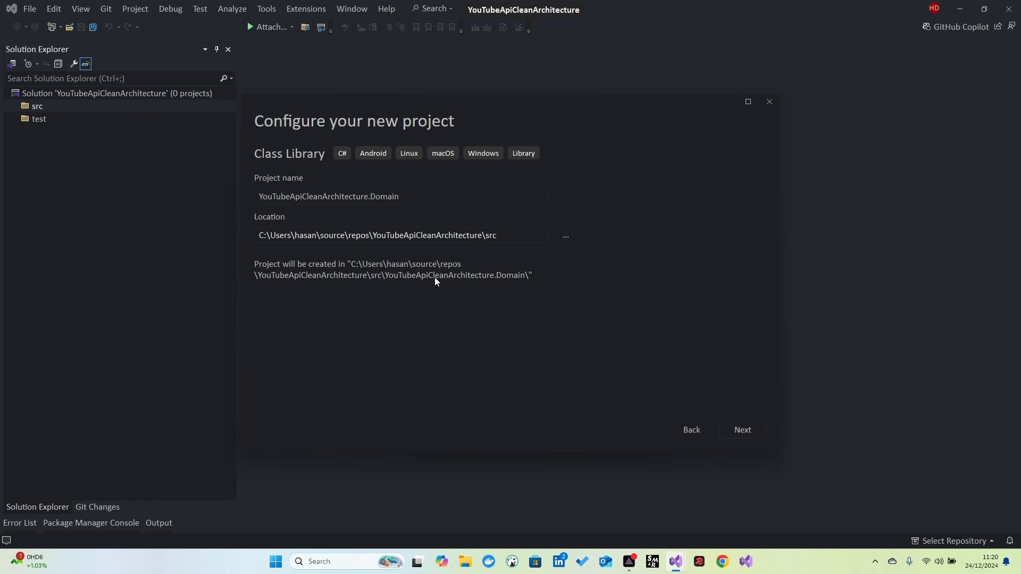
{"action": "mouse_move", "coordinate": [419, 284]}
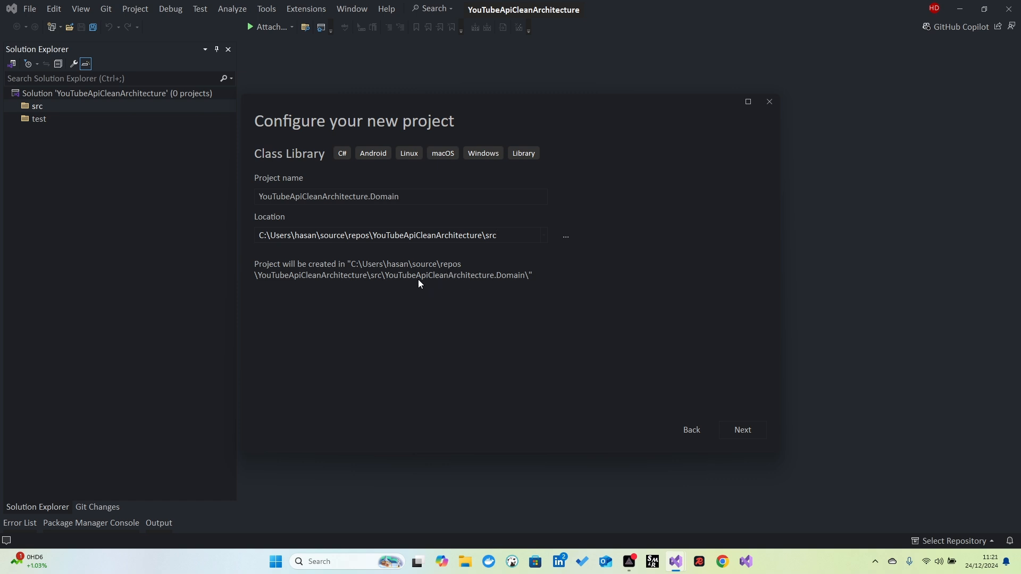
{"action": "mouse_move", "coordinate": [576, 353]}
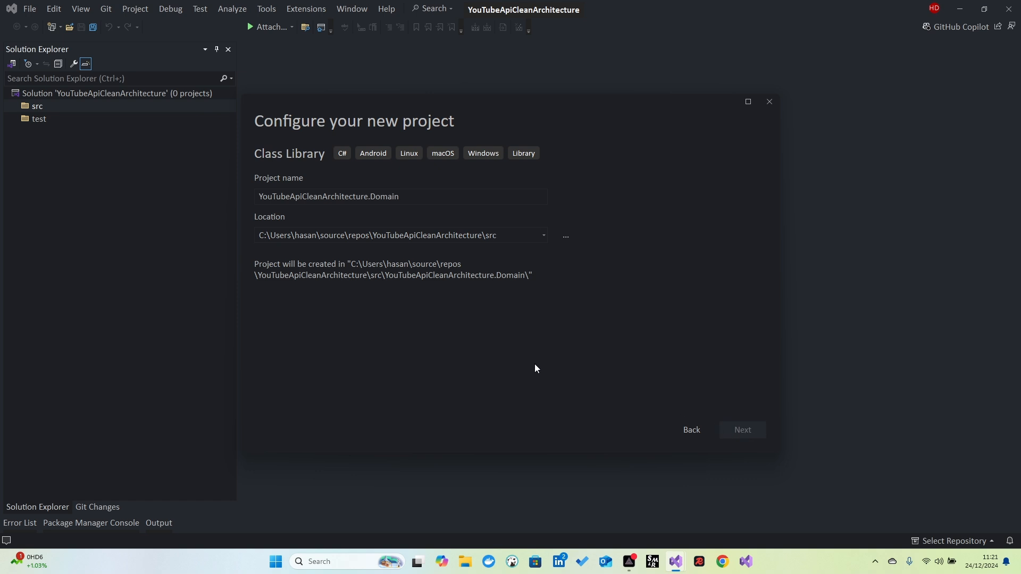
Step: Keep .NET 8.0 (Long Term Support) and create the Domain class library
{"action": "left_click", "coordinate": [742, 430]}
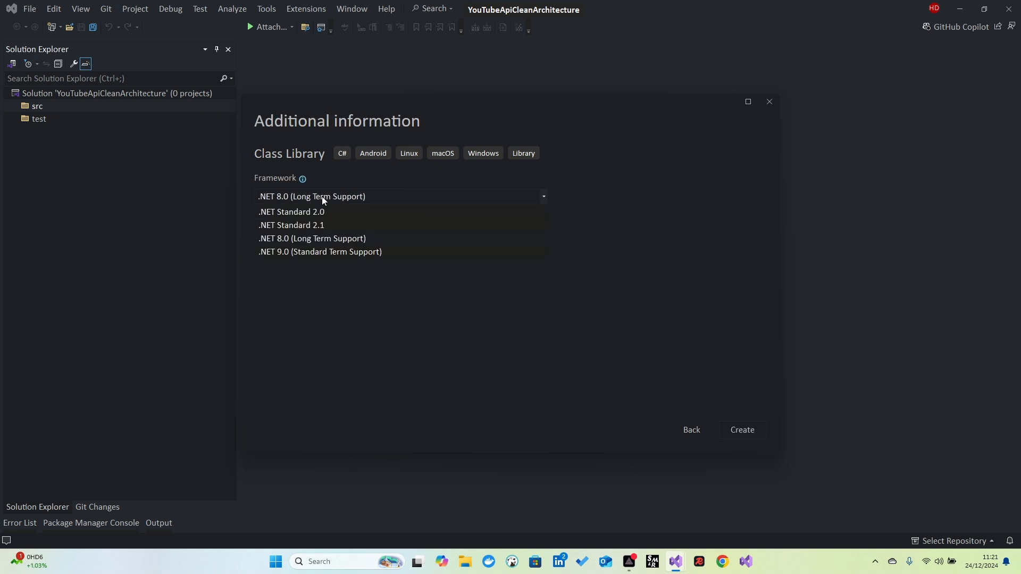
{"action": "mouse_move", "coordinate": [290, 261]}
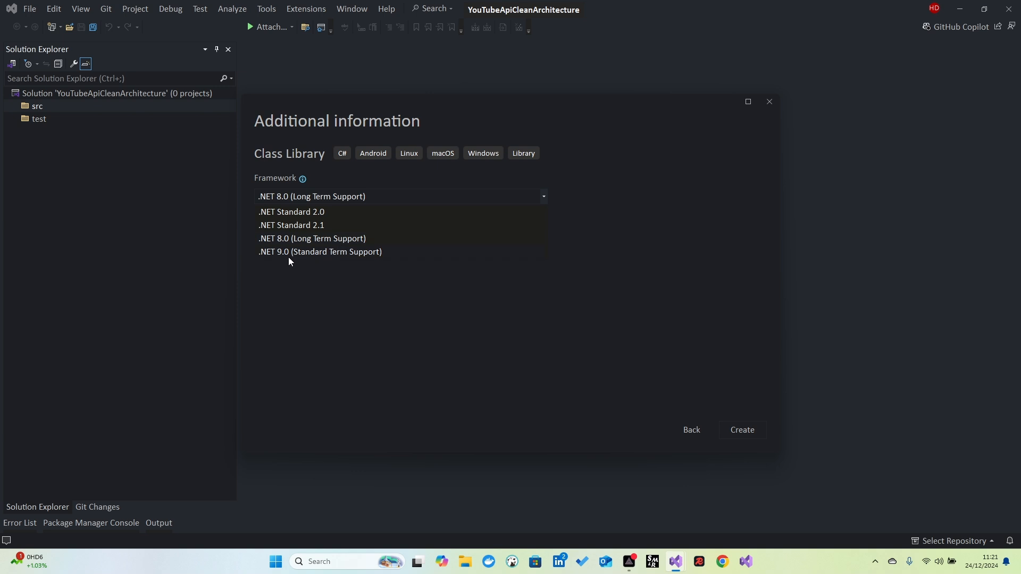
{"action": "mouse_move", "coordinate": [345, 259]}
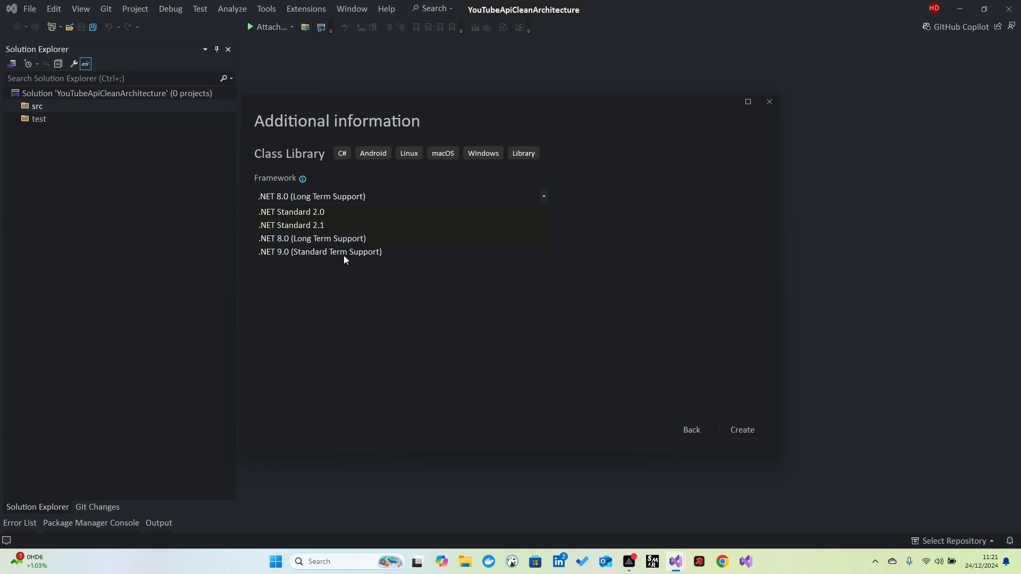
{"action": "mouse_move", "coordinate": [312, 243]}
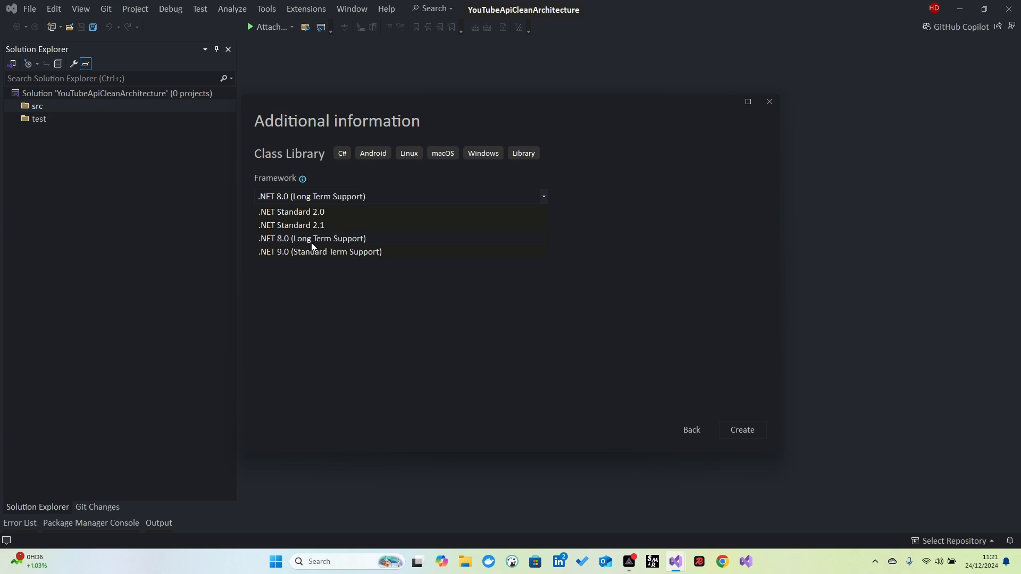
{"action": "mouse_move", "coordinate": [594, 263]}
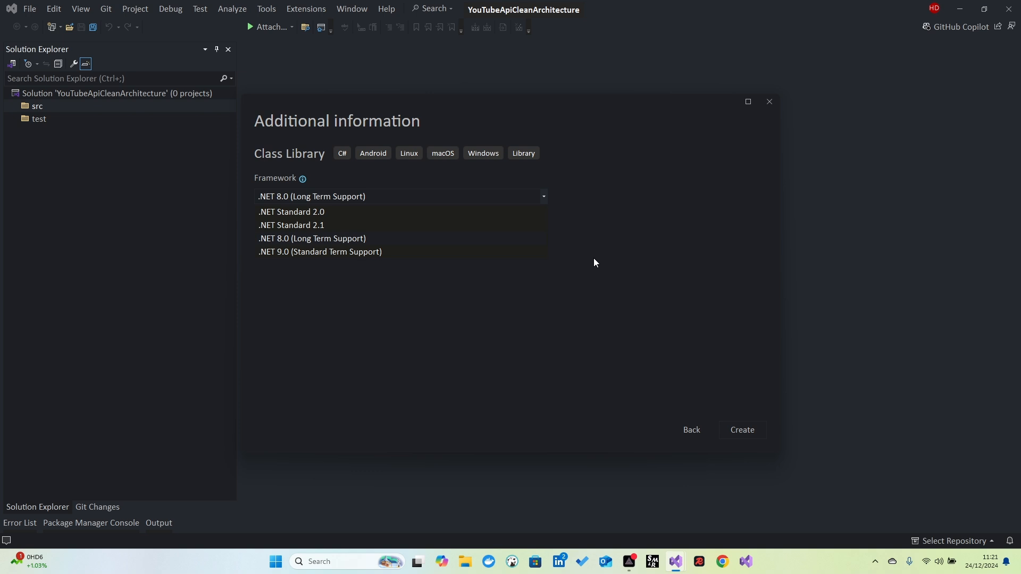
{"action": "mouse_move", "coordinate": [589, 304]}
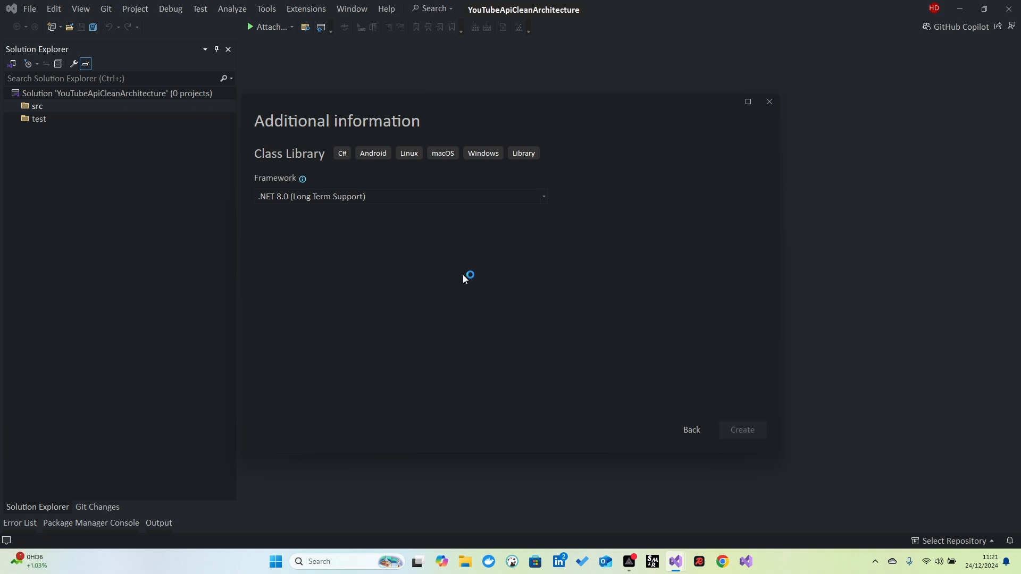
{"action": "left_click", "coordinate": [741, 430]}
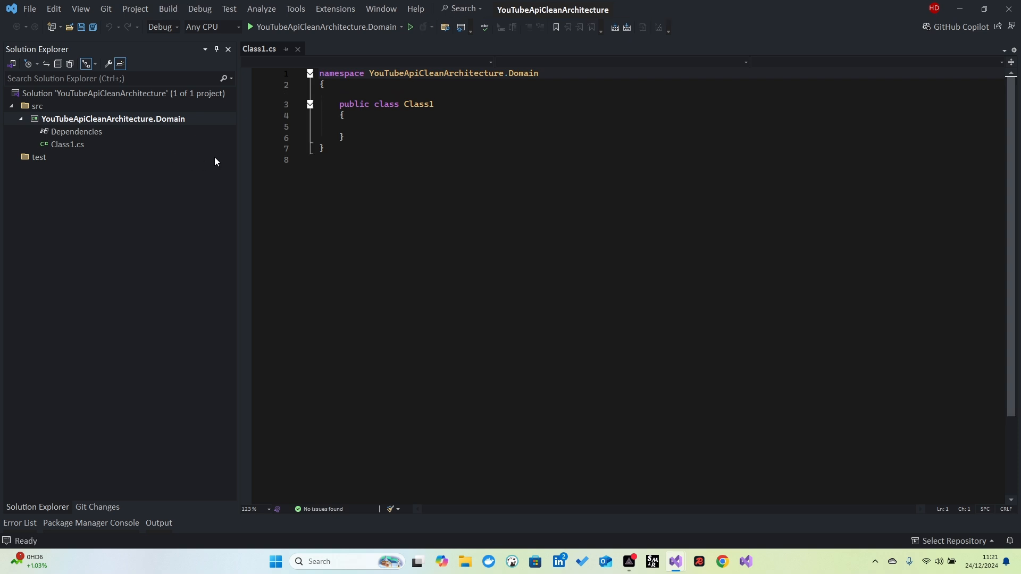
Step: Delete the default Class1.cs from the Domain project, then select the solution node
{"action": "right_click", "coordinate": [67, 143]}
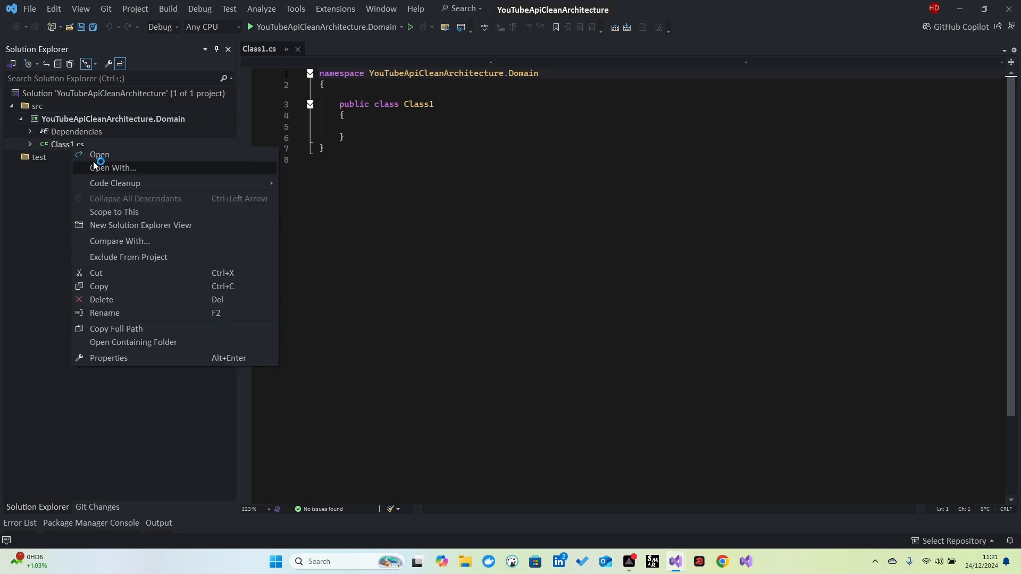
{"action": "left_click", "coordinate": [101, 300]}
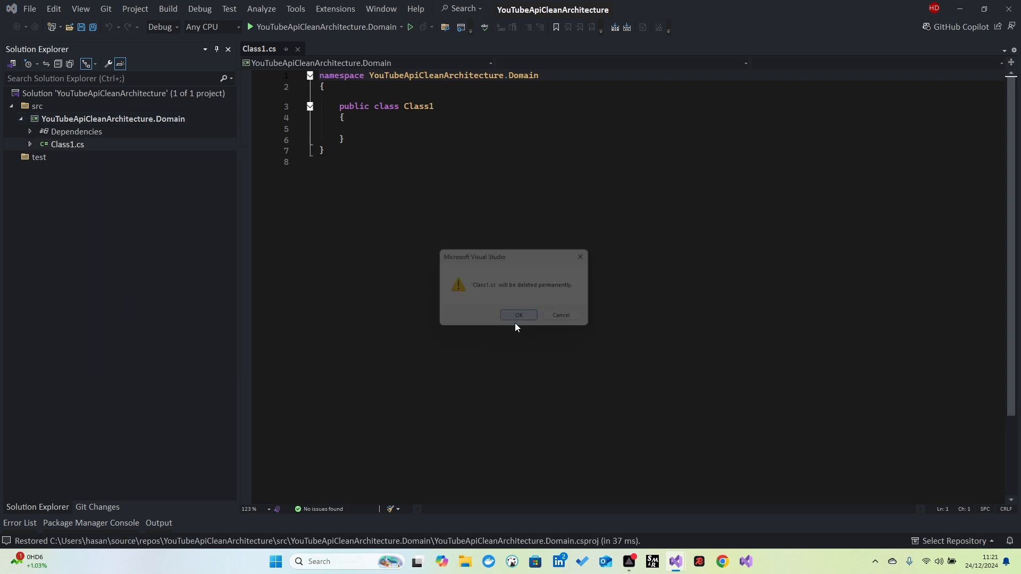
{"action": "left_click", "coordinate": [519, 315]}
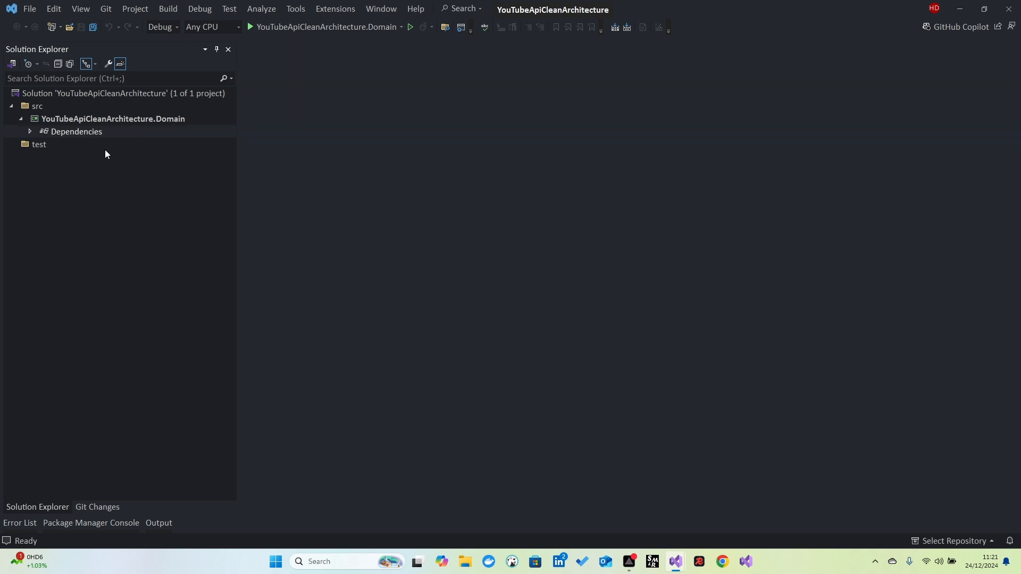
{"action": "left_click", "coordinate": [122, 94]}
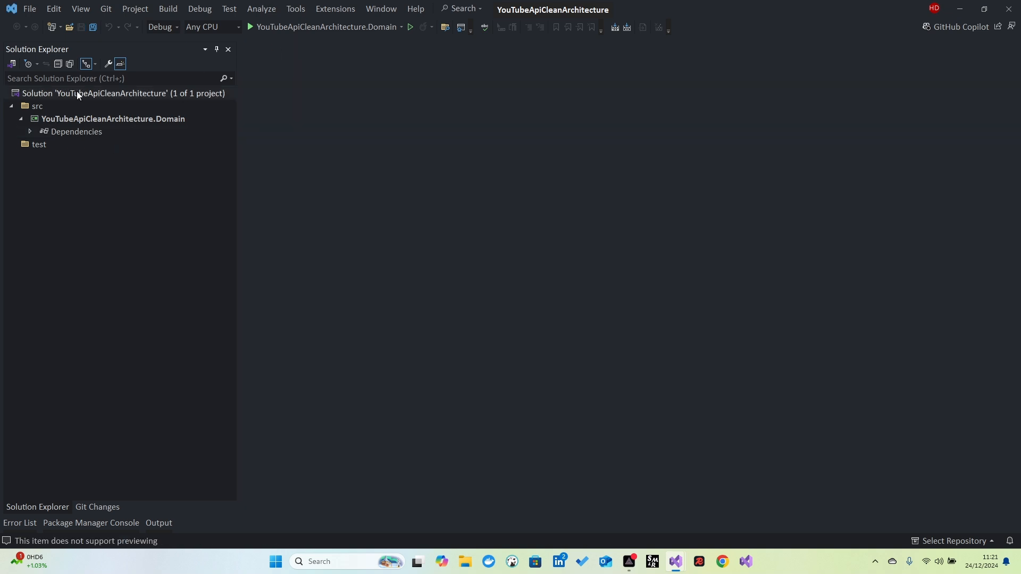
{"action": "right_click", "coordinate": [124, 94]}
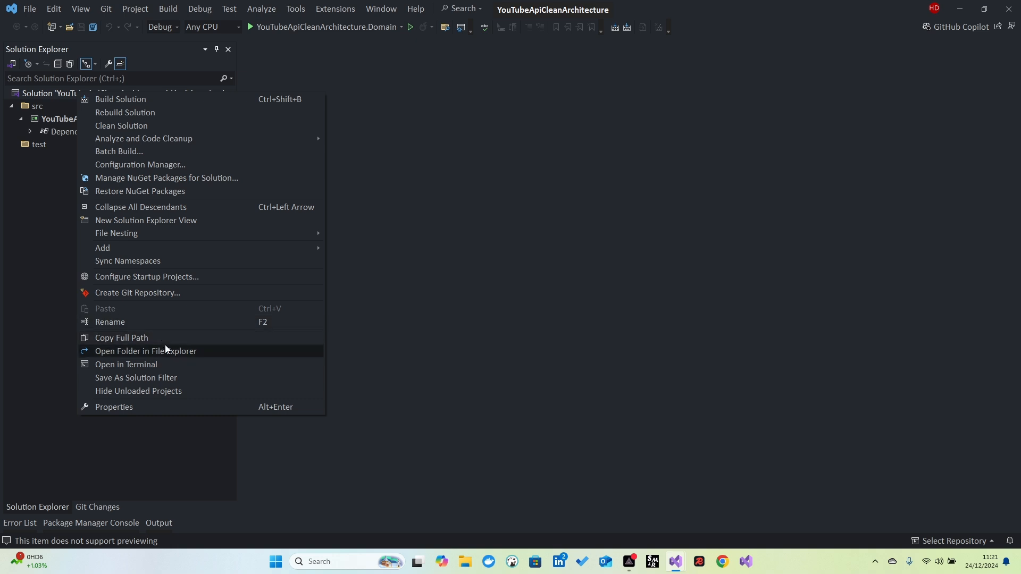
{"action": "mouse_move", "coordinate": [124, 379]}
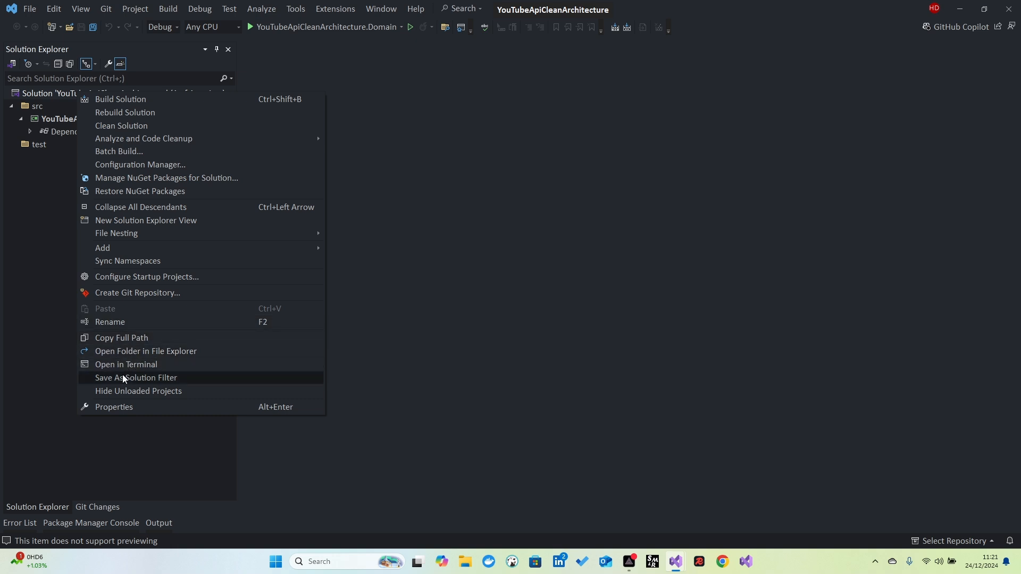
{"action": "mouse_move", "coordinate": [139, 335]}
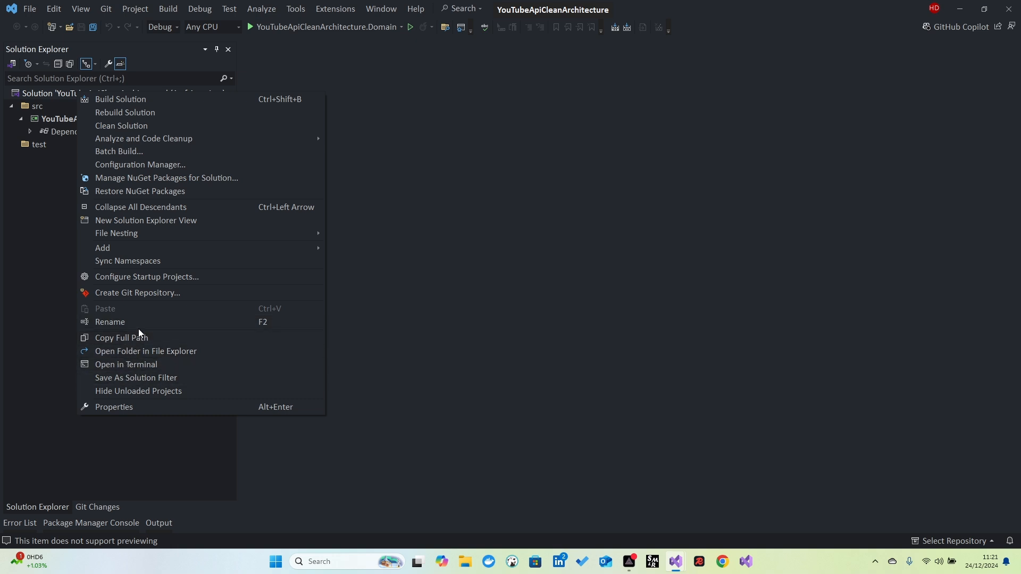
{"action": "mouse_move", "coordinate": [138, 409]}
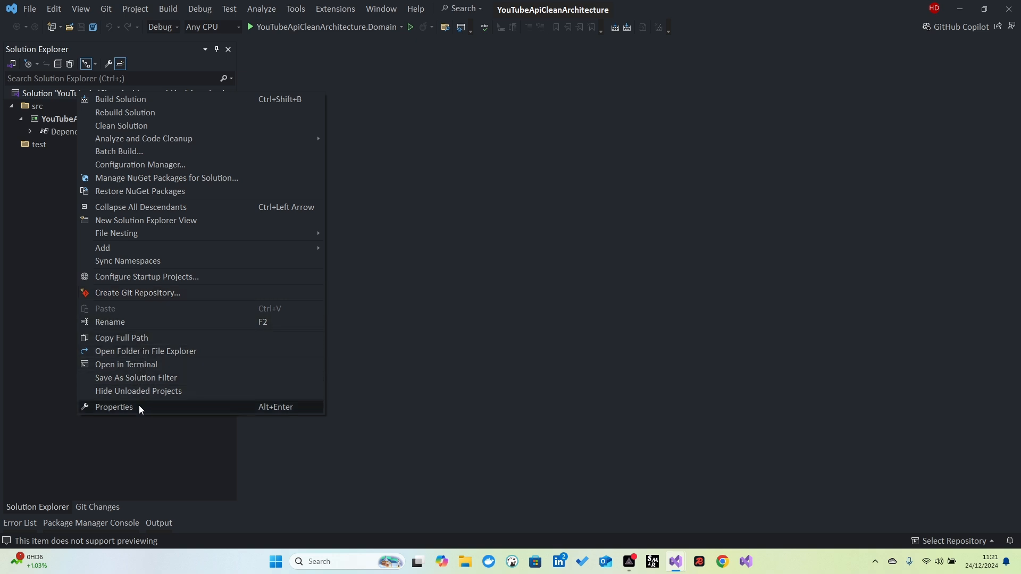
{"action": "mouse_move", "coordinate": [150, 356]}
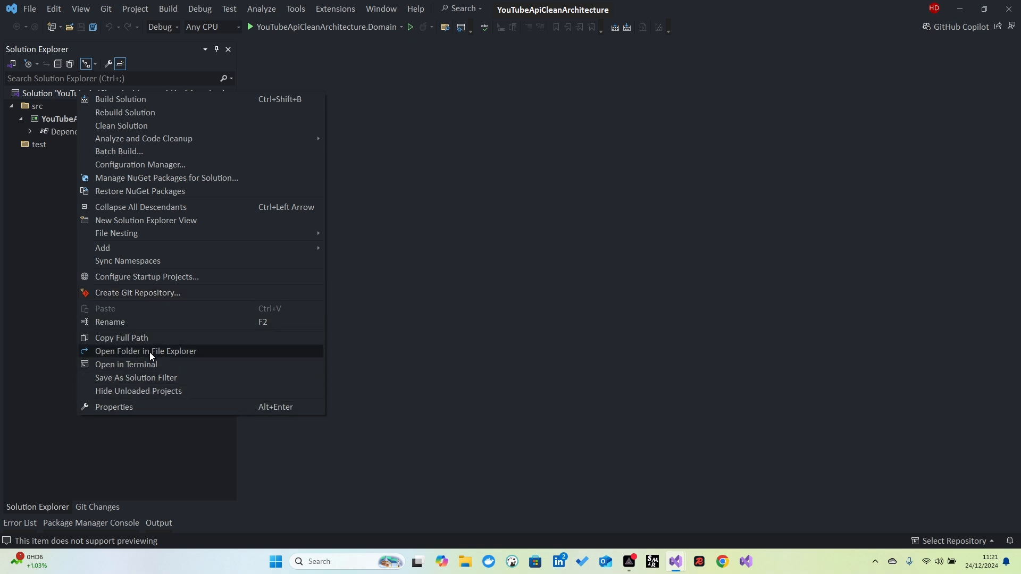
Step: Open the solution folder in File Explorer and view the src folder holding the Domain project
{"action": "left_click", "coordinate": [146, 351]}
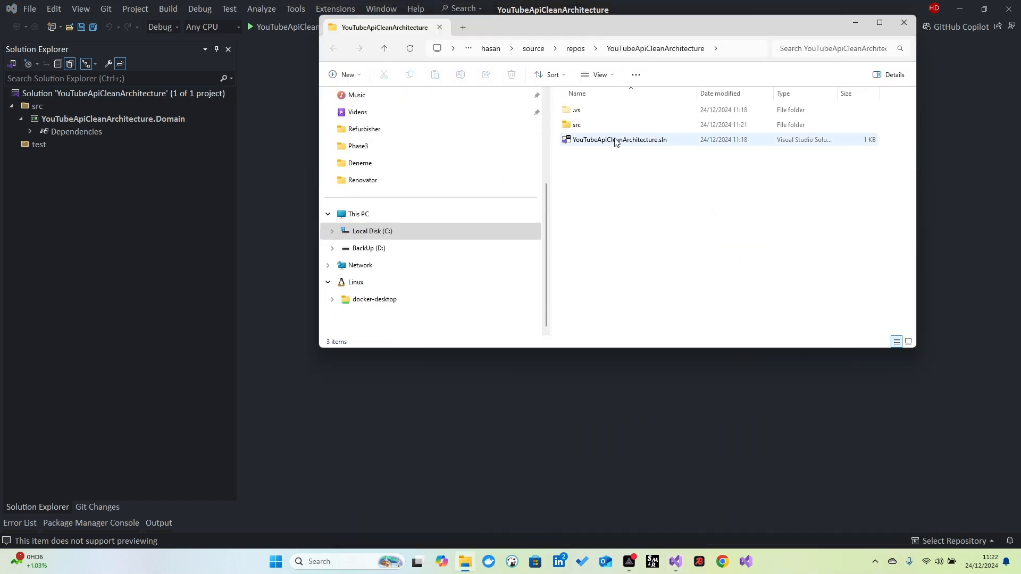
{"action": "mouse_move", "coordinate": [577, 124]}
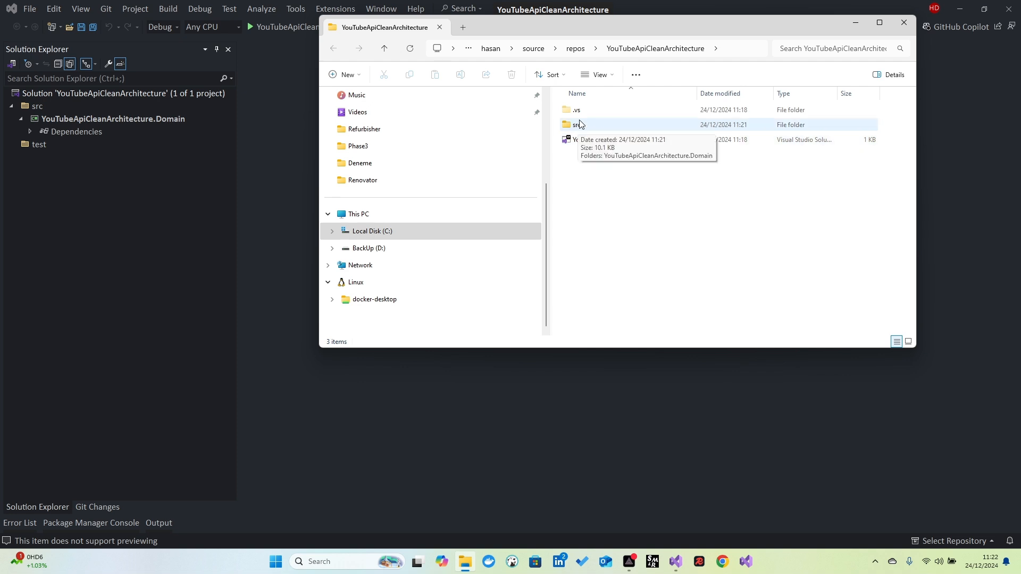
{"action": "double_click", "coordinate": [575, 125]}
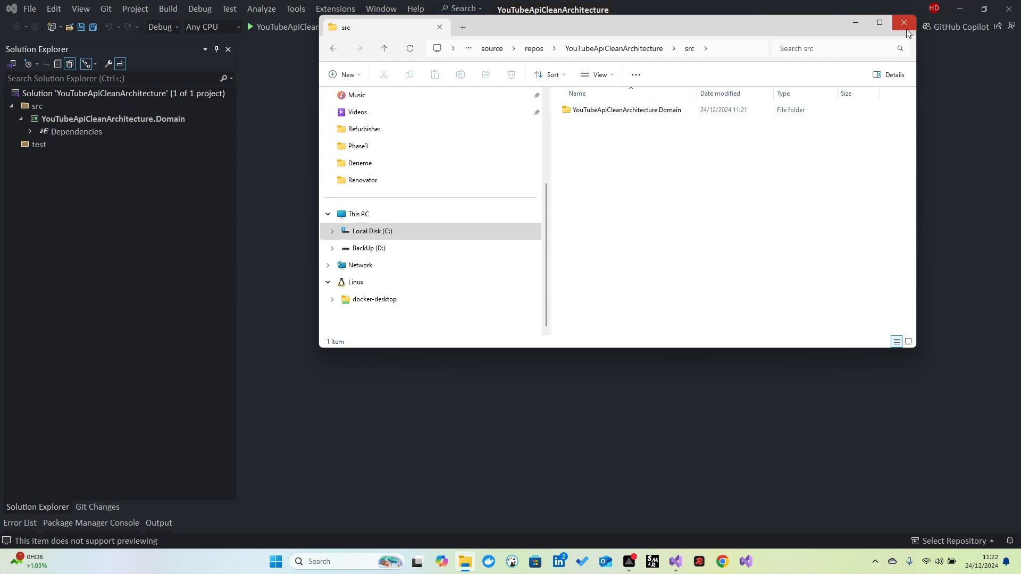
Step: Add a Class Library project to src named YouTubeApiCleanArchitecture.Application
{"action": "left_click", "coordinate": [903, 22]}
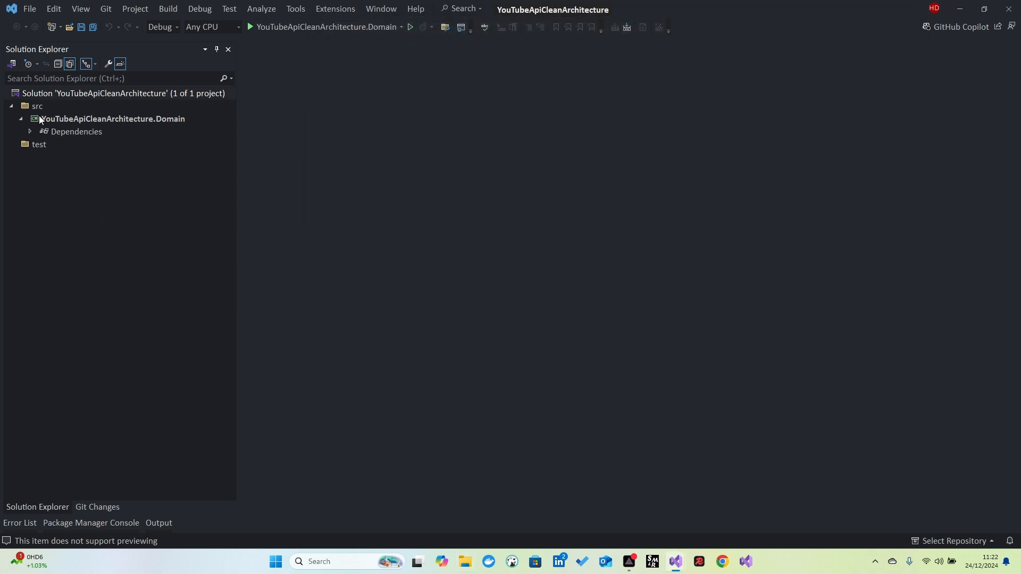
{"action": "right_click", "coordinate": [37, 106]}
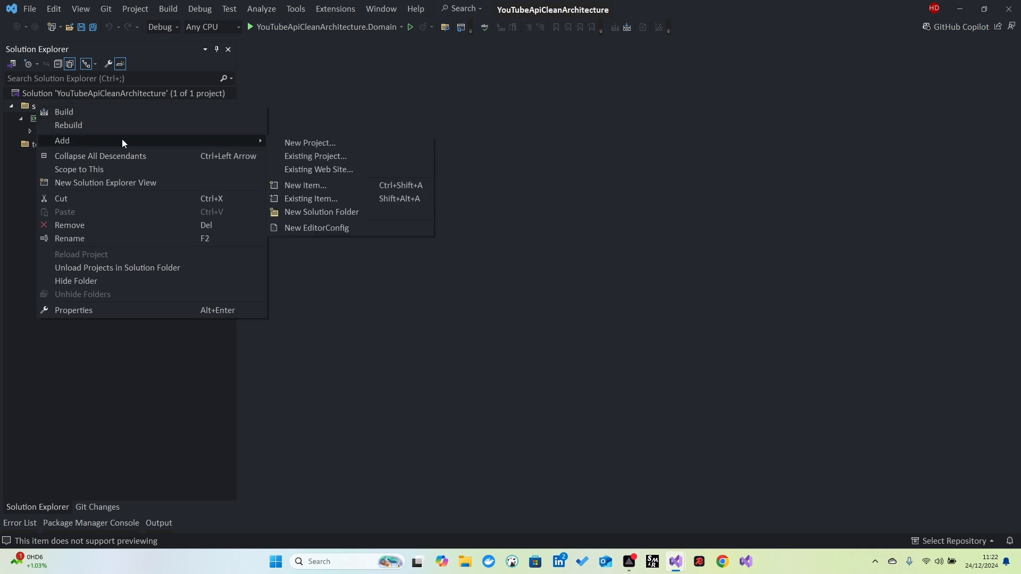
{"action": "left_click", "coordinate": [309, 142]}
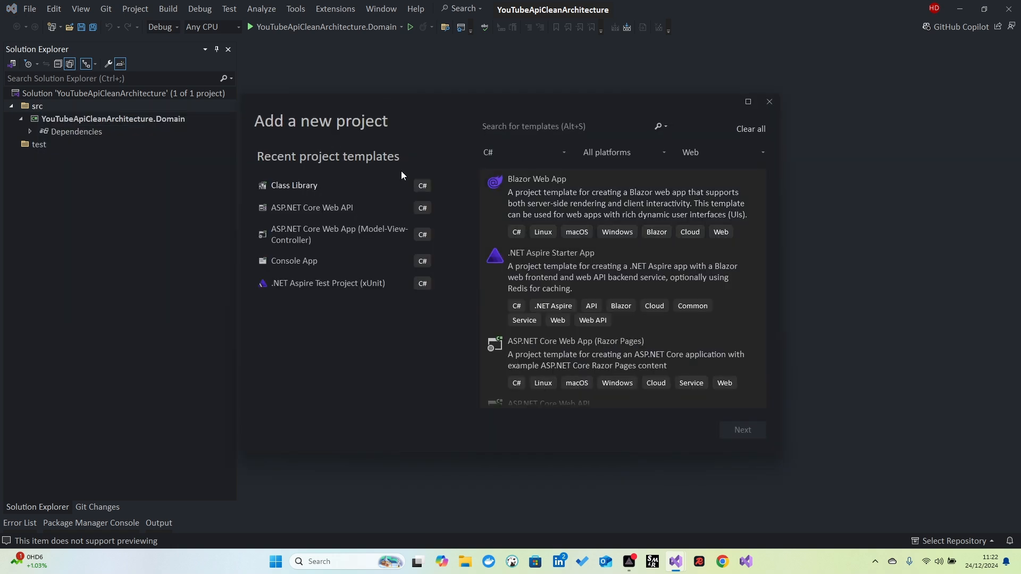
{"action": "left_click", "coordinate": [293, 185]}
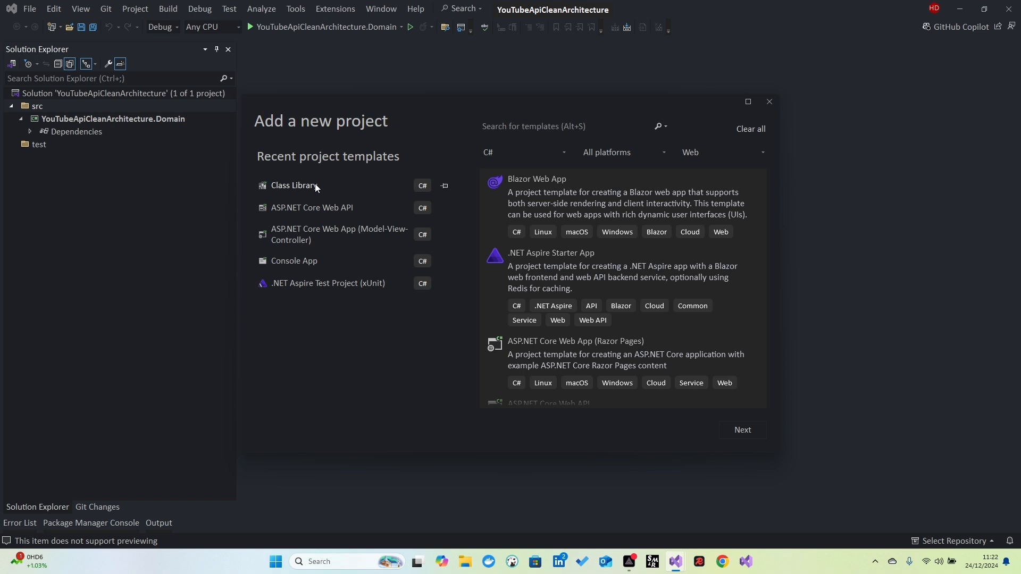
{"action": "mouse_move", "coordinate": [311, 190]}
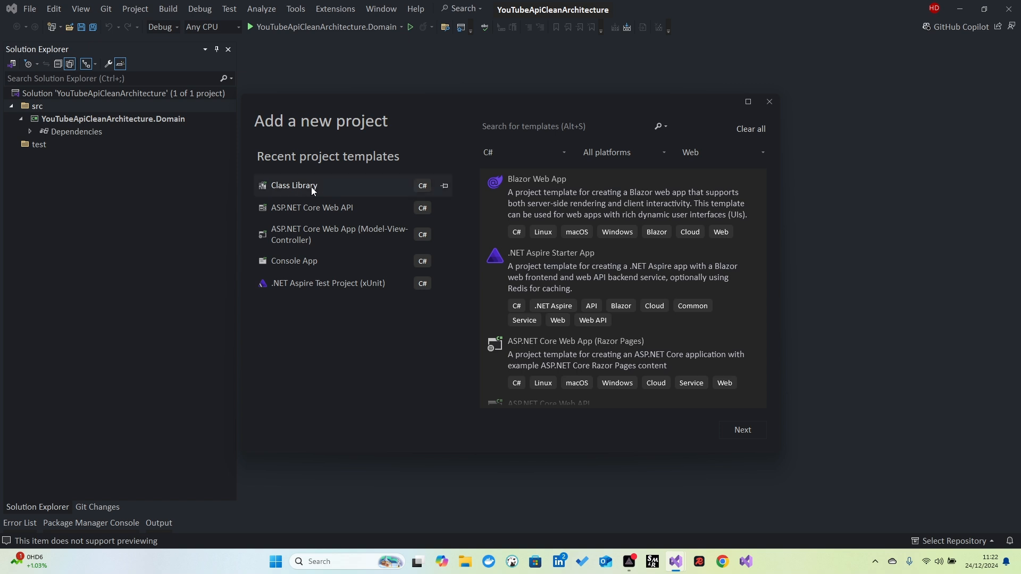
{"action": "left_click", "coordinate": [741, 430]}
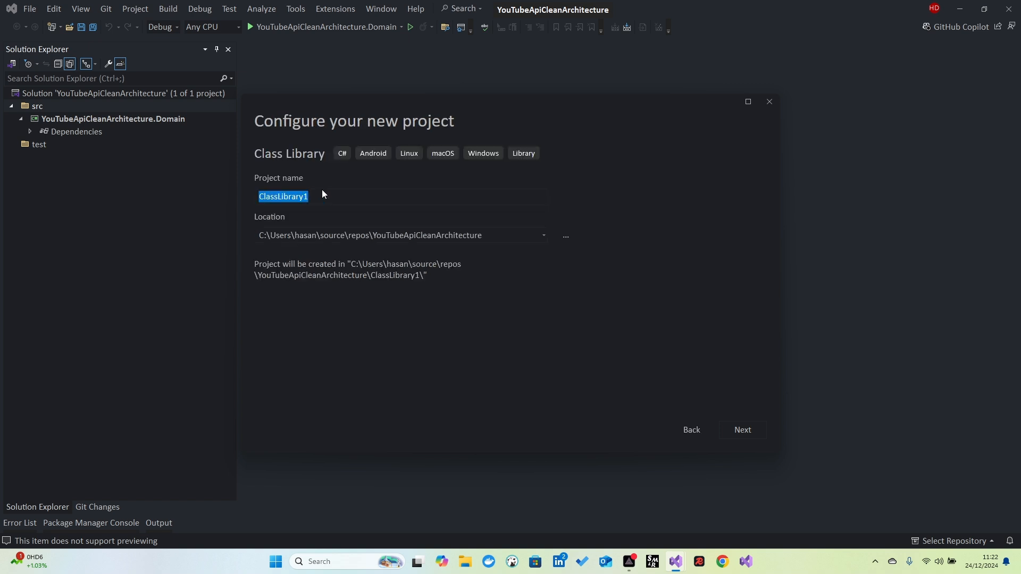
{"action": "type", "text": "YouTubeApiCleanArchitecture."}
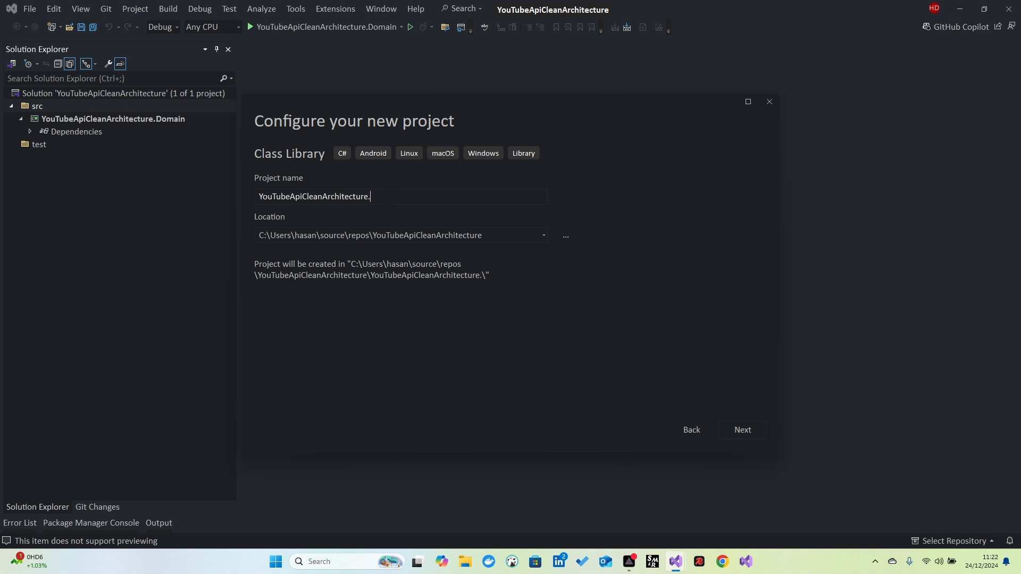
{"action": "type", "text": "Applica"}
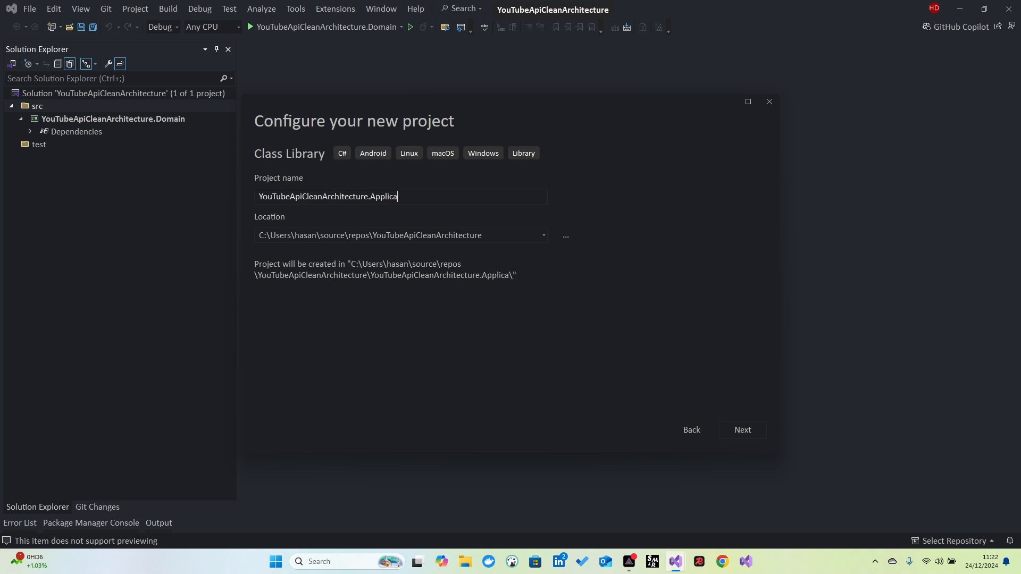
{"action": "type", "text": "tion"}
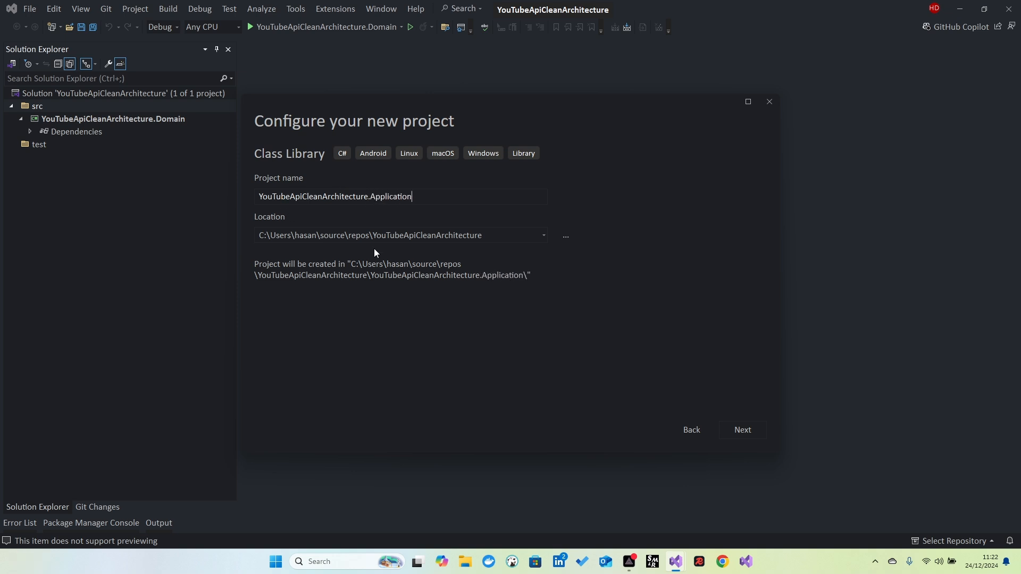
{"action": "mouse_move", "coordinate": [558, 256]}
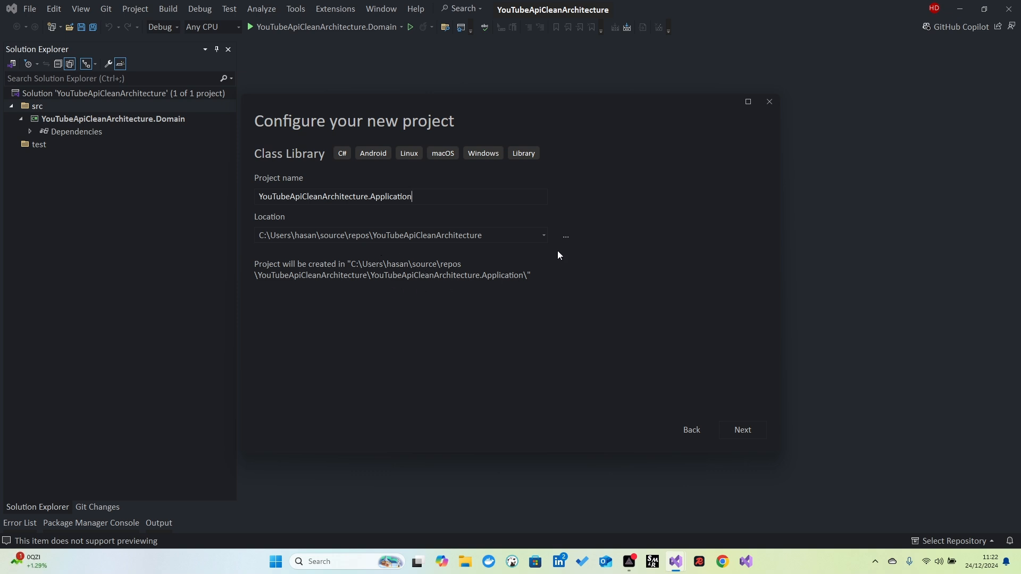
Step: Set the Application project's location to the src folder and create it on .NET 8.0
{"action": "left_click", "coordinate": [564, 235]}
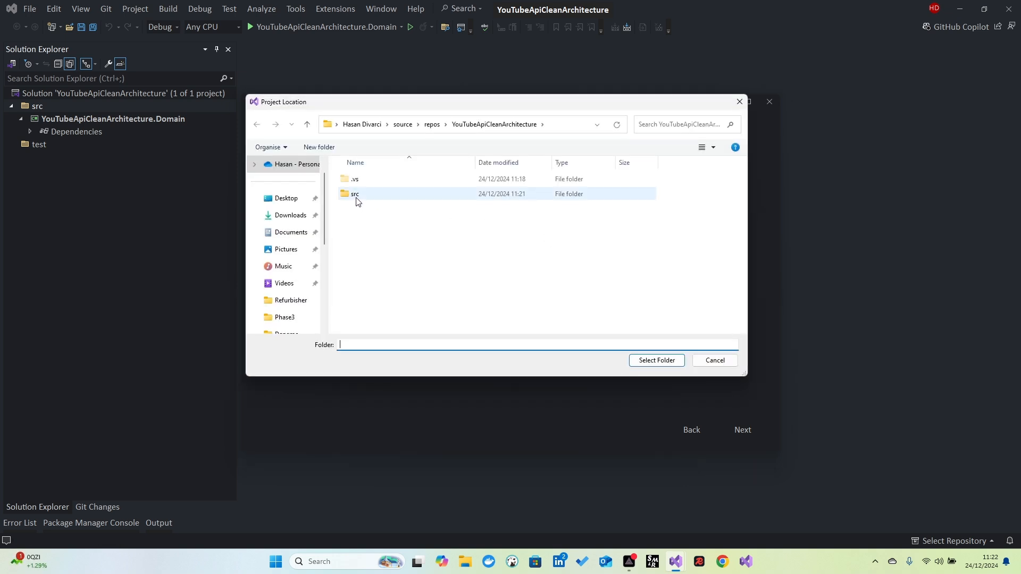
{"action": "left_click", "coordinate": [355, 194]}
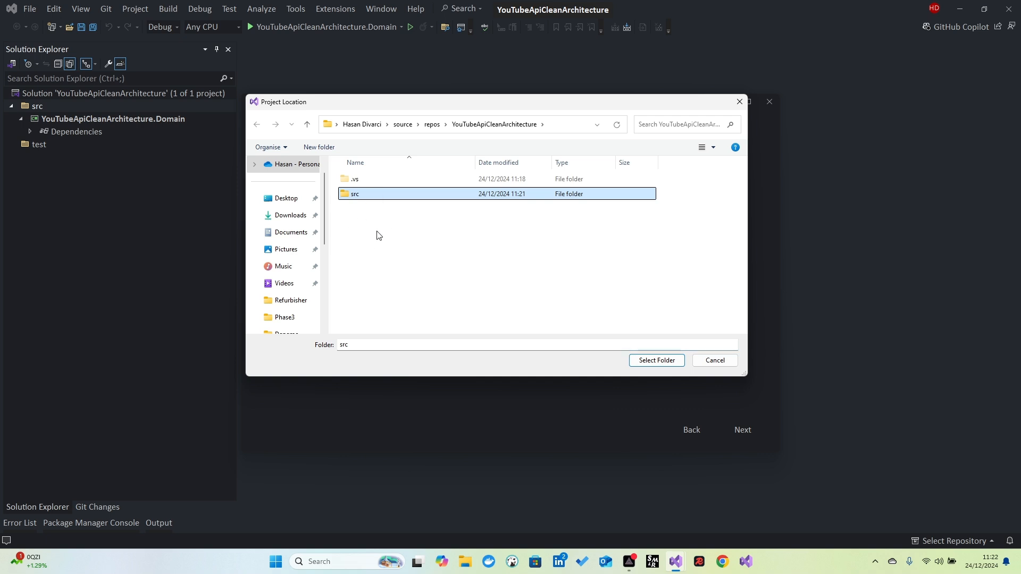
{"action": "left_click", "coordinate": [656, 361]}
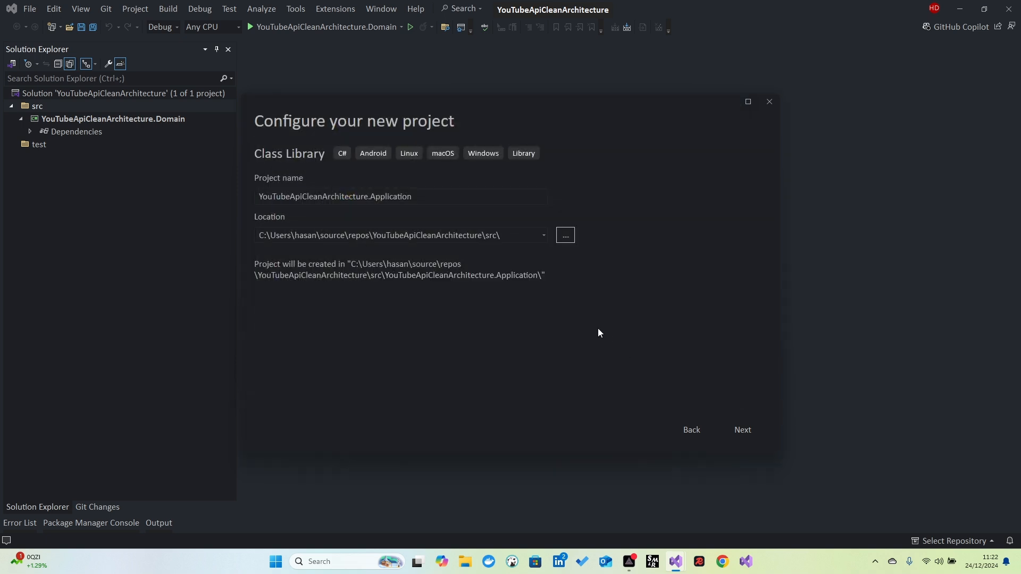
{"action": "mouse_move", "coordinate": [394, 277]}
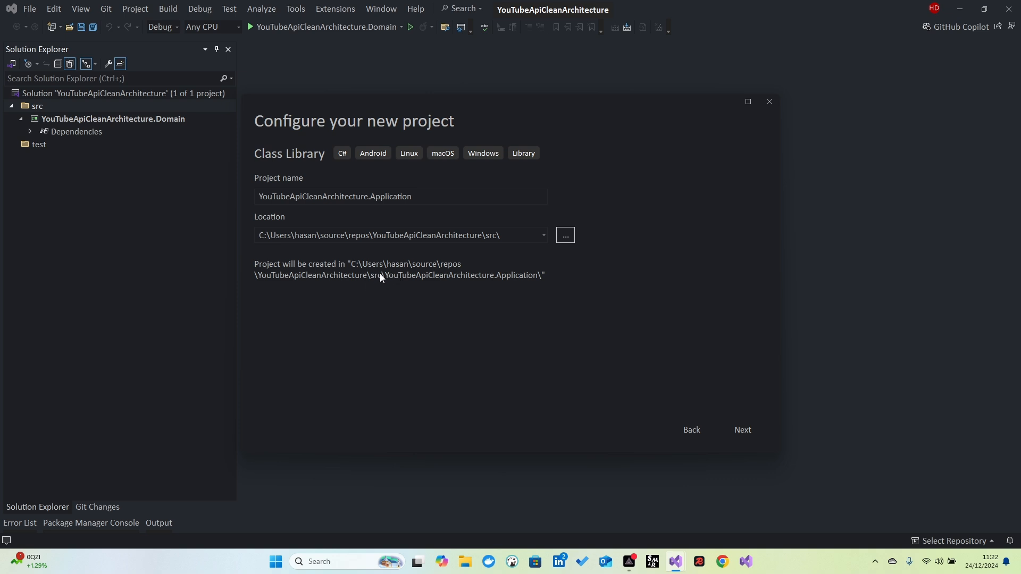
{"action": "mouse_move", "coordinate": [692, 429]}
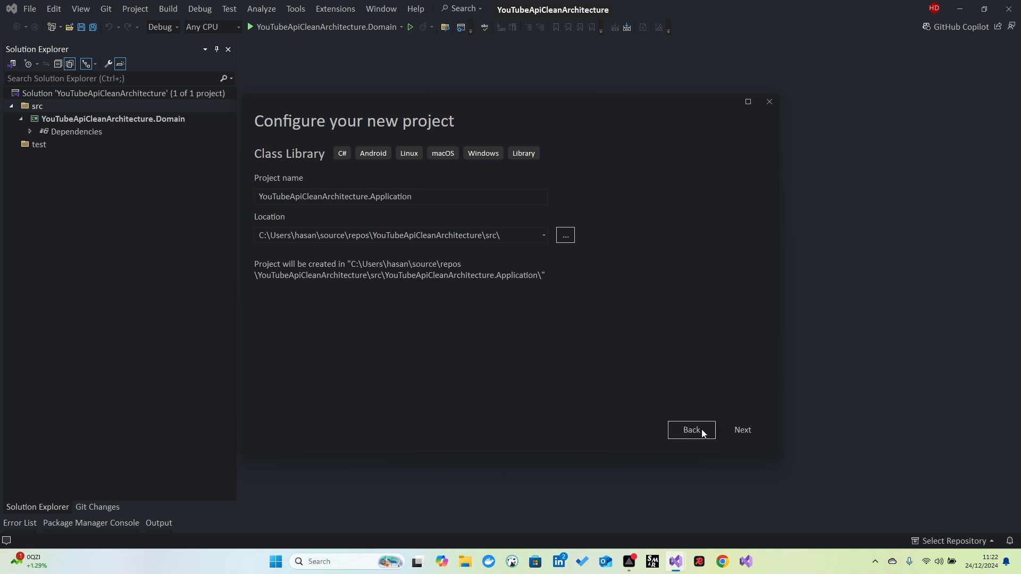
{"action": "left_click", "coordinate": [741, 429]}
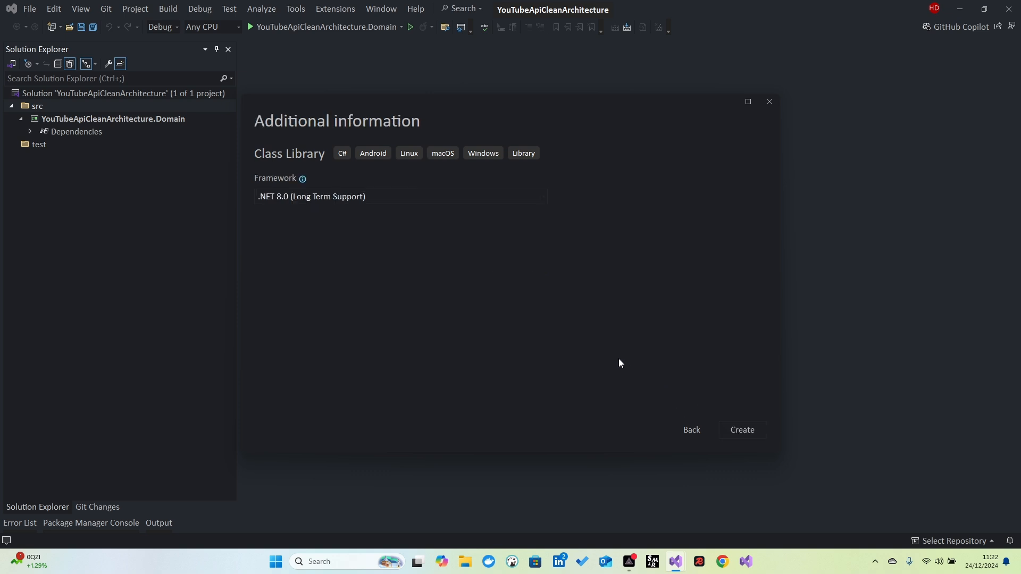
{"action": "left_click", "coordinate": [742, 429]}
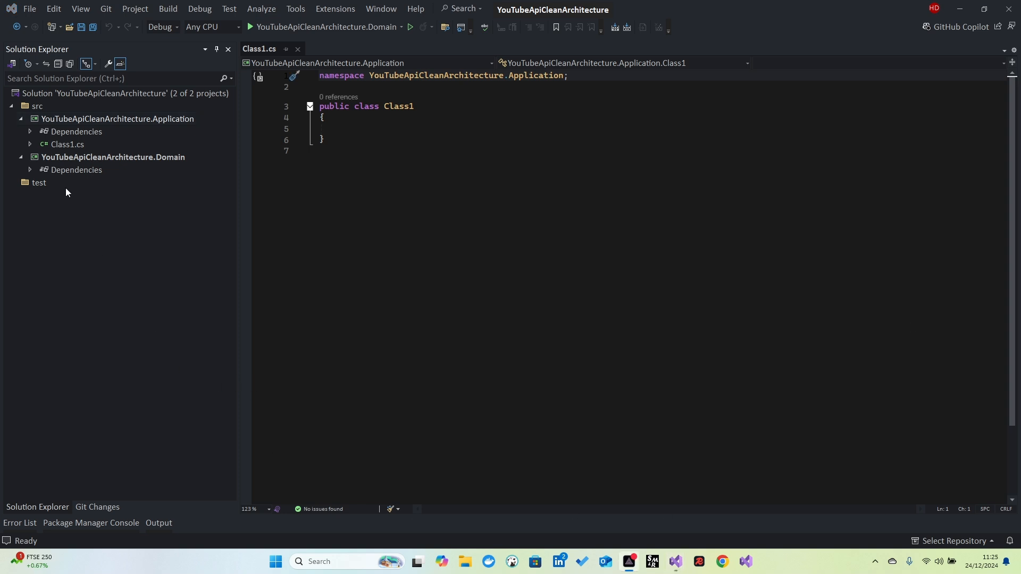
Step: Start a new Class Library named YouTubeApiCleanArchitecture.Infrastructure from the src folder
{"action": "right_click", "coordinate": [66, 143]}
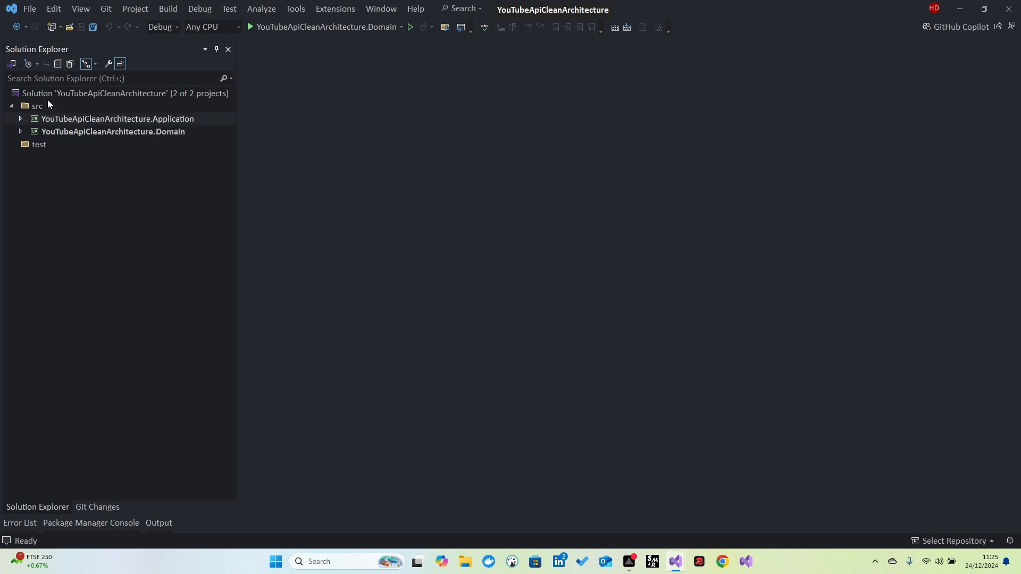
{"action": "right_click", "coordinate": [36, 105]}
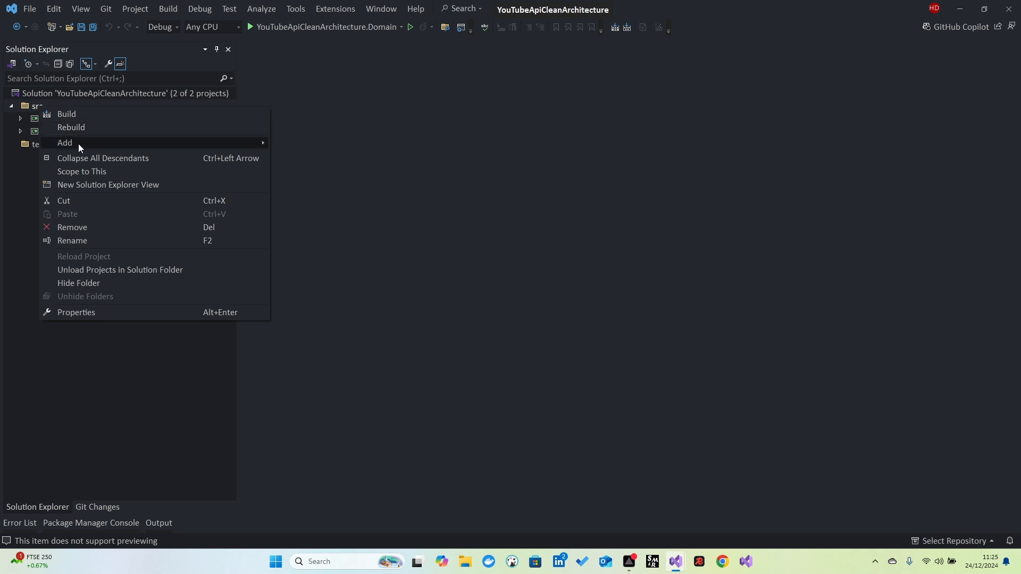
{"action": "left_click", "coordinate": [64, 142]}
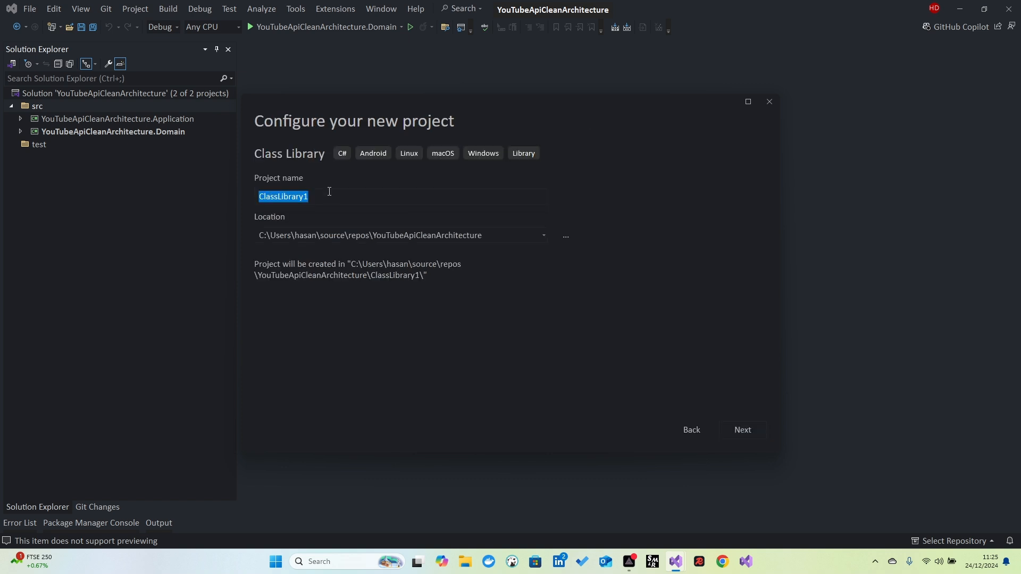
{"action": "type", "text": "YouTubeApiCleanArchitecture"}
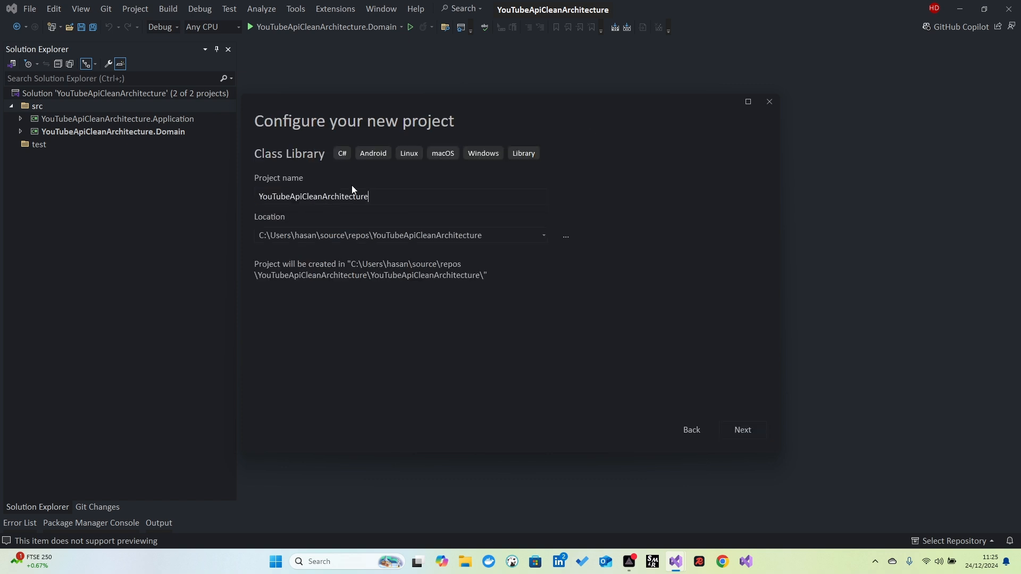
{"action": "type", "text": ".Infrastr"}
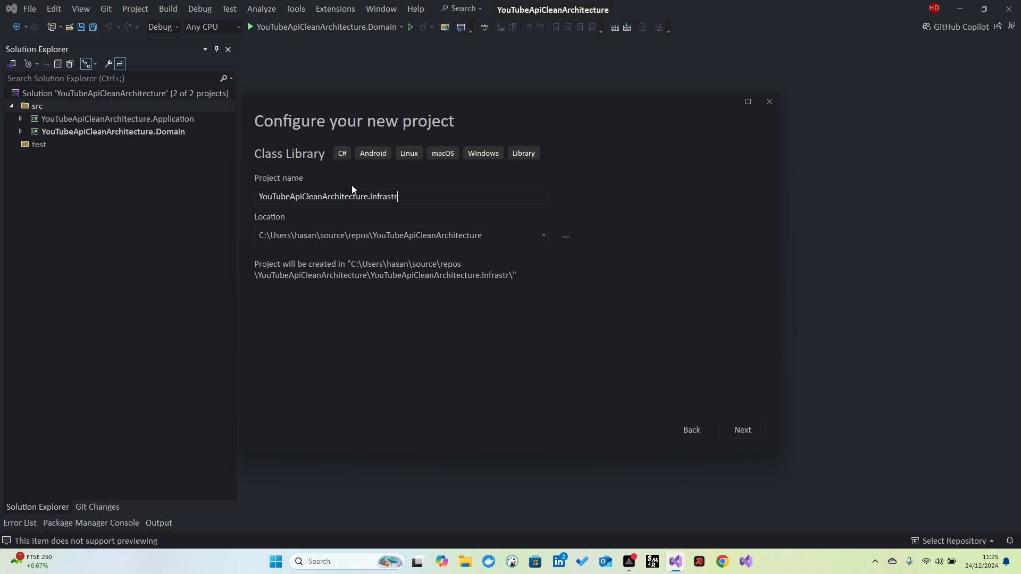
{"action": "type", "text": "ucture"}
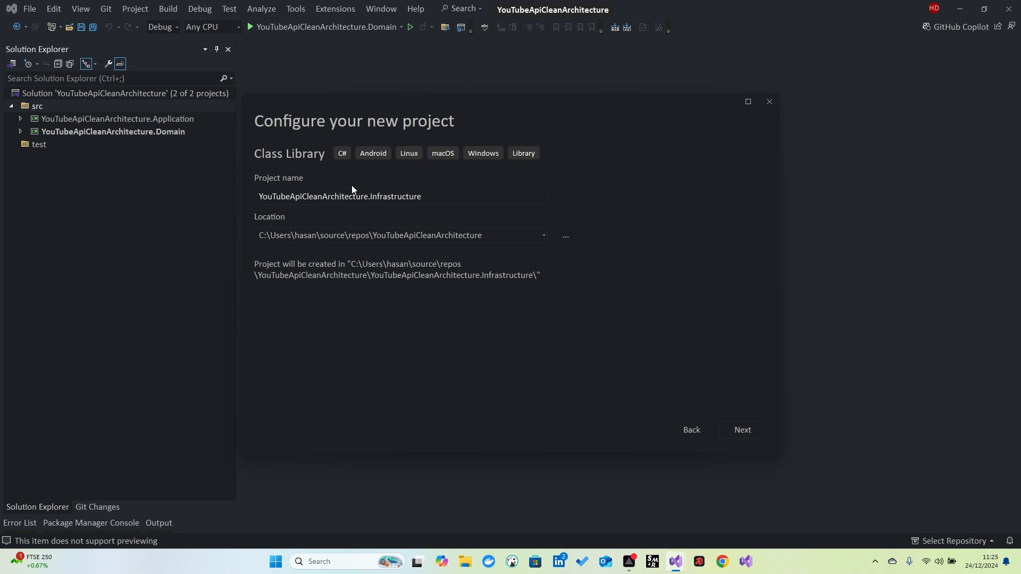
Step: Set the project location to src and create the Infrastructure project
{"action": "left_click", "coordinate": [565, 236]}
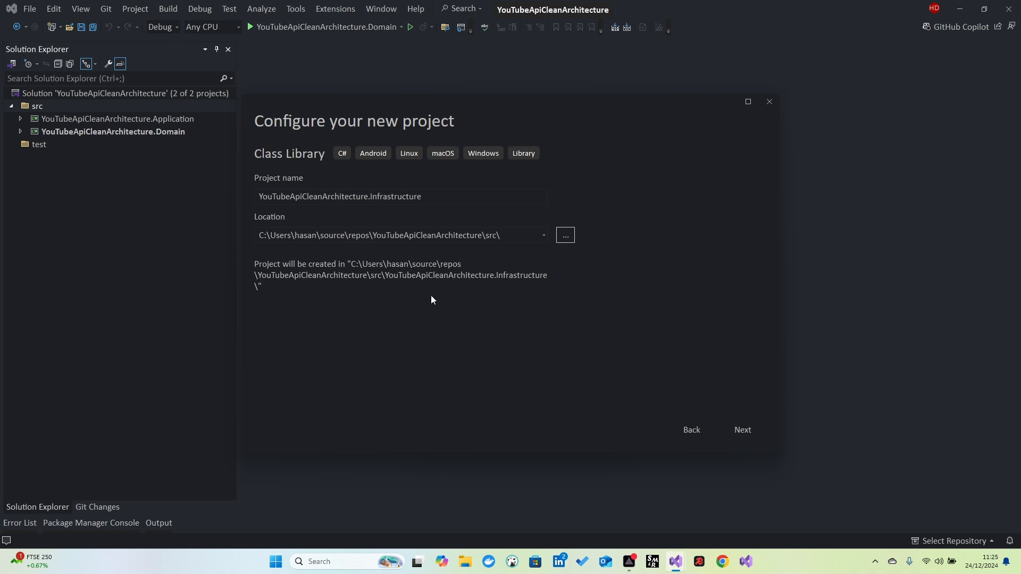
{"action": "left_click", "coordinate": [742, 430]}
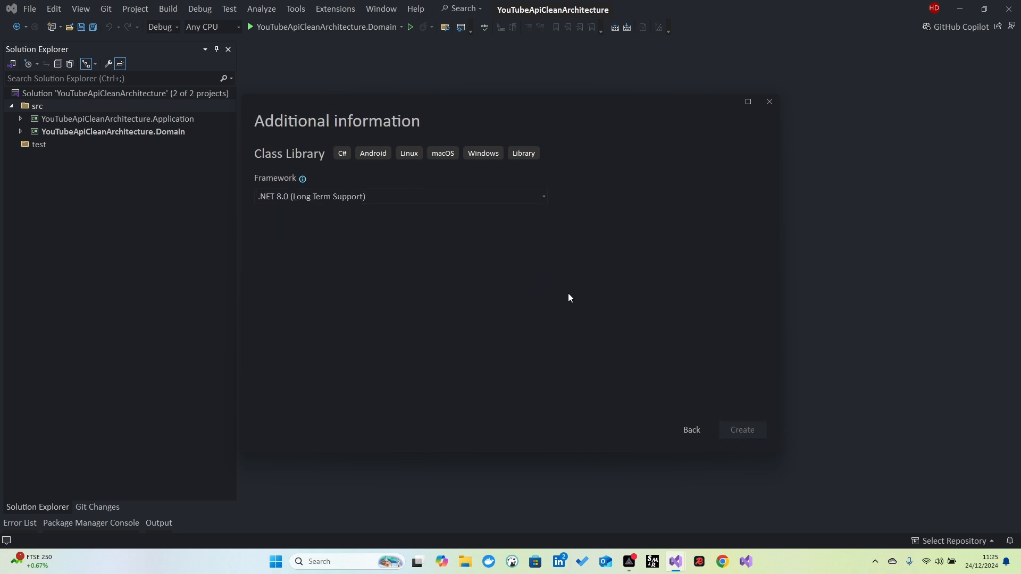
{"action": "left_click", "coordinate": [741, 429]}
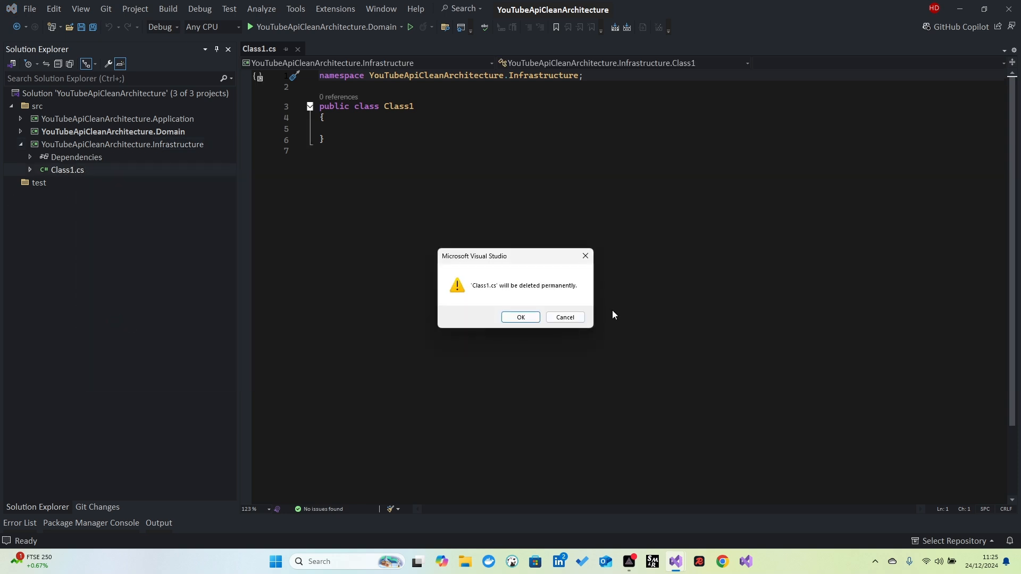
Step: Delete Class1.cs from Infrastructure and bring up the src folder's Add options
{"action": "left_click", "coordinate": [521, 317]}
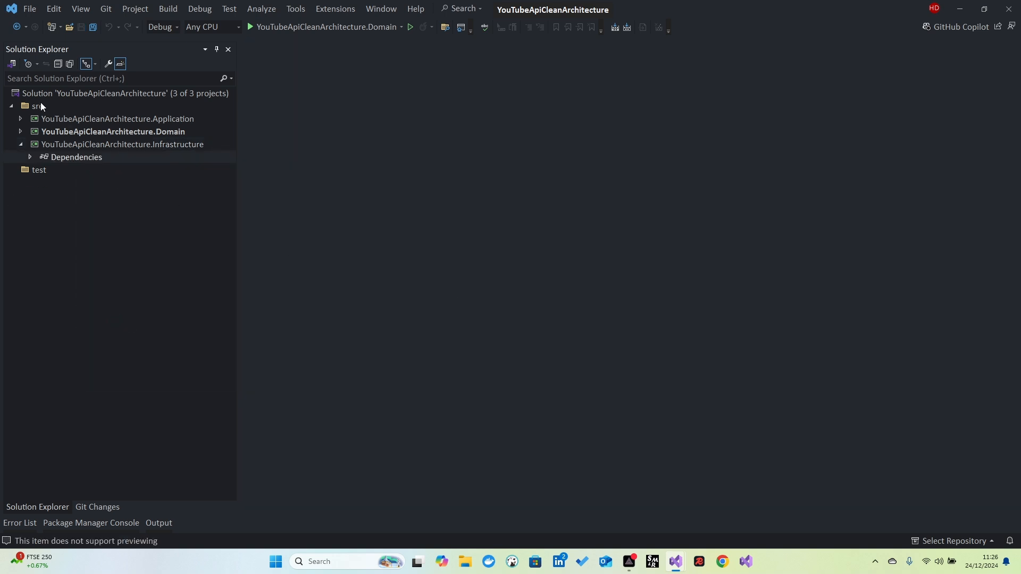
{"action": "mouse_move", "coordinate": [45, 153]}
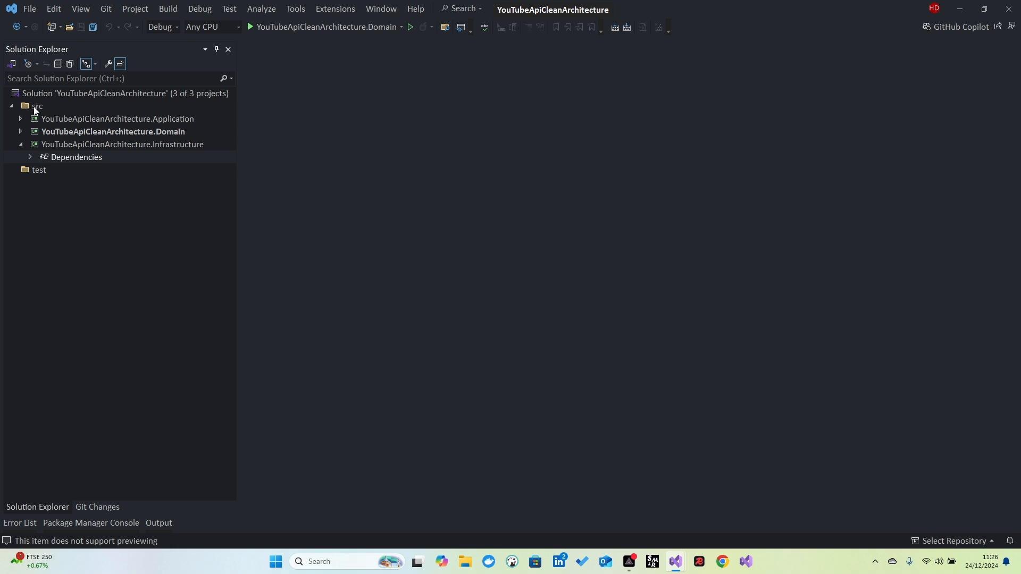
{"action": "right_click", "coordinate": [38, 107]}
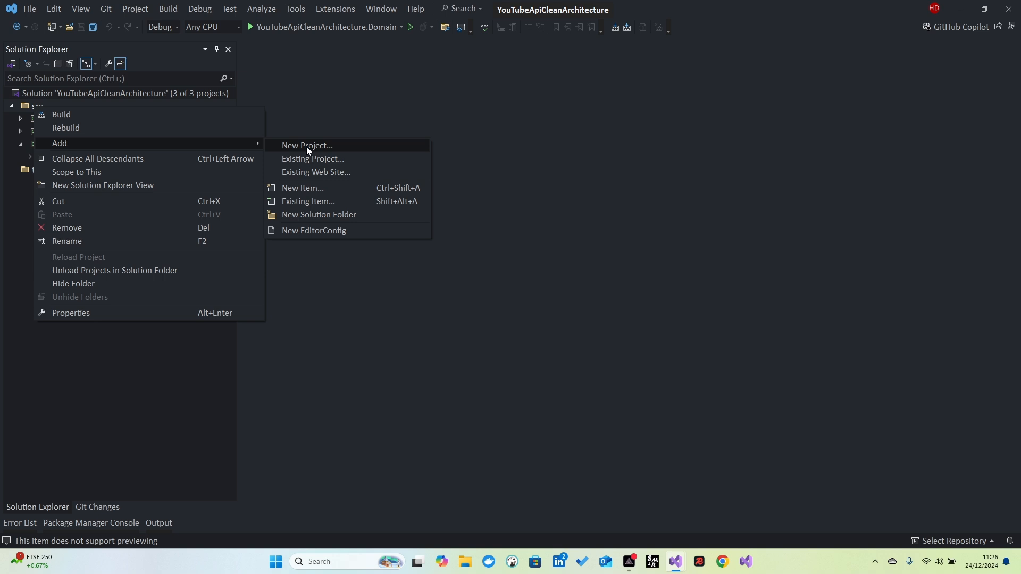
Step: Begin a new ASP.NET Core Web API project located in the src folder
{"action": "left_click", "coordinate": [307, 146]}
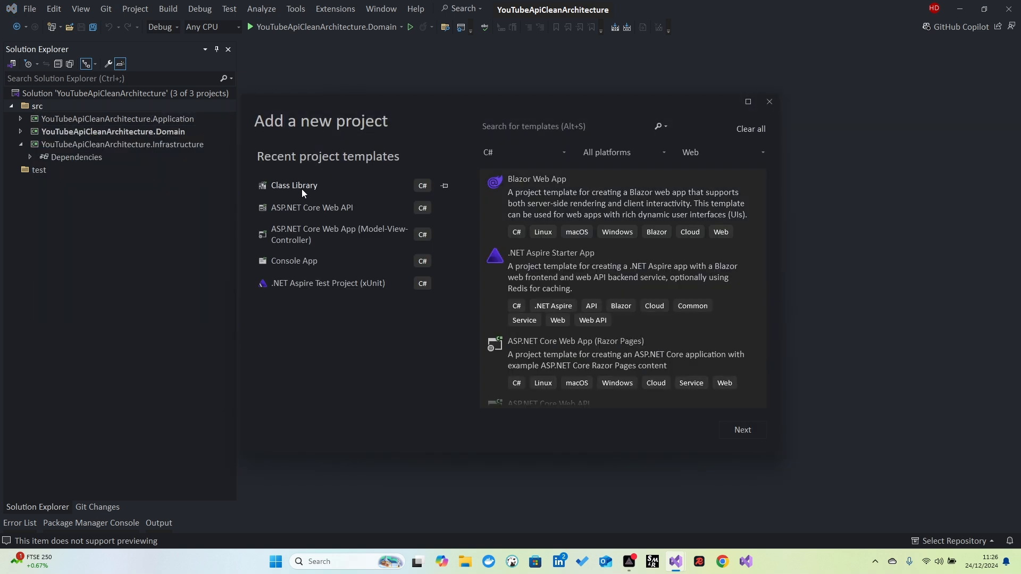
{"action": "left_click", "coordinate": [311, 207]}
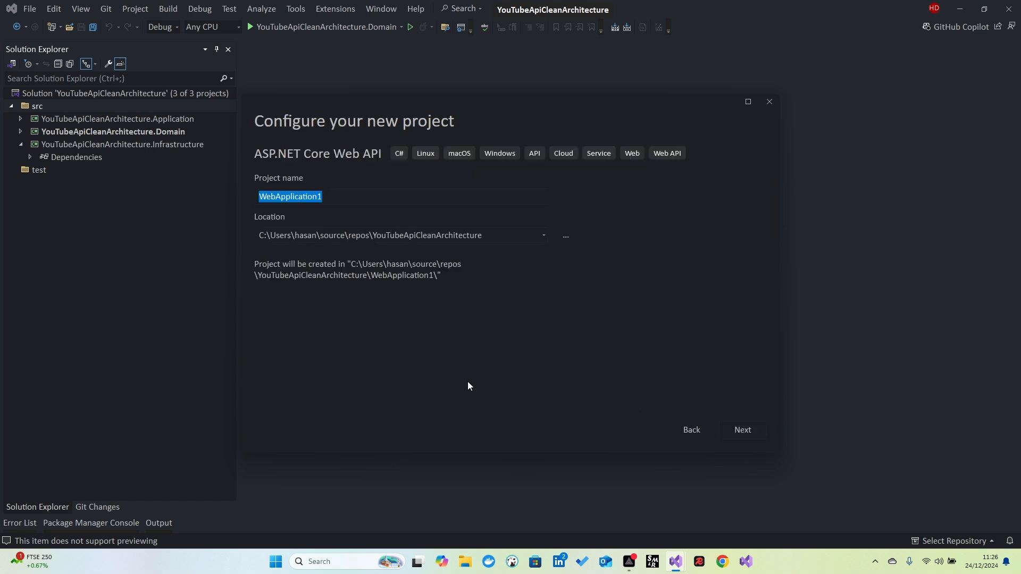
{"action": "left_click", "coordinate": [565, 235]}
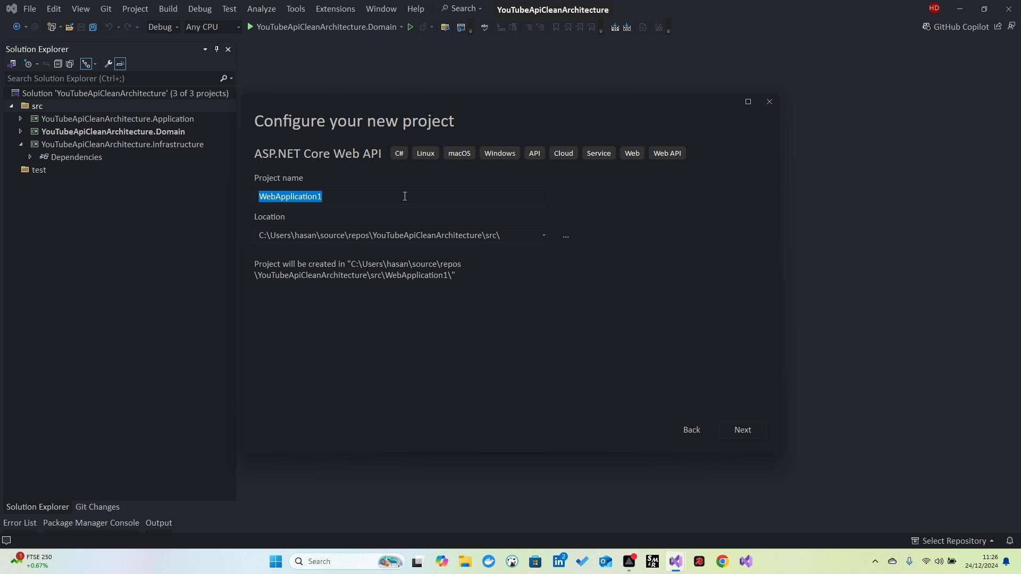
{"action": "type", "text": "API"}
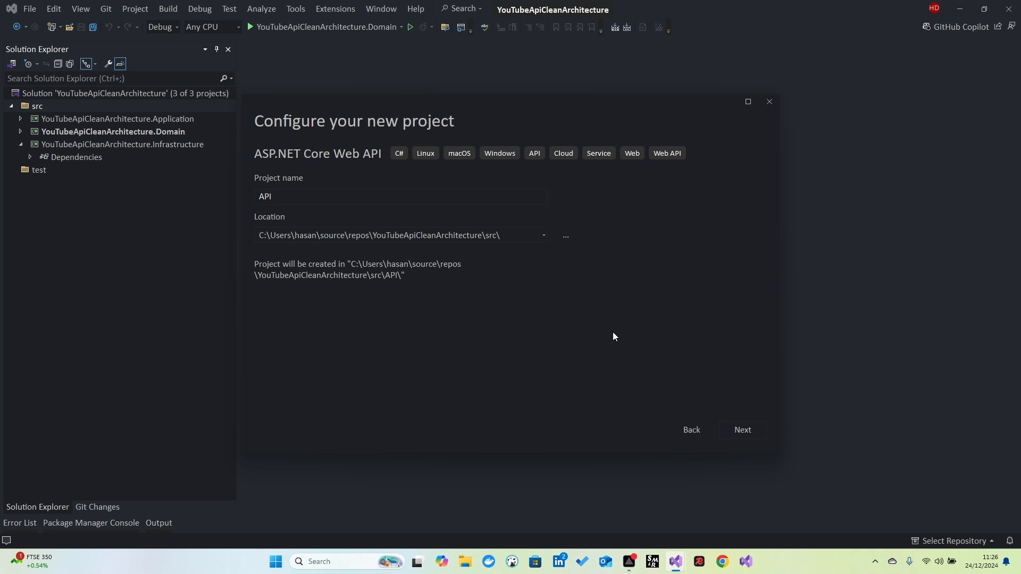
{"action": "mouse_move", "coordinate": [741, 430]}
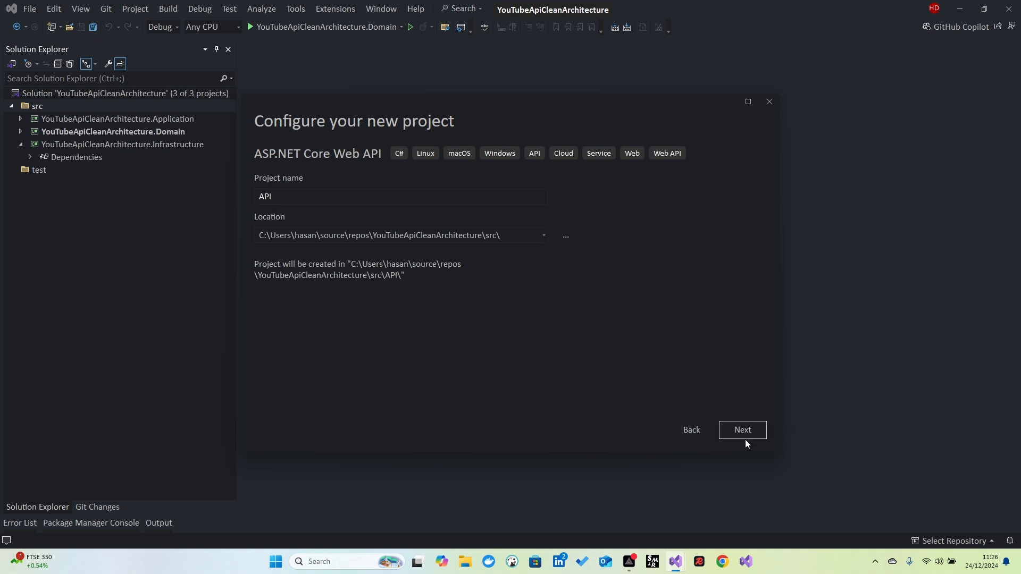
Step: Name the project YouTubeApiCleanArchitecture.API and continue to additional settings
{"action": "left_click", "coordinate": [401, 196]}
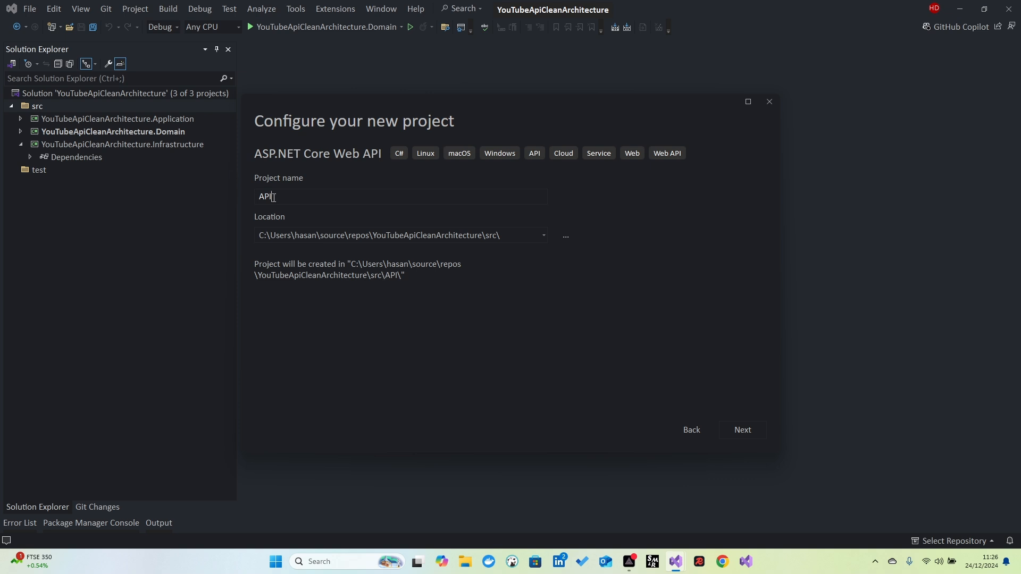
{"action": "type", "text": "YouTubeApiCleanArchitecture"}
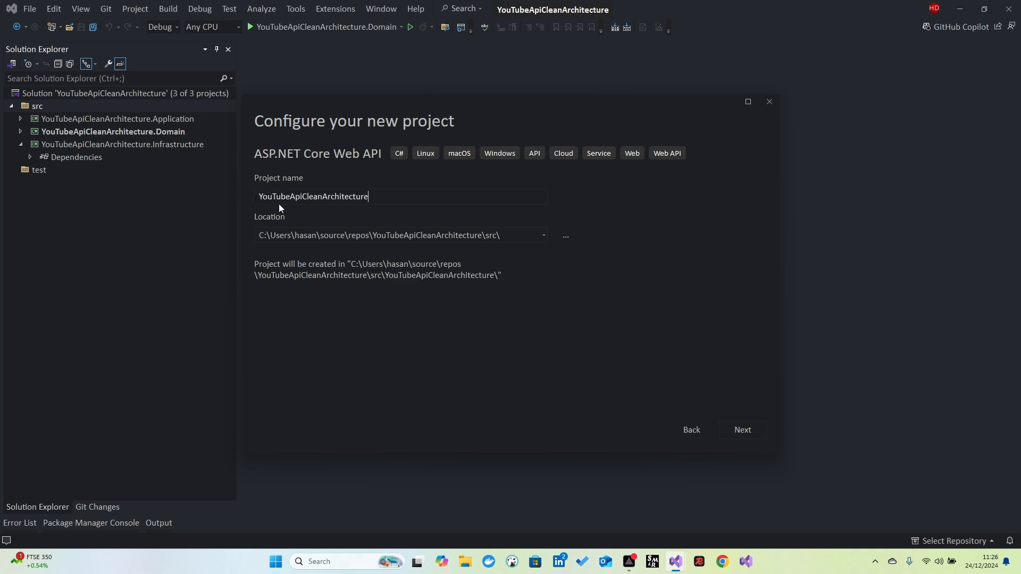
{"action": "type", "text": ".API"}
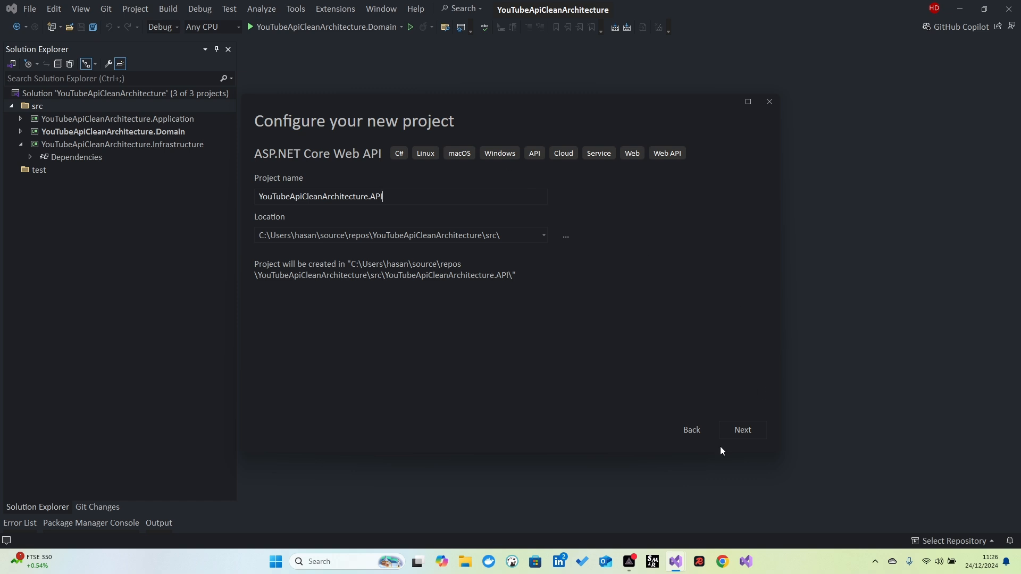
{"action": "left_click", "coordinate": [742, 430]}
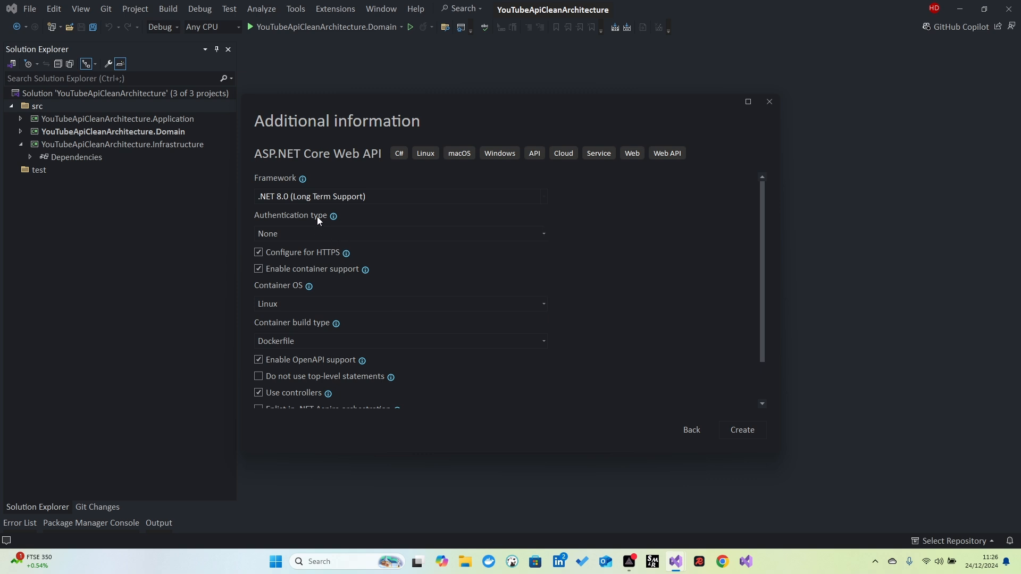
Step: Create the Web API project with default framework, HTTPS, container and OpenAPI options
{"action": "scroll", "scroll_direction": "down", "scroll_amount": 3}
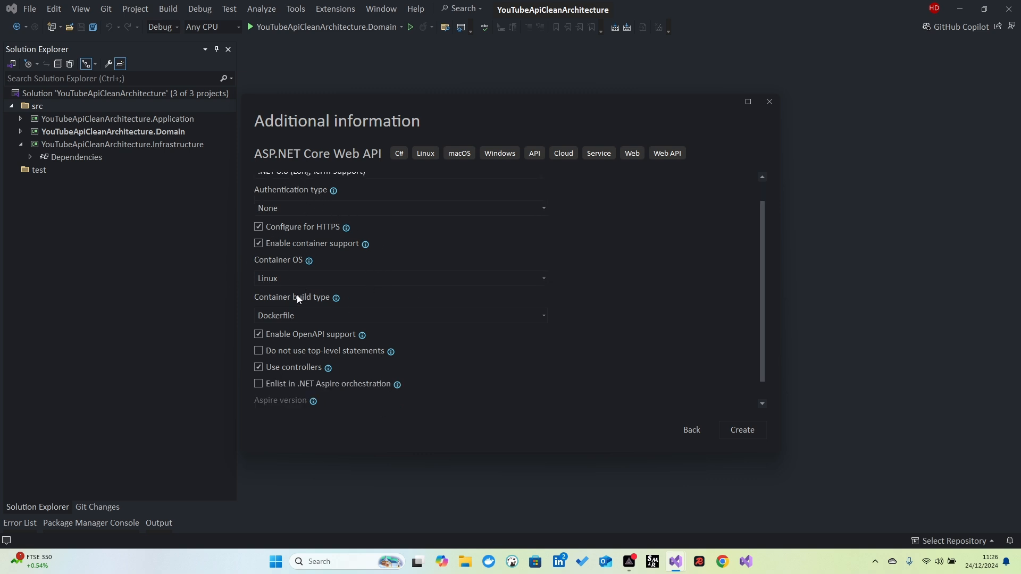
{"action": "mouse_move", "coordinate": [384, 330]}
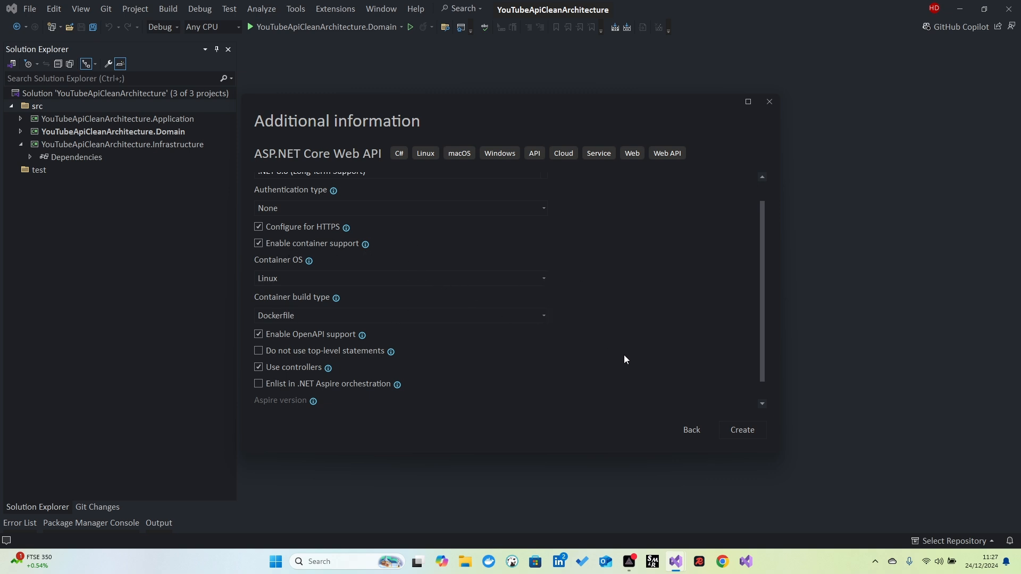
{"action": "mouse_move", "coordinate": [824, 399]}
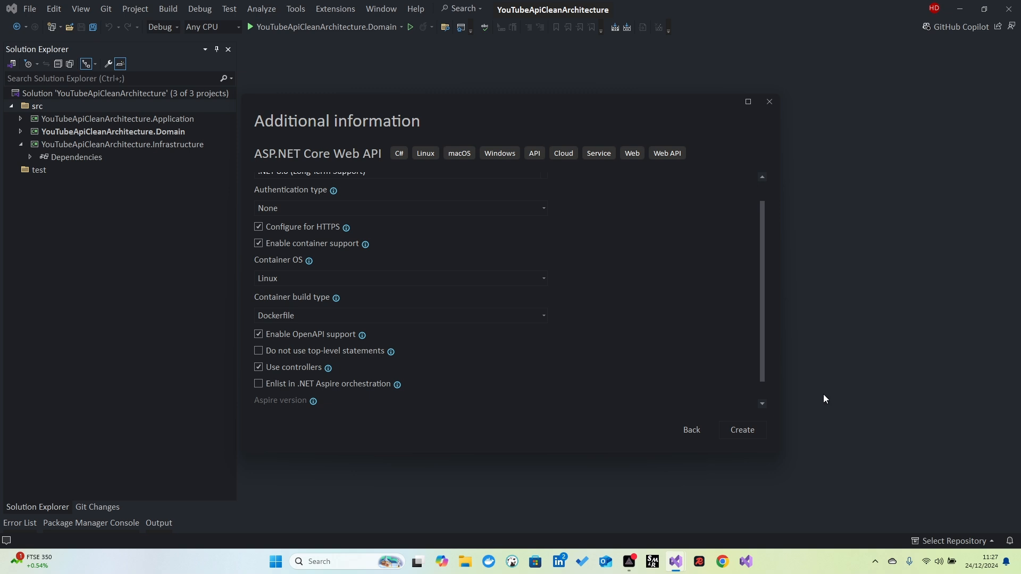
{"action": "mouse_move", "coordinate": [585, 393]}
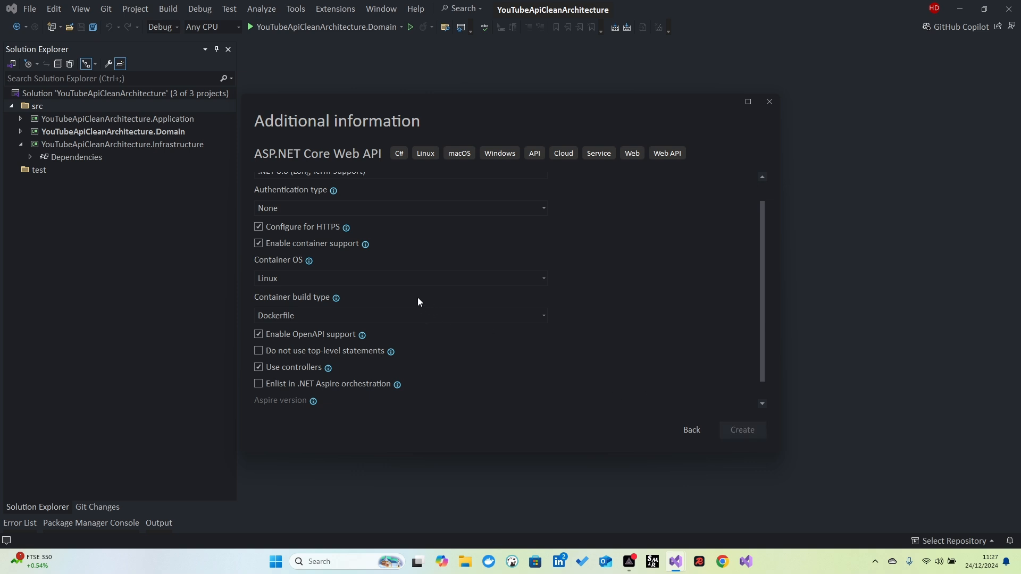
{"action": "left_click", "coordinate": [741, 430]}
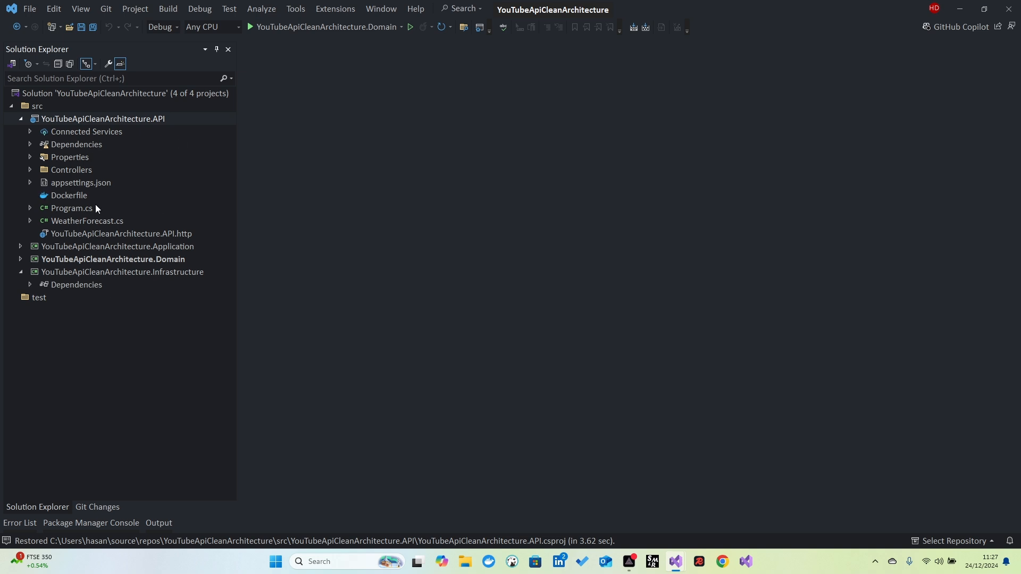
{"action": "mouse_move", "coordinate": [73, 186]}
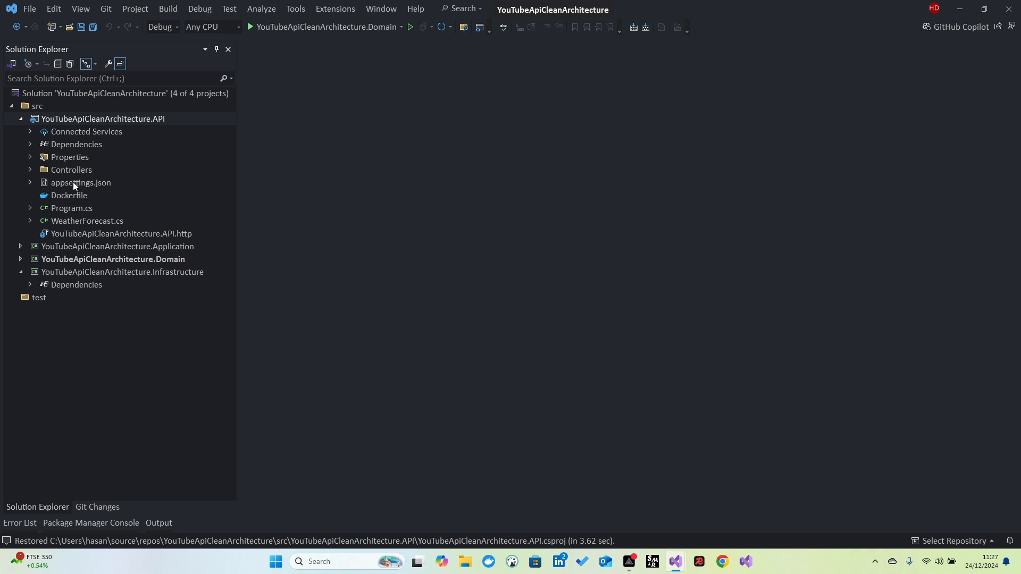
{"action": "mouse_move", "coordinate": [45, 194]}
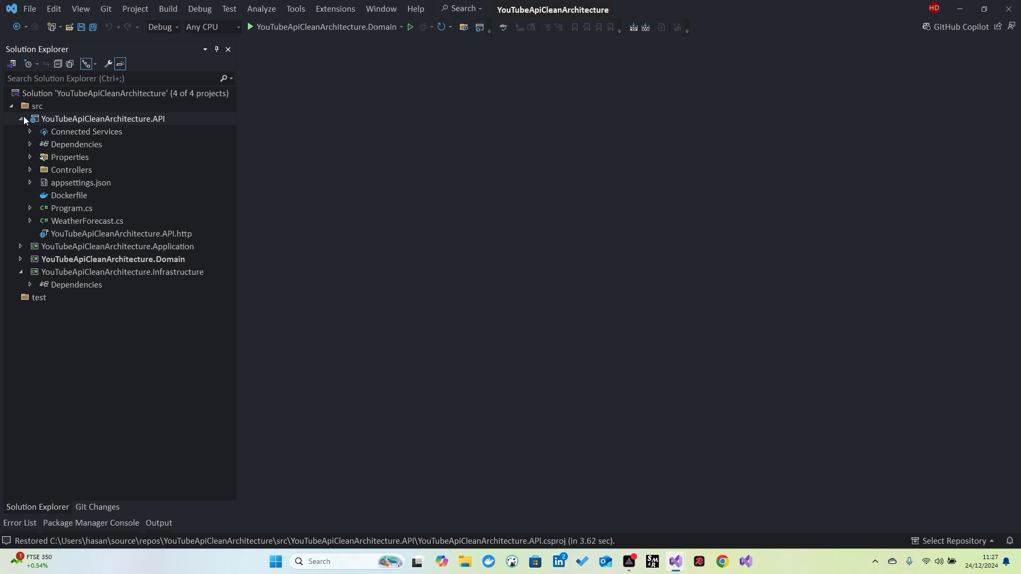
Step: Collapse the API project and expand the Domain project in Solution Explorer
{"action": "left_click", "coordinate": [20, 118]}
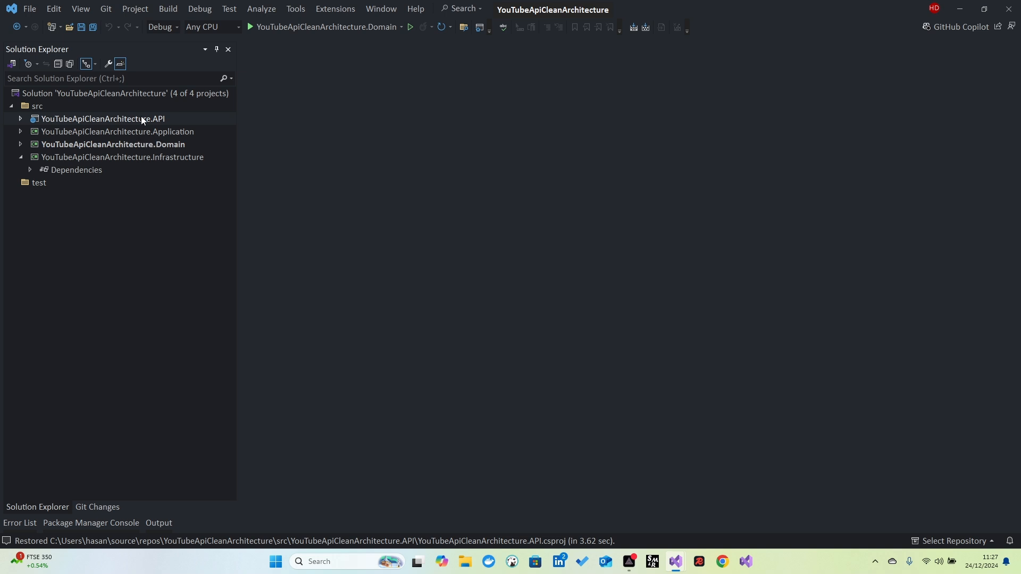
{"action": "mouse_move", "coordinate": [153, 123]}
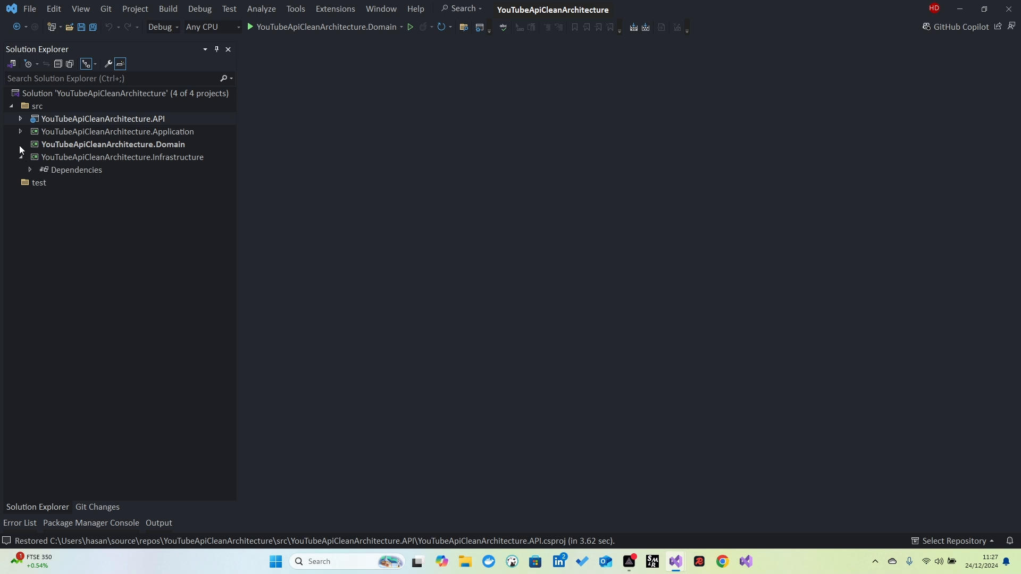
{"action": "left_click", "coordinate": [20, 144]}
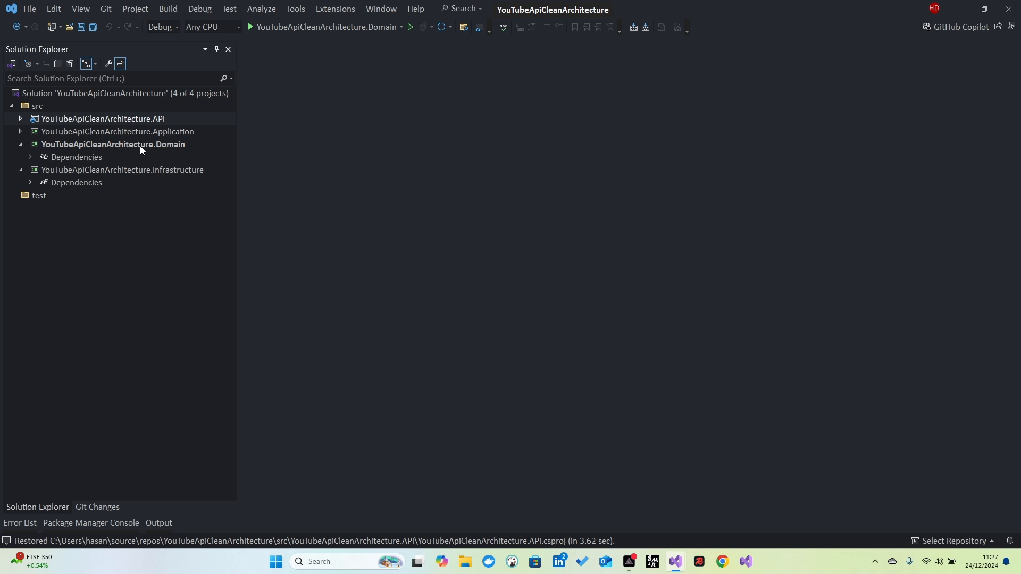
Step: Add new folders named Abstraction and Entities to the Domain project
{"action": "right_click", "coordinate": [113, 143]}
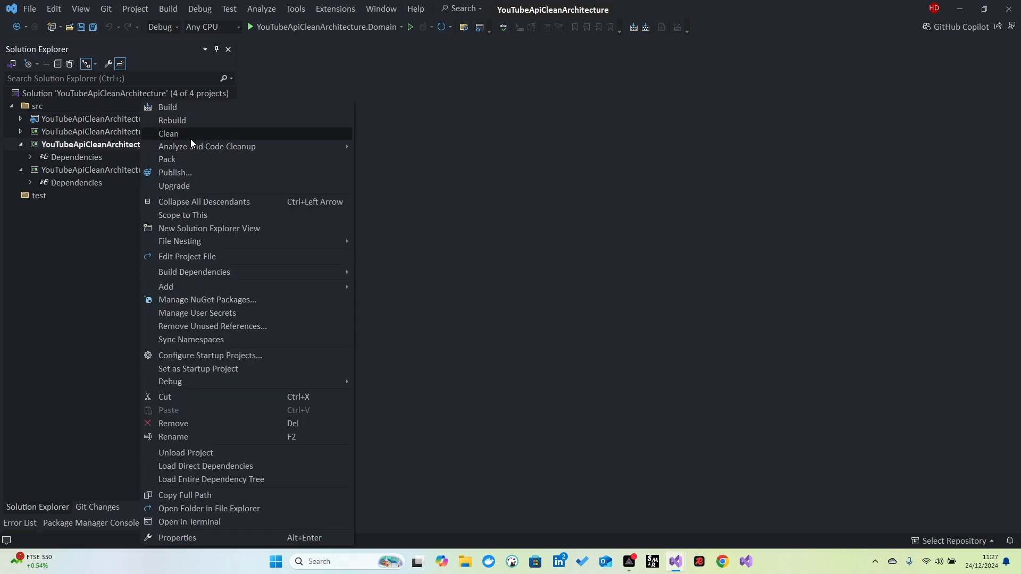
{"action": "mouse_move", "coordinate": [191, 257]}
{"action": "type", "text": "A"}
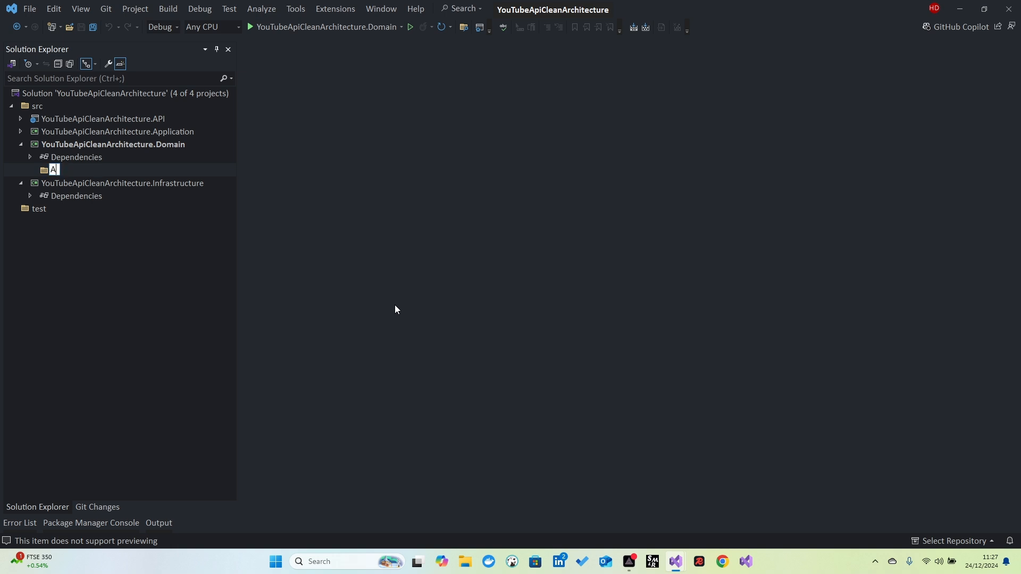
{"action": "type", "text": "bstraction"}
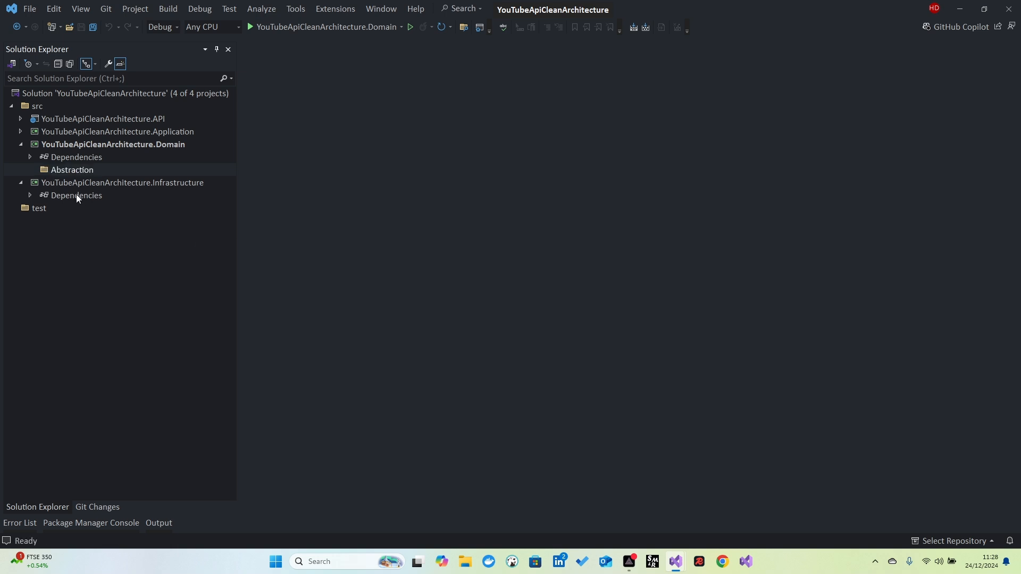
{"action": "right_click", "coordinate": [112, 144]}
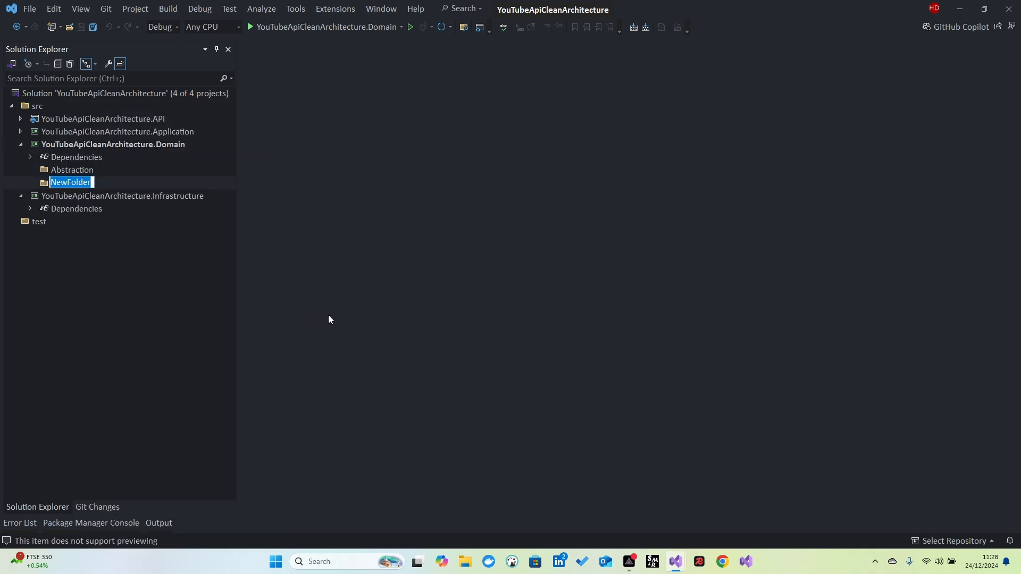
{"action": "type", "text": "Entities"}
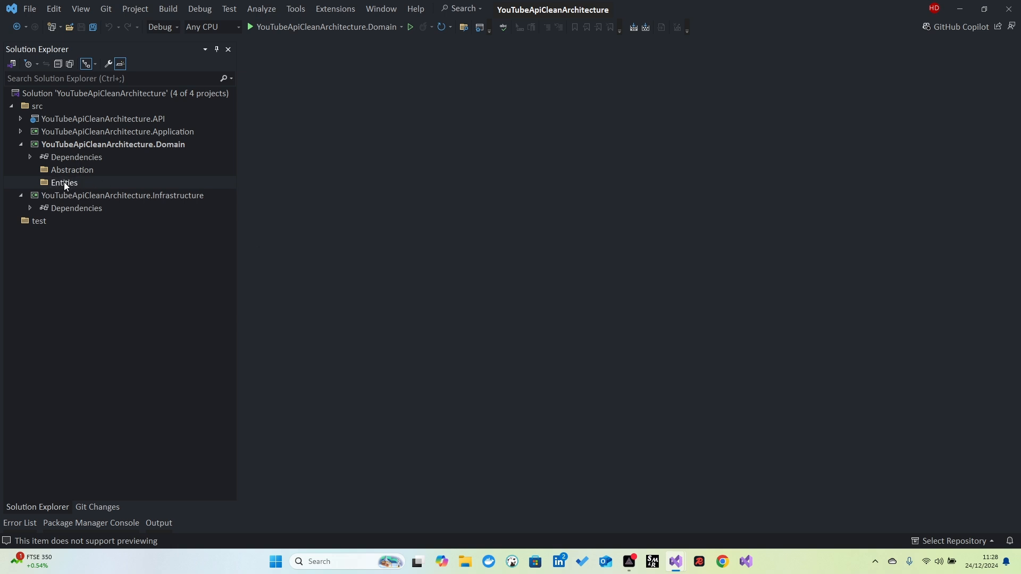
Step: Add Customer, Invoice and Product subfolders under Entities
{"action": "right_click", "coordinate": [64, 183]}
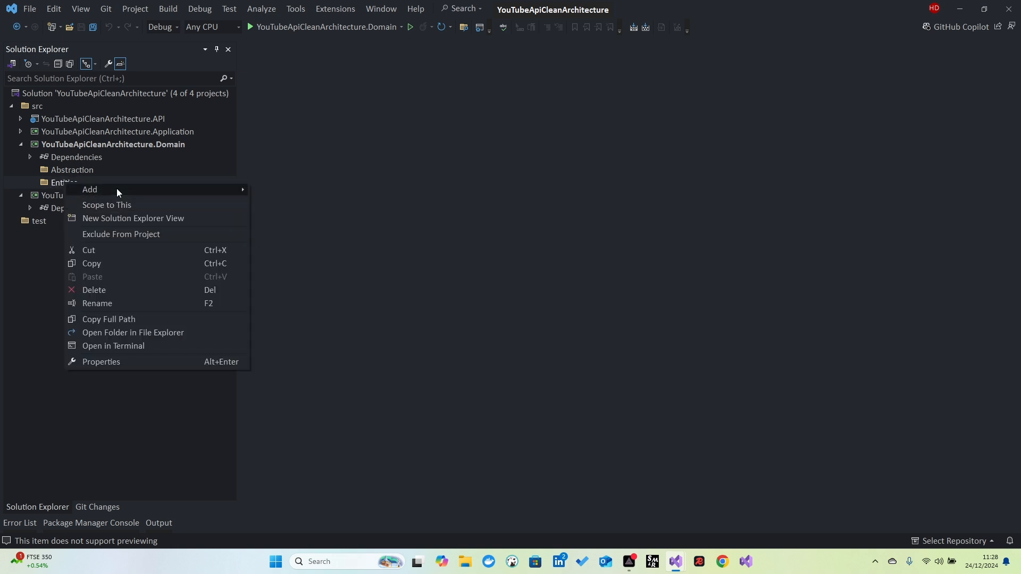
{"action": "left_click", "coordinate": [89, 190]}
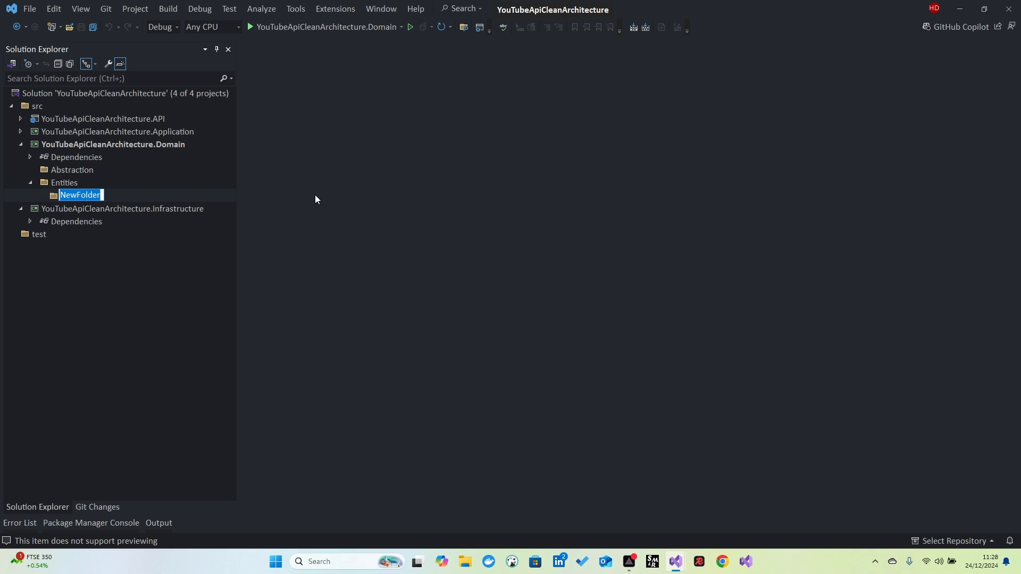
{"action": "type", "text": "Customer"}
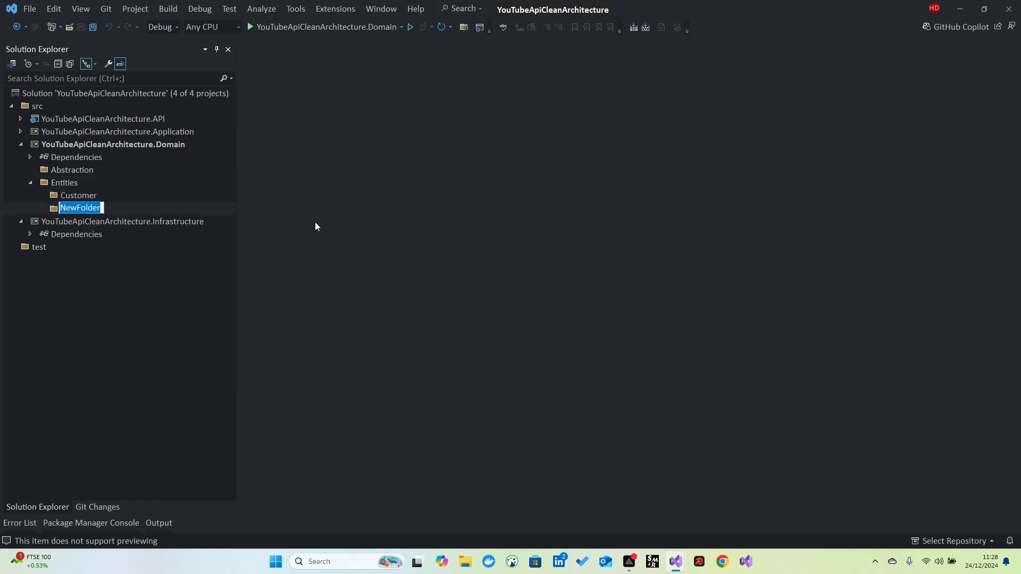
{"action": "type", "text": "Product"}
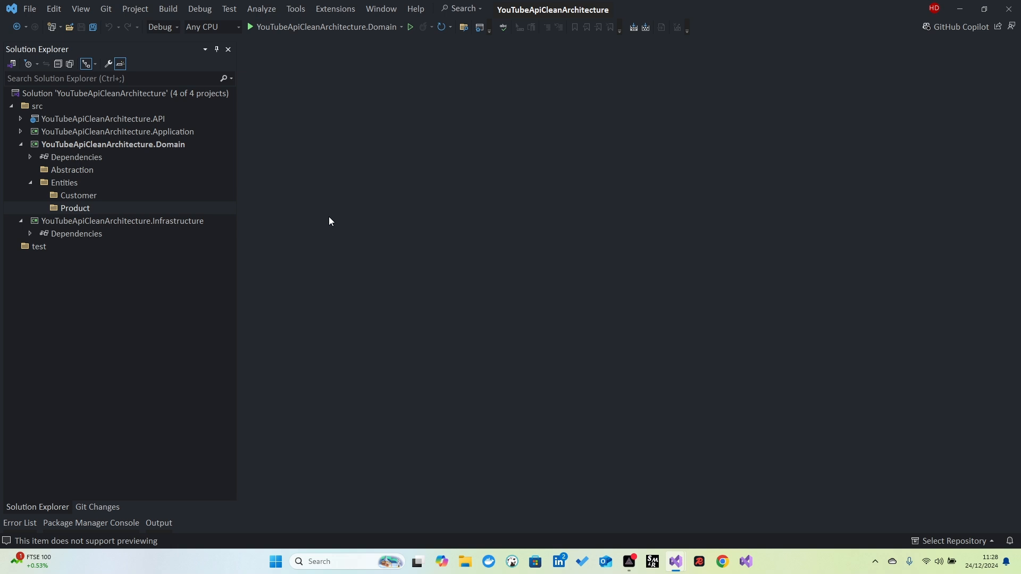
{"action": "right_click", "coordinate": [64, 182]}
{"action": "type", "text": "Invoice"}
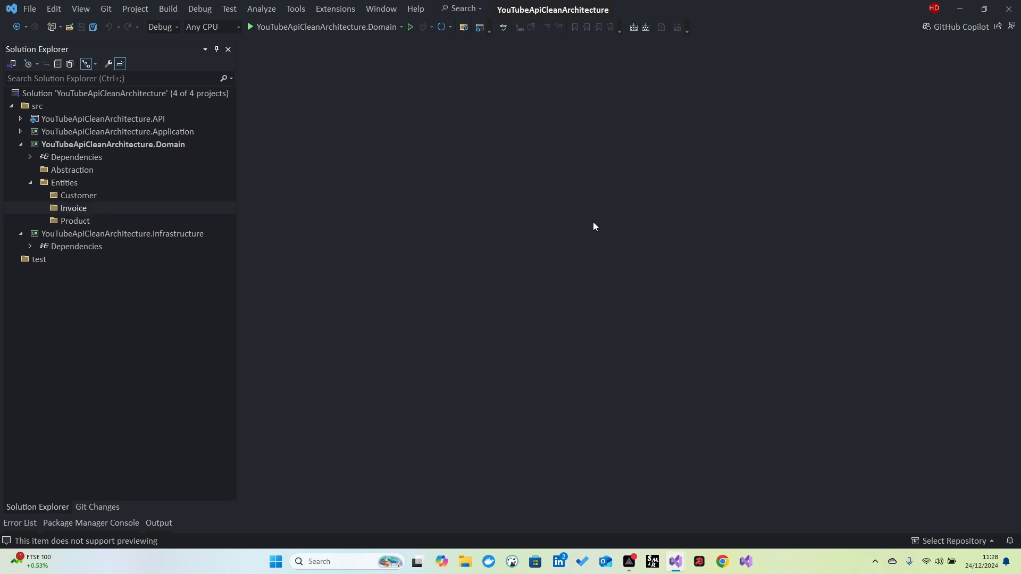
Step: Start adding a class to Entities, then cancel the Add New Item dialog
{"action": "right_click", "coordinate": [64, 181]}
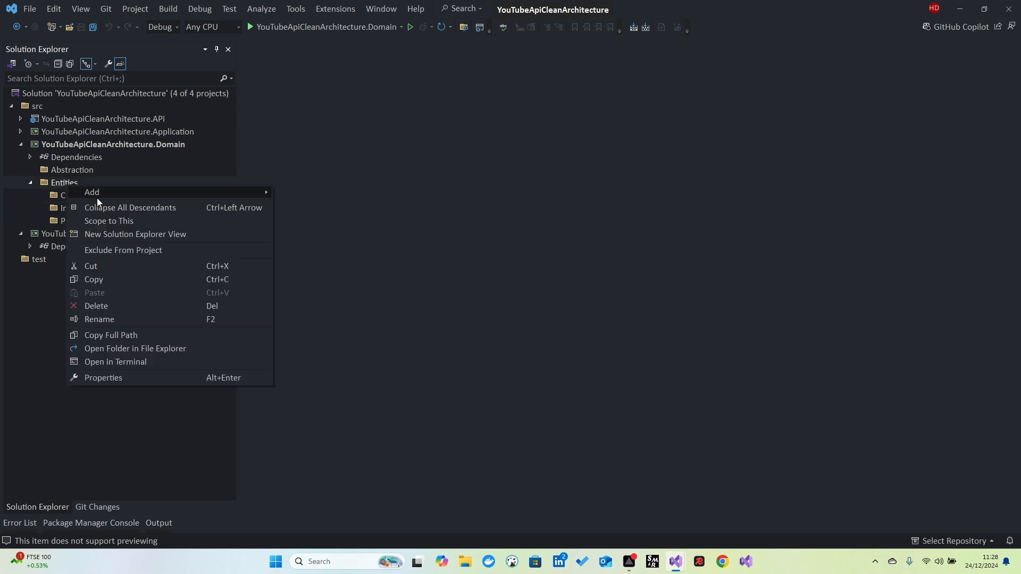
{"action": "mouse_move", "coordinate": [92, 192]}
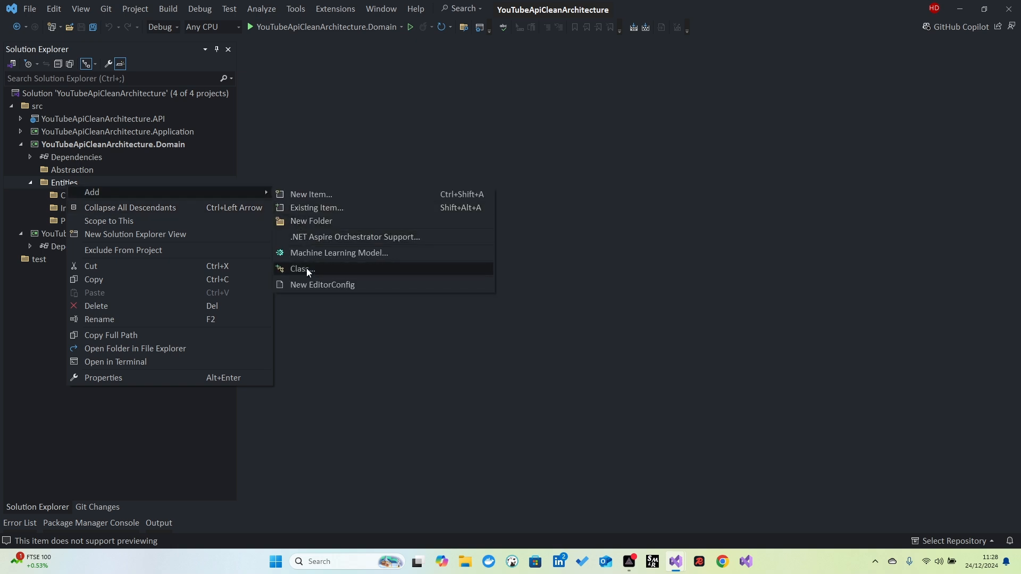
{"action": "left_click", "coordinate": [302, 269]}
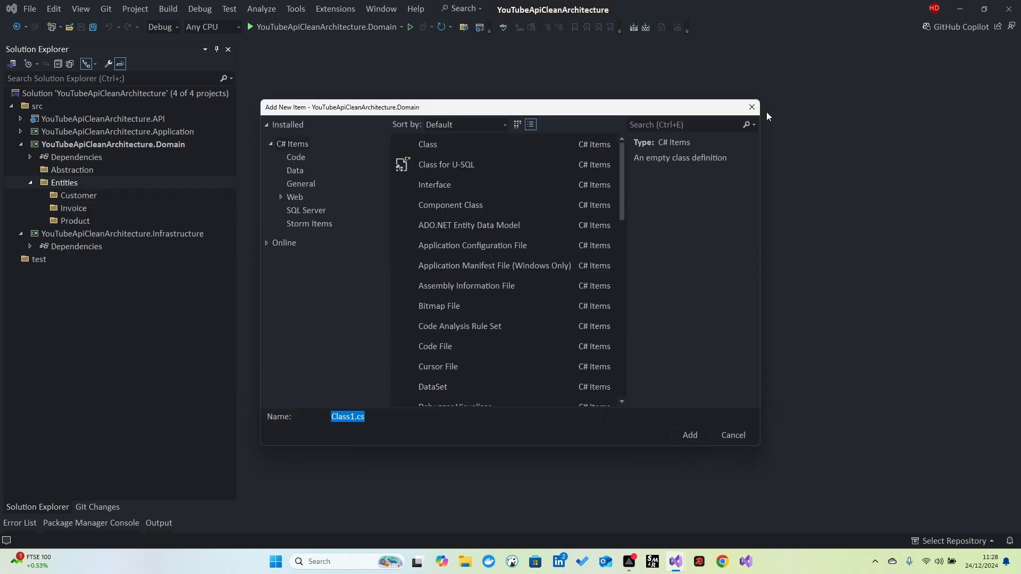
{"action": "left_click", "coordinate": [732, 435]}
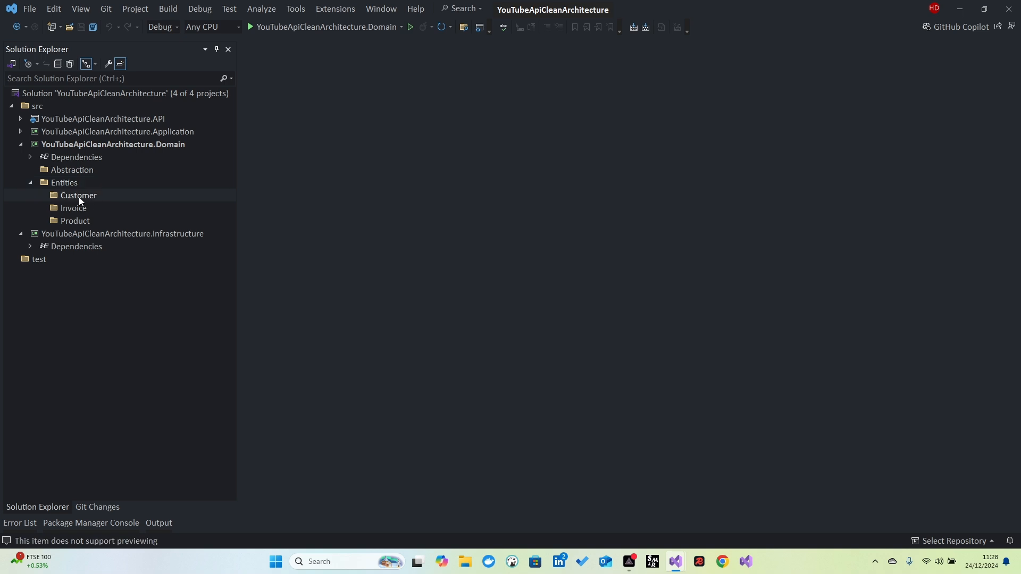
{"action": "mouse_move", "coordinate": [133, 193]}
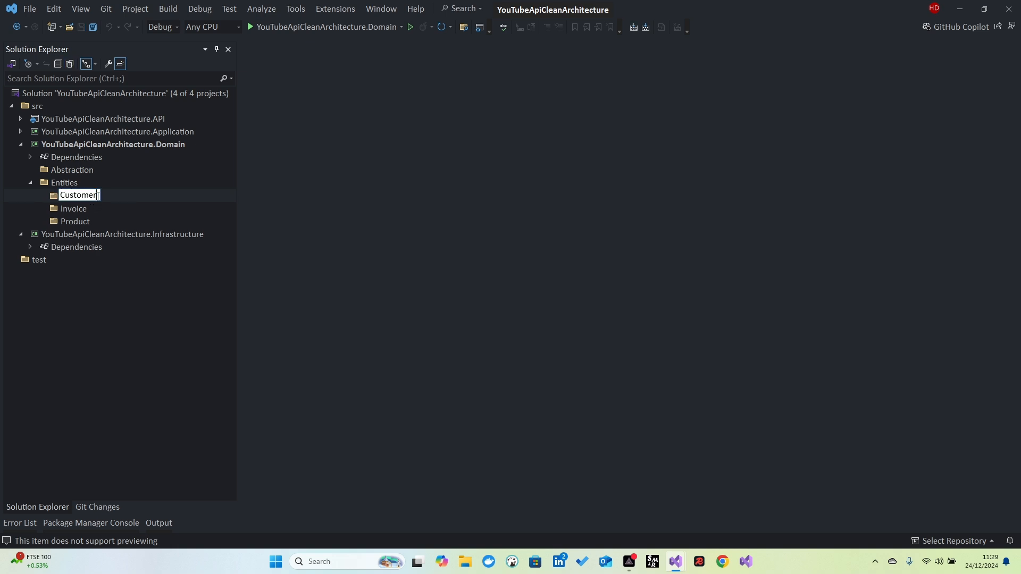
Step: Rename the subfolders to Customers, Invoices, Products and add an InvoiceItems folder
{"action": "type", "text": "s"}
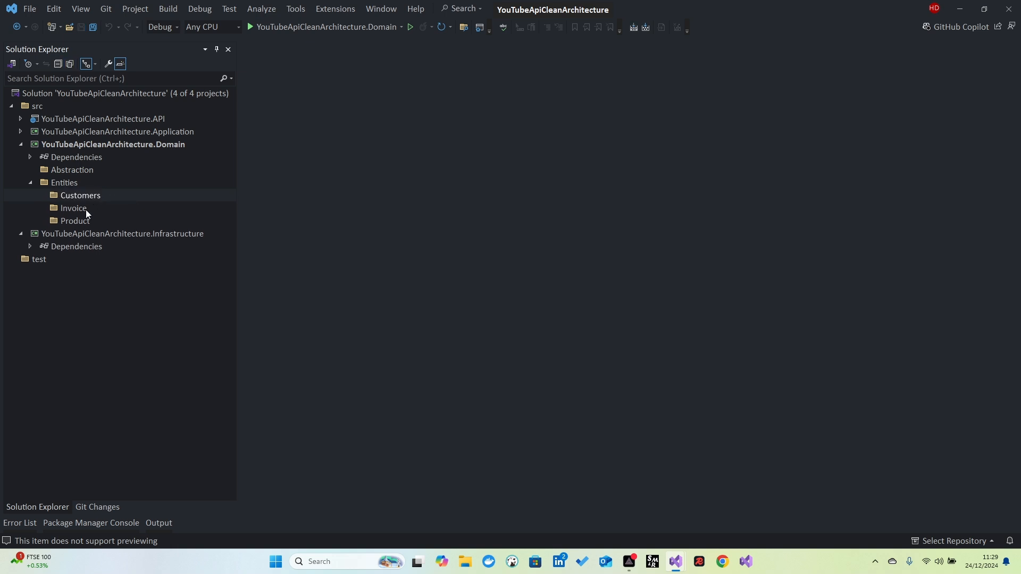
{"action": "type", "text": "Invoices"}
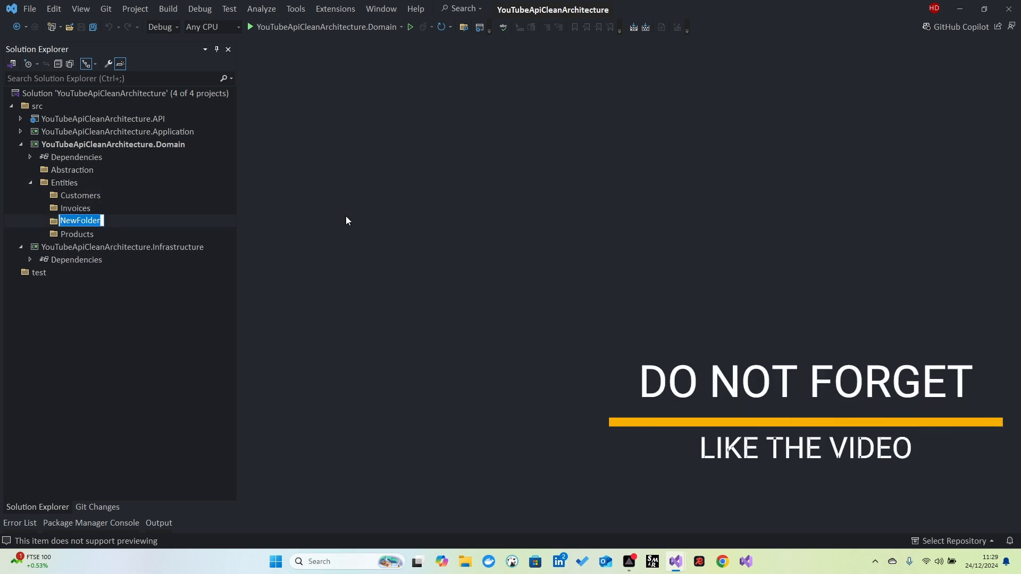
{"action": "type", "text": "Invoice"}
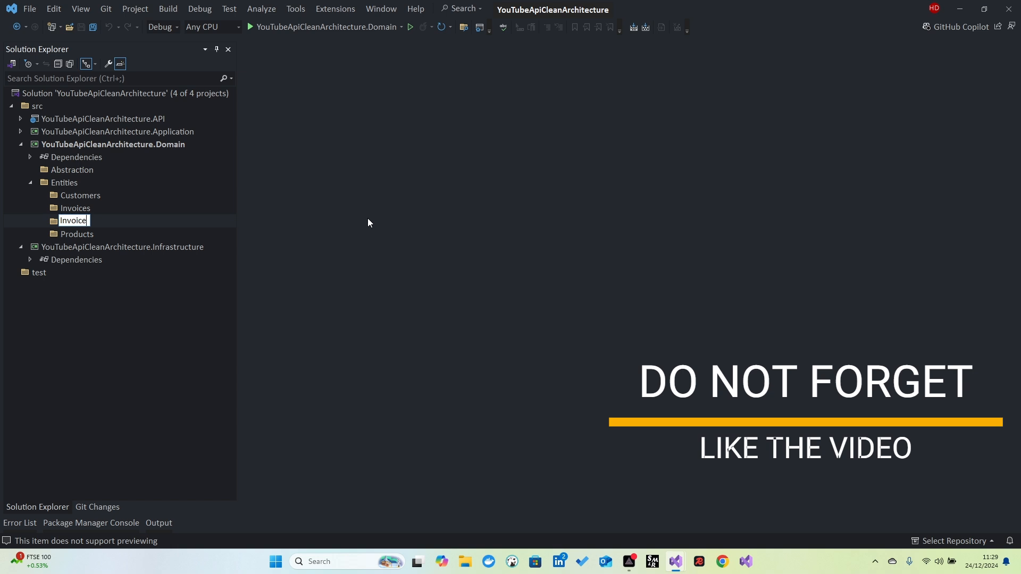
{"action": "type", "text": "Items"}
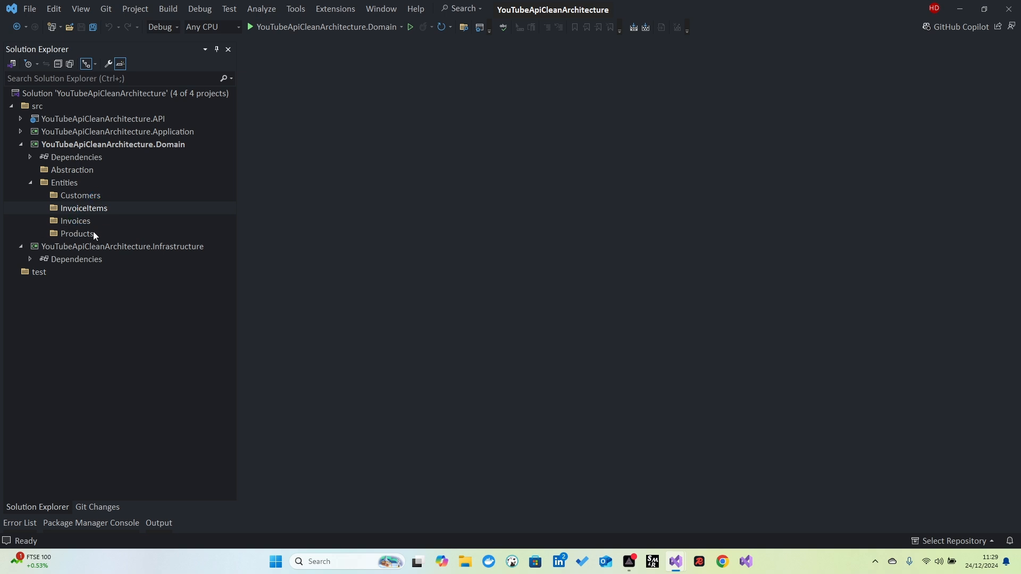
{"action": "mouse_move", "coordinate": [107, 255]}
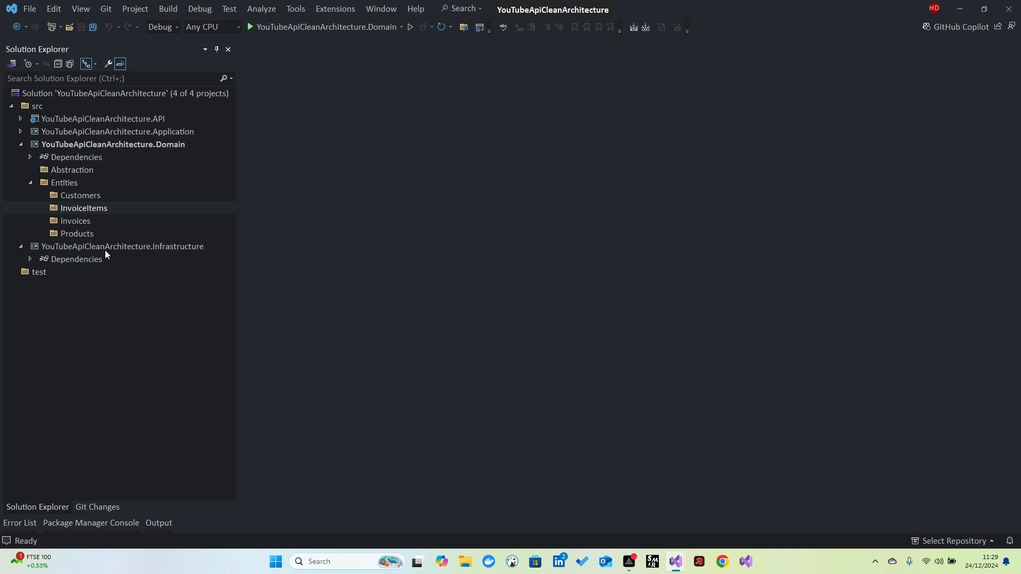
{"action": "mouse_move", "coordinate": [64, 281]}
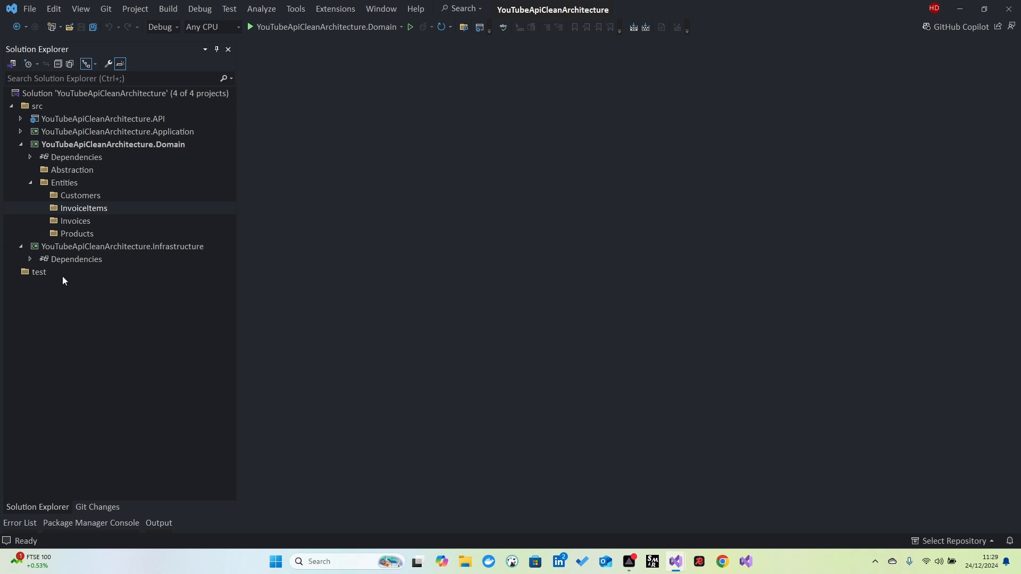
{"action": "mouse_move", "coordinate": [103, 233]}
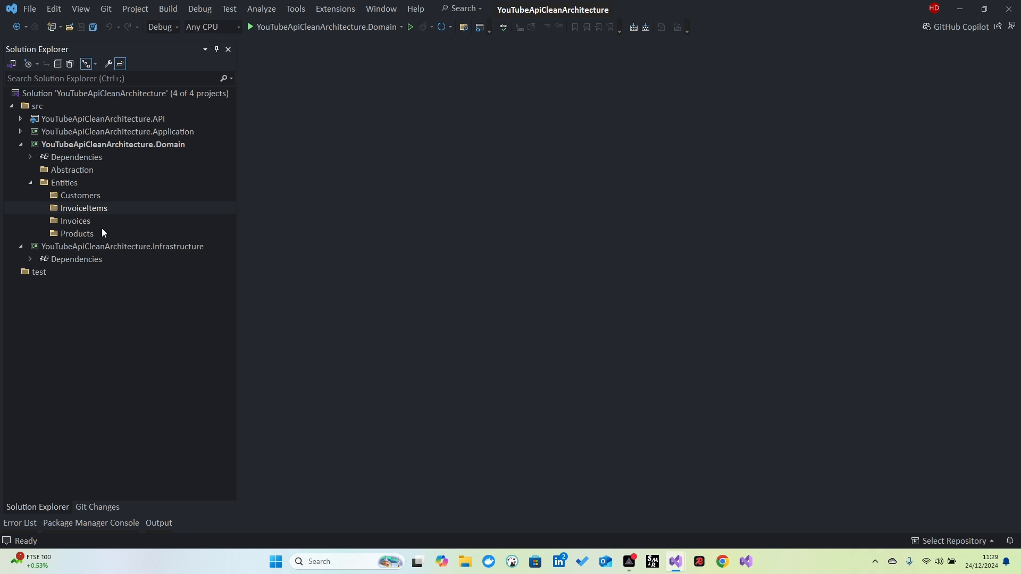
{"action": "mouse_move", "coordinate": [2, 160]}
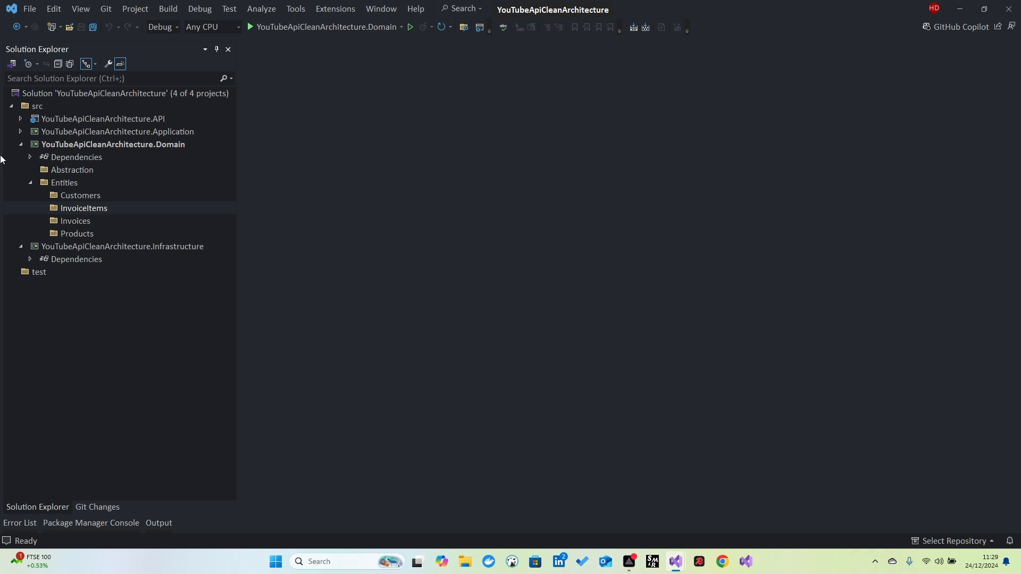
{"action": "mouse_move", "coordinate": [64, 185]}
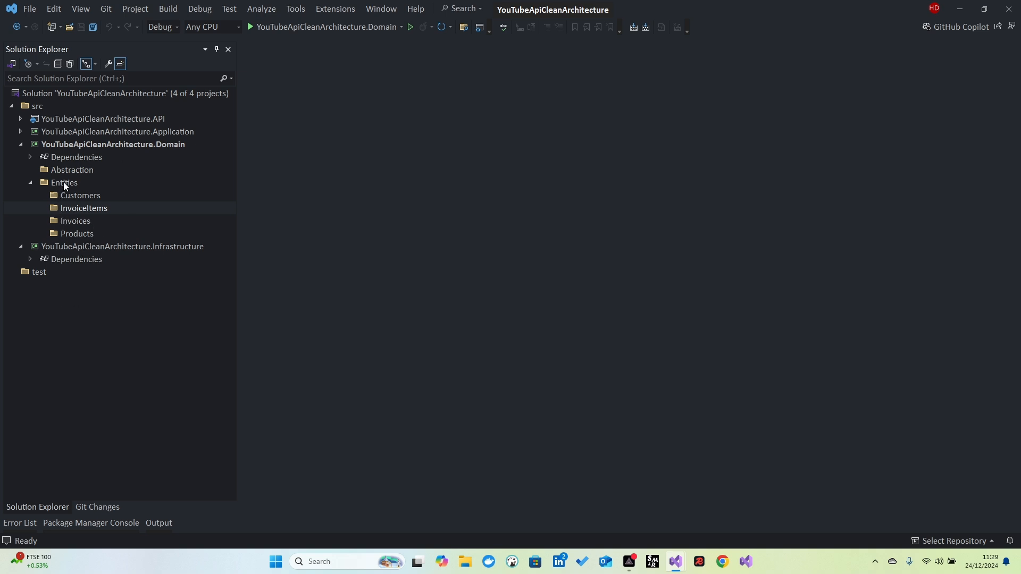
Step: Add a new folder named Shared inside Entities
{"action": "right_click", "coordinate": [64, 182]}
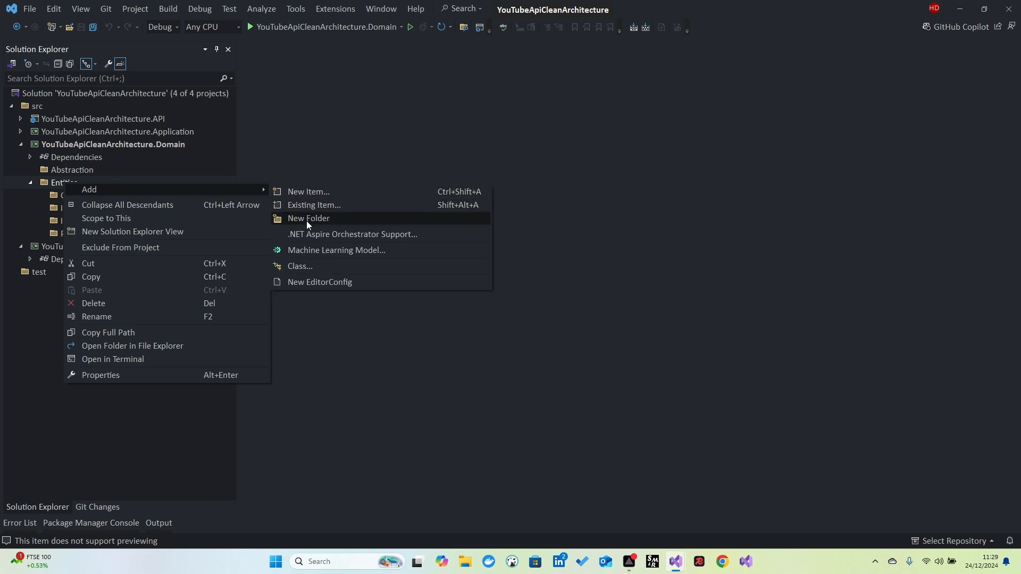
{"action": "left_click", "coordinate": [308, 218]}
{"action": "type", "text": "Shared"}
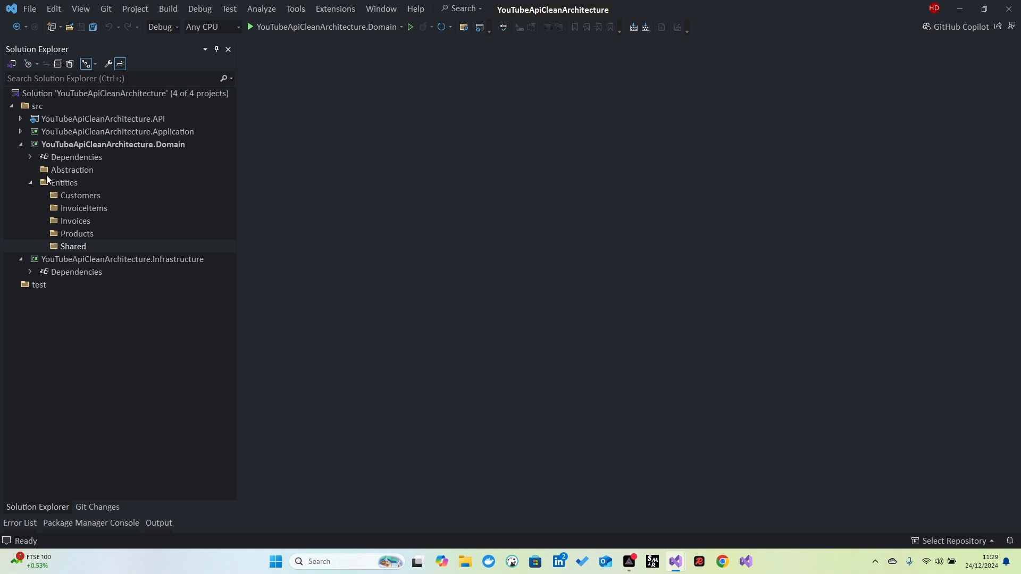
{"action": "mouse_move", "coordinate": [51, 191]}
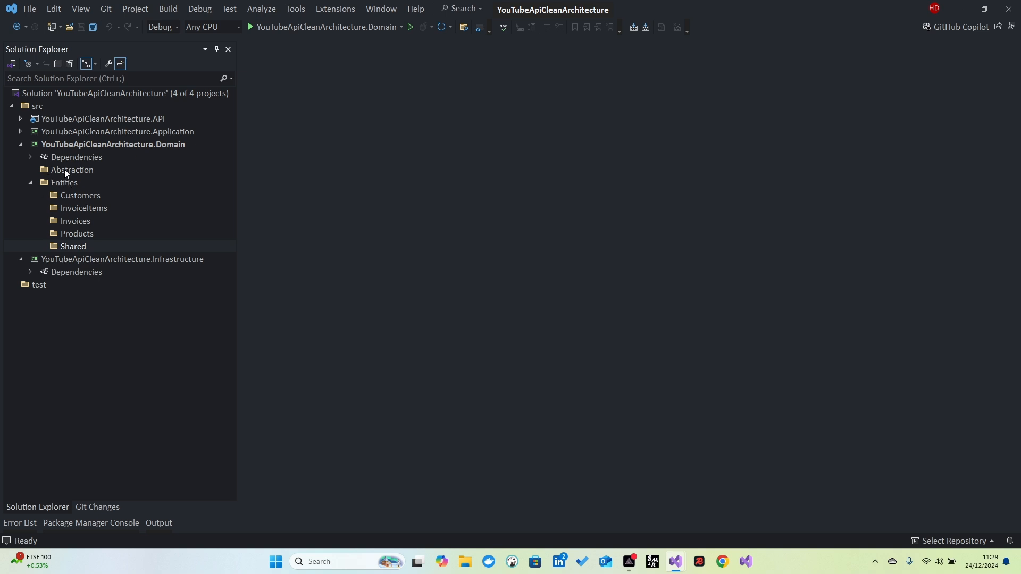
{"action": "mouse_move", "coordinate": [73, 173]}
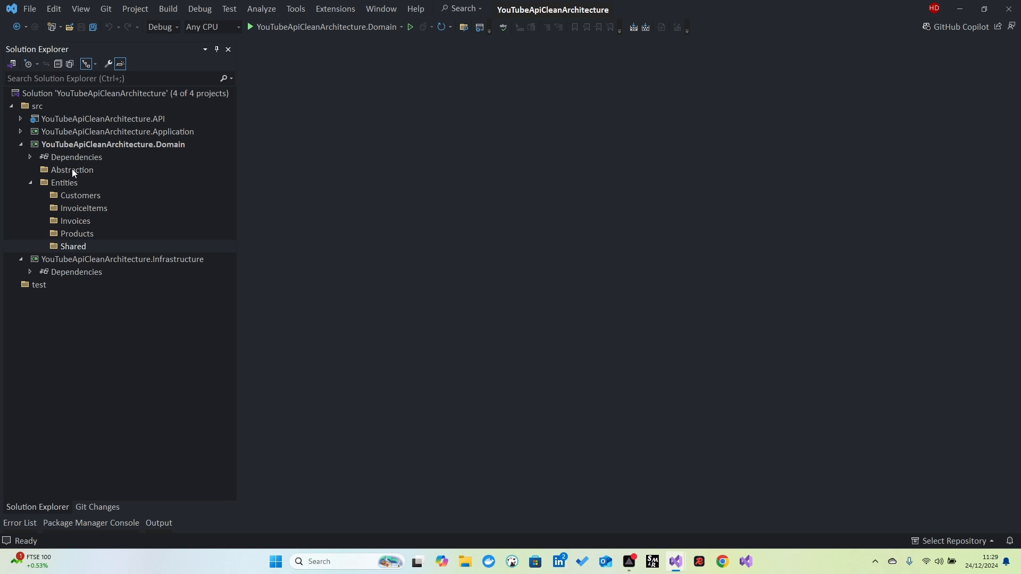
{"action": "mouse_move", "coordinate": [75, 219]}
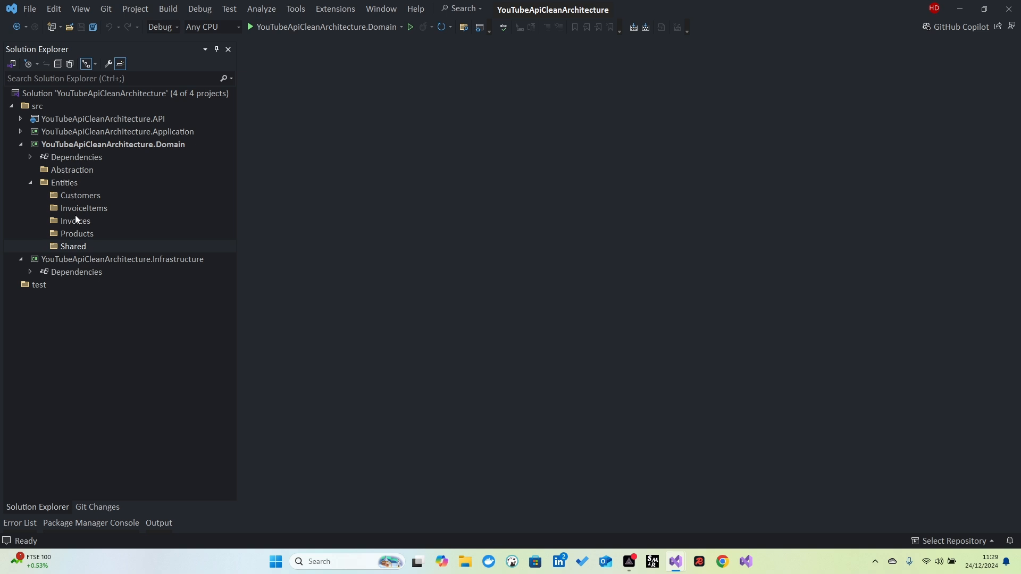
{"action": "mouse_move", "coordinate": [221, 315]}
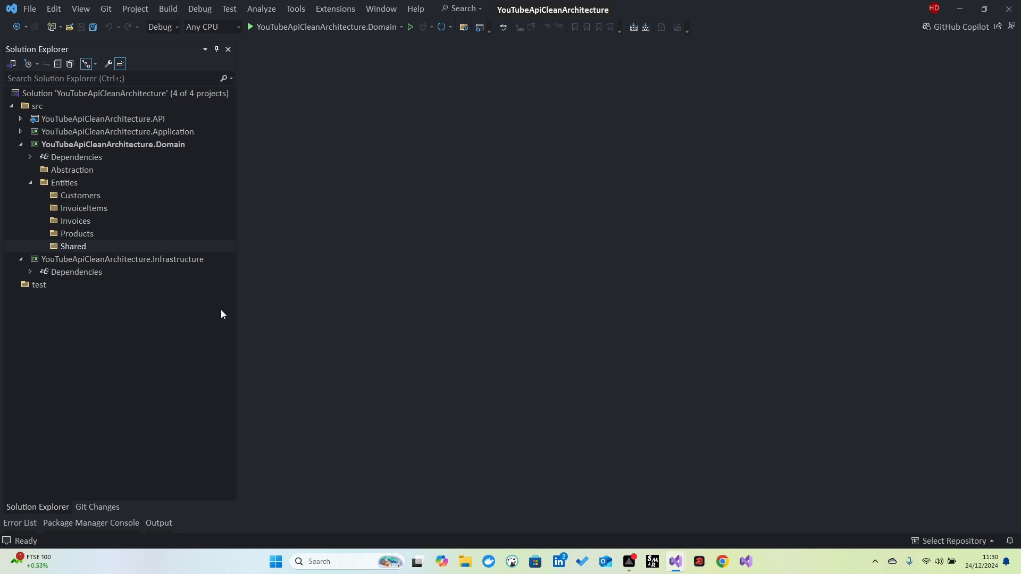
{"action": "mouse_move", "coordinate": [205, 269]}
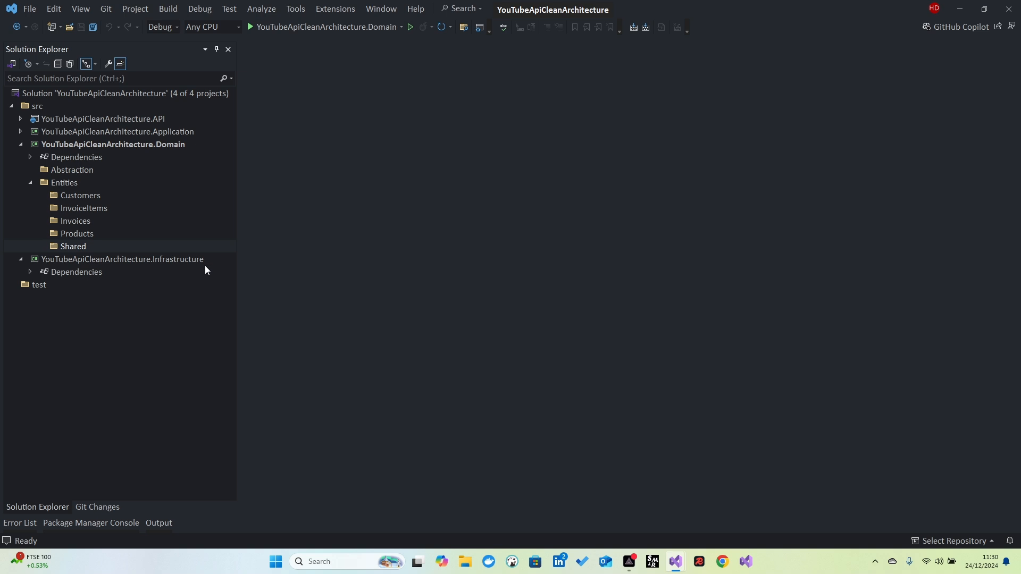
{"action": "mouse_move", "coordinate": [142, 260]}
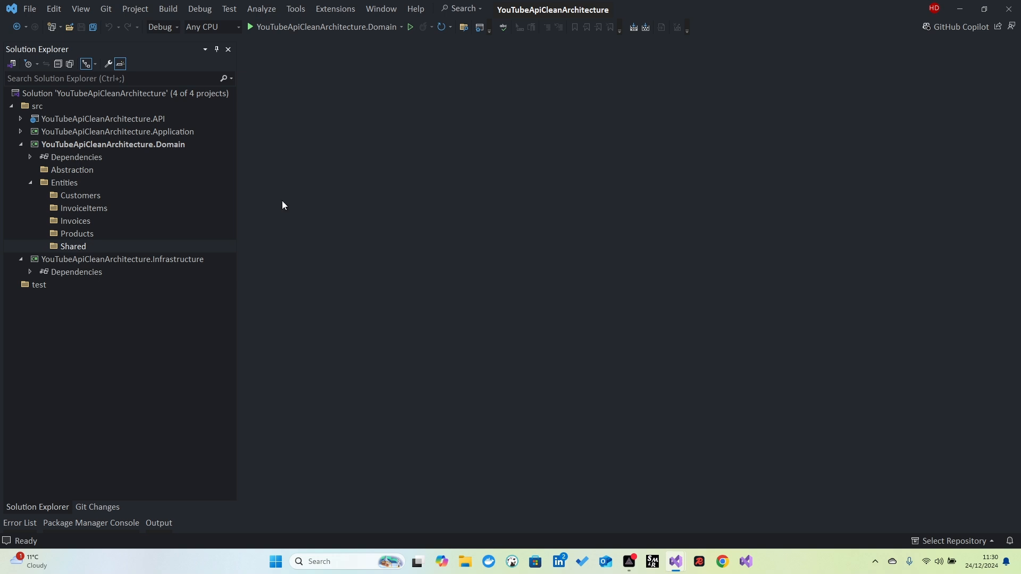
{"action": "mouse_move", "coordinate": [144, 292]}
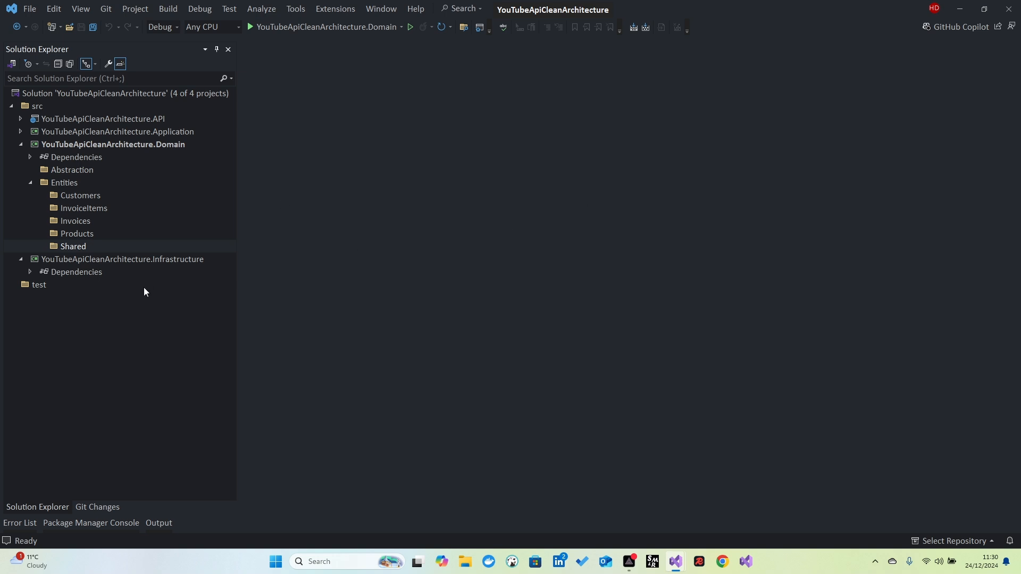
{"action": "mouse_move", "coordinate": [144, 292]}
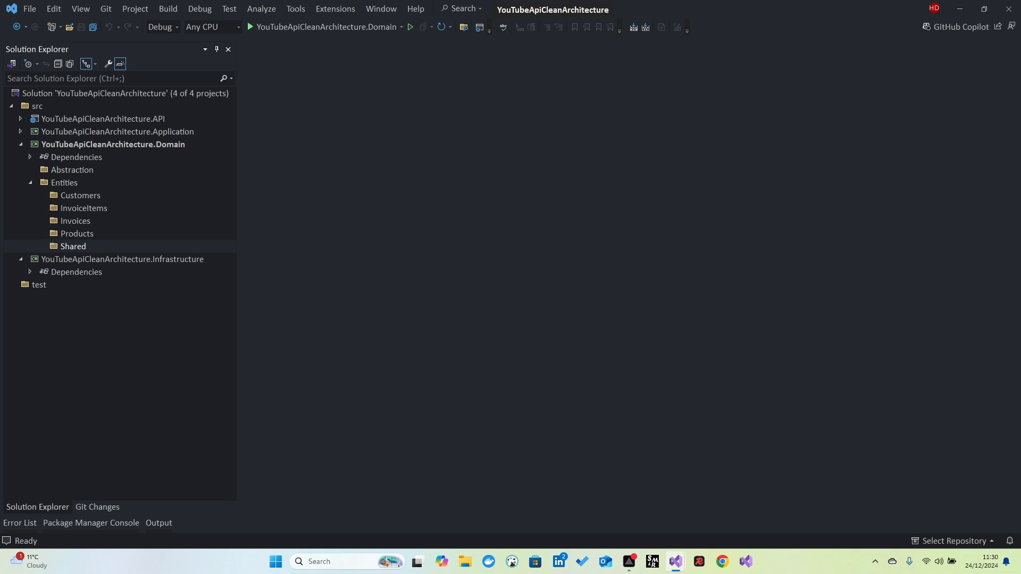